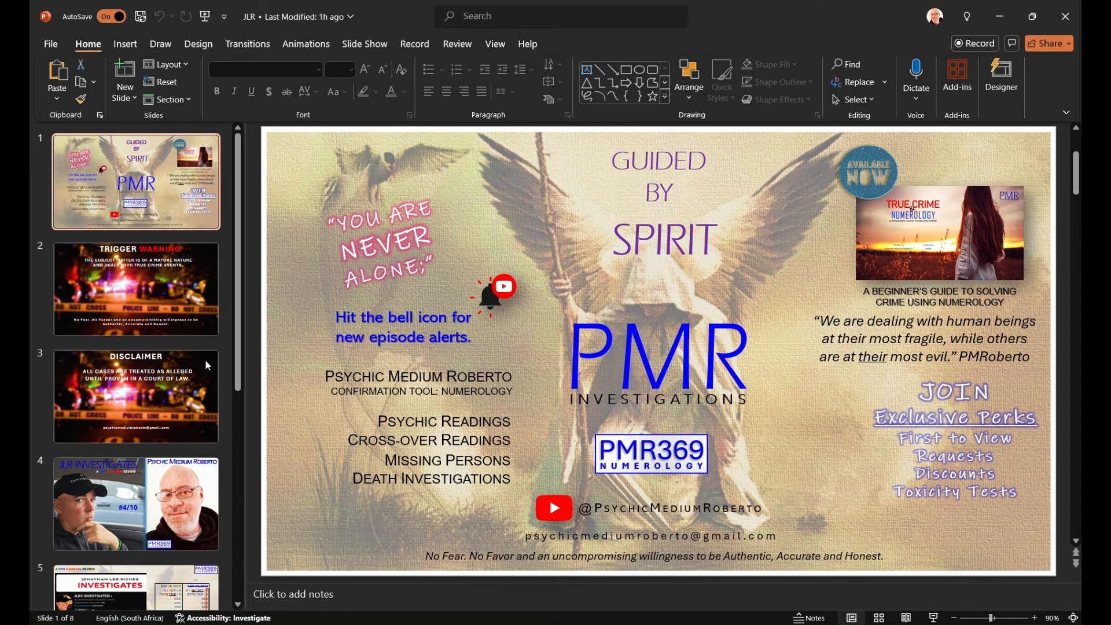
Move from the title slide through the trigger-warning slide toward slide 4's JLR Investigates slide
{"action": "left_click", "coordinate": [135, 289]}
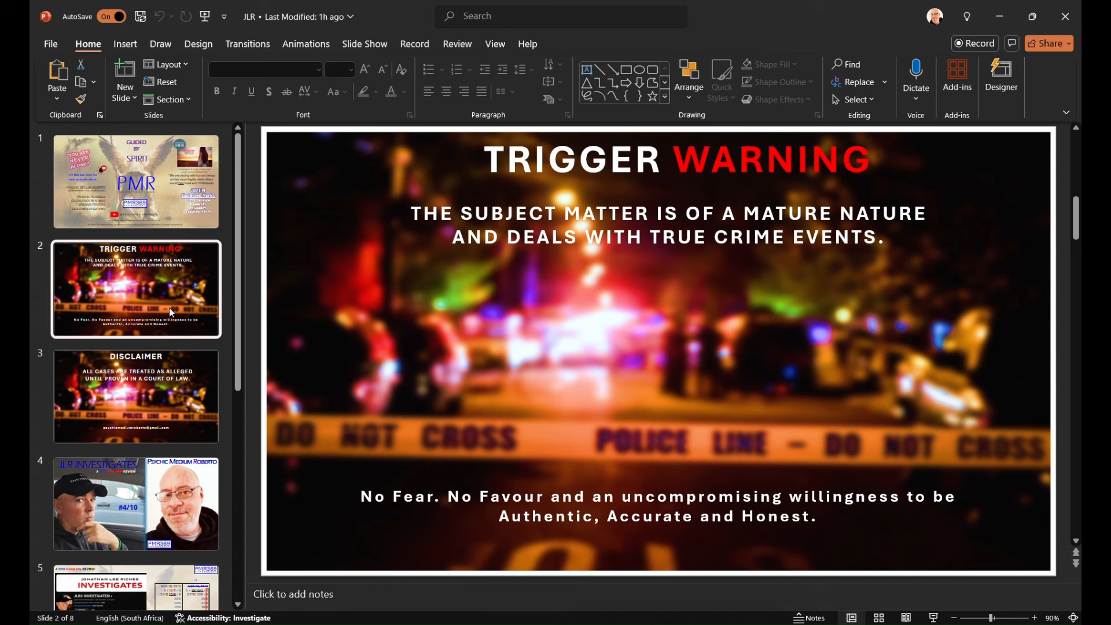
{"action": "left_click", "coordinate": [136, 396]}
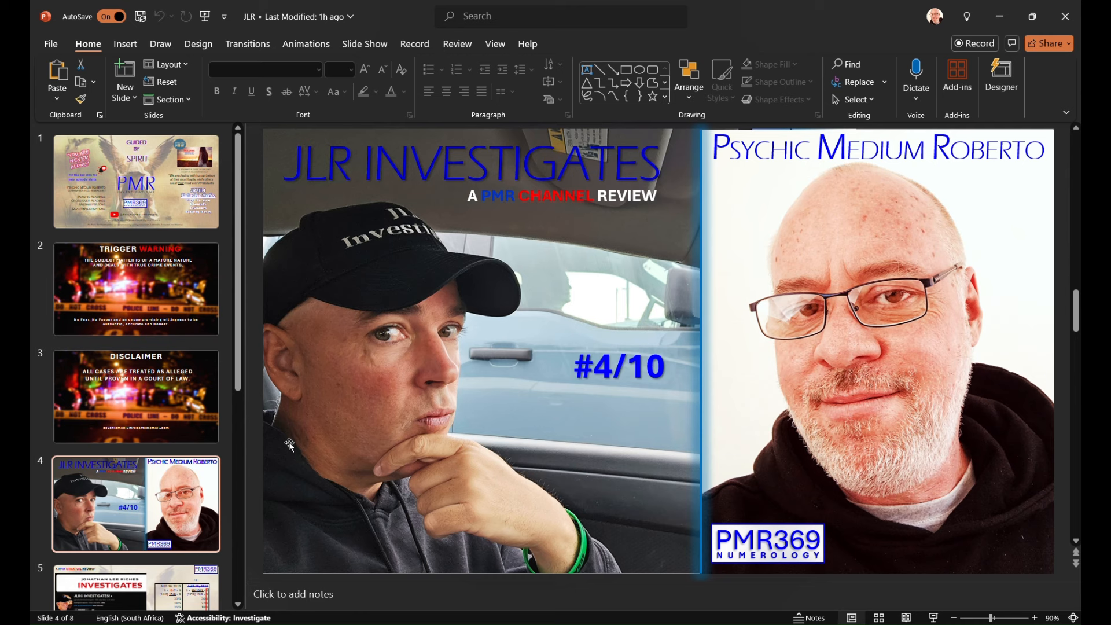
Open slide 5's date tables, preview slide 6's video grid, then return to slide 5
{"action": "scroll", "scroll_direction": "down", "scroll_amount": 3}
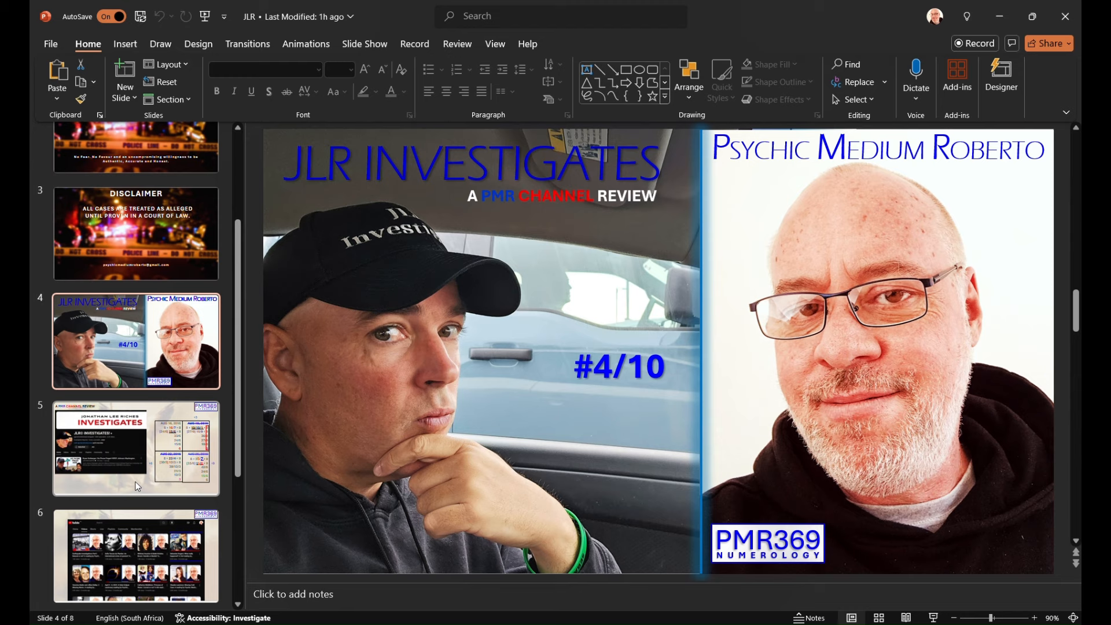
{"action": "left_click", "coordinate": [135, 448]}
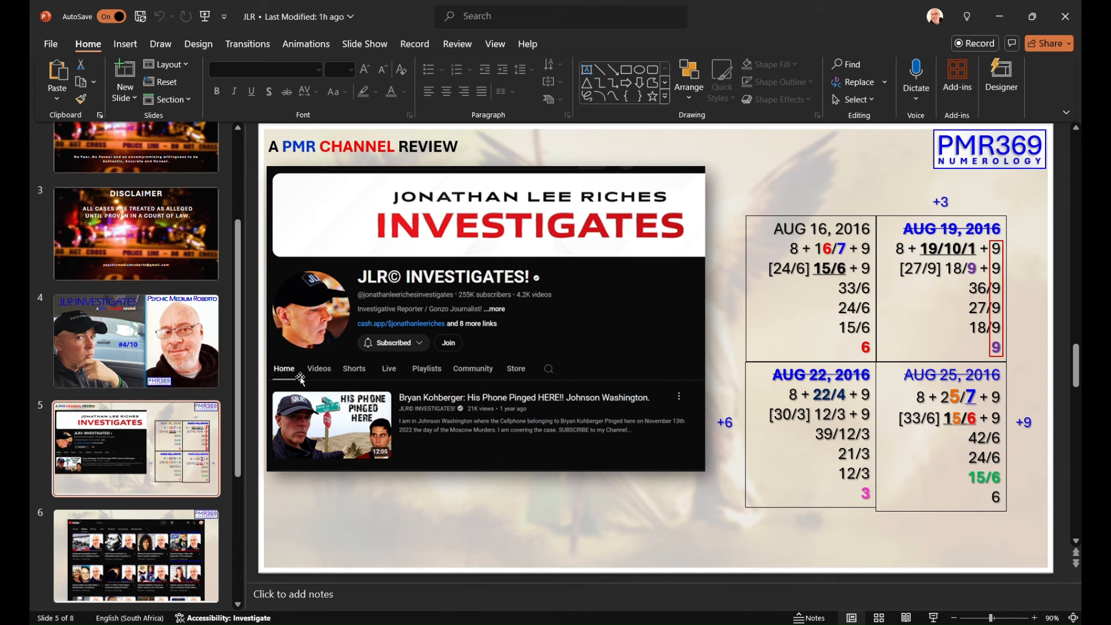
{"action": "mouse_move", "coordinate": [393, 427]}
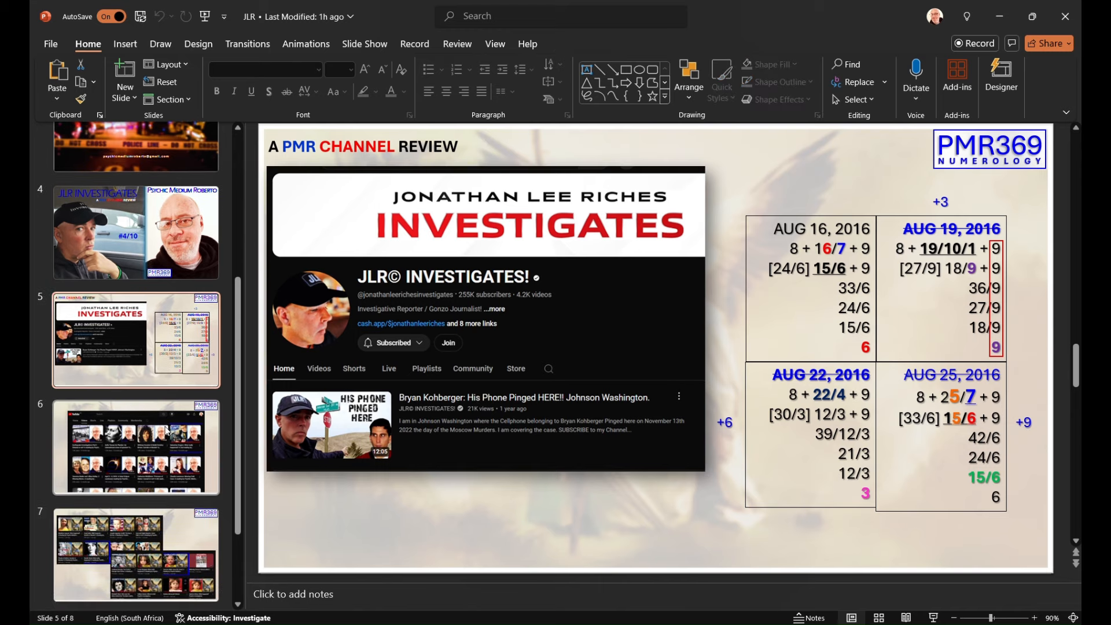
{"action": "left_click", "coordinate": [136, 447]}
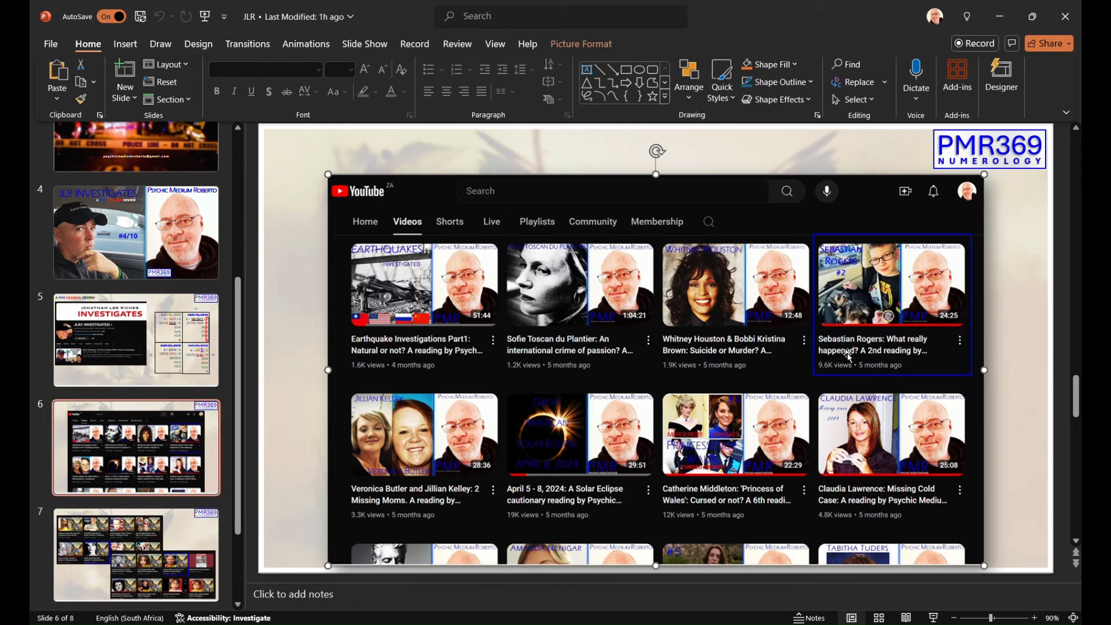
{"action": "mouse_move", "coordinate": [858, 383]}
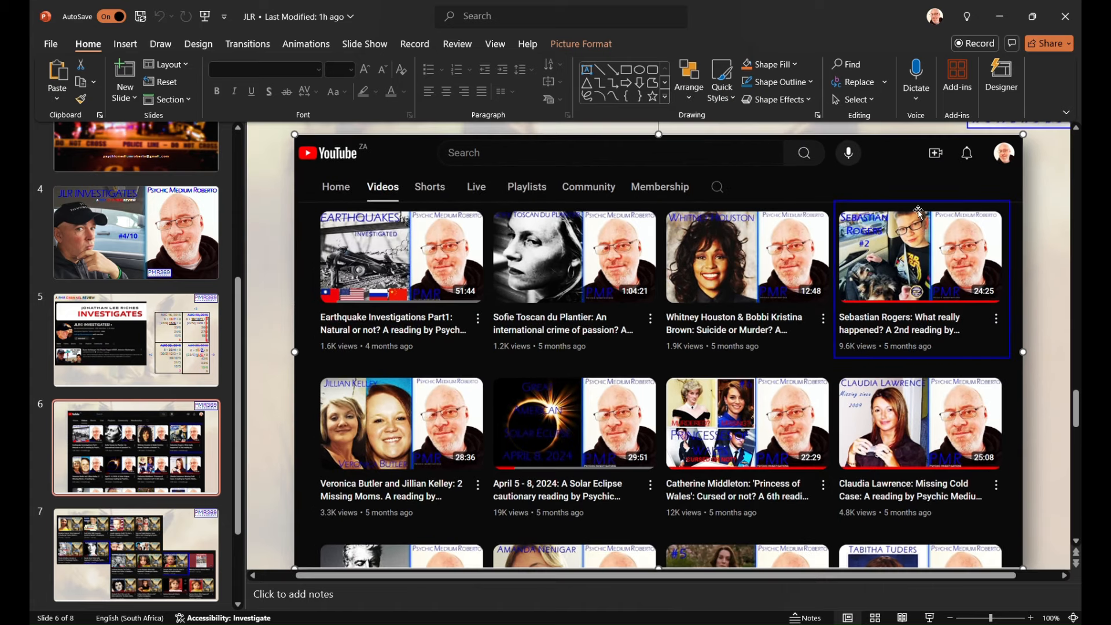
{"action": "mouse_move", "coordinate": [906, 243]}
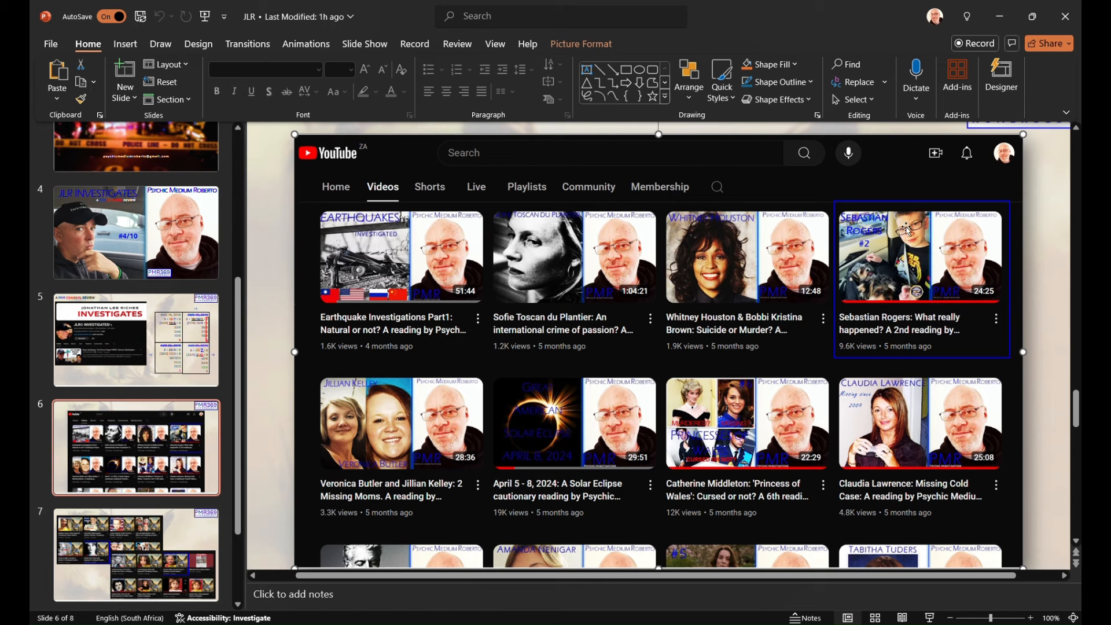
{"action": "mouse_move", "coordinate": [878, 238]}
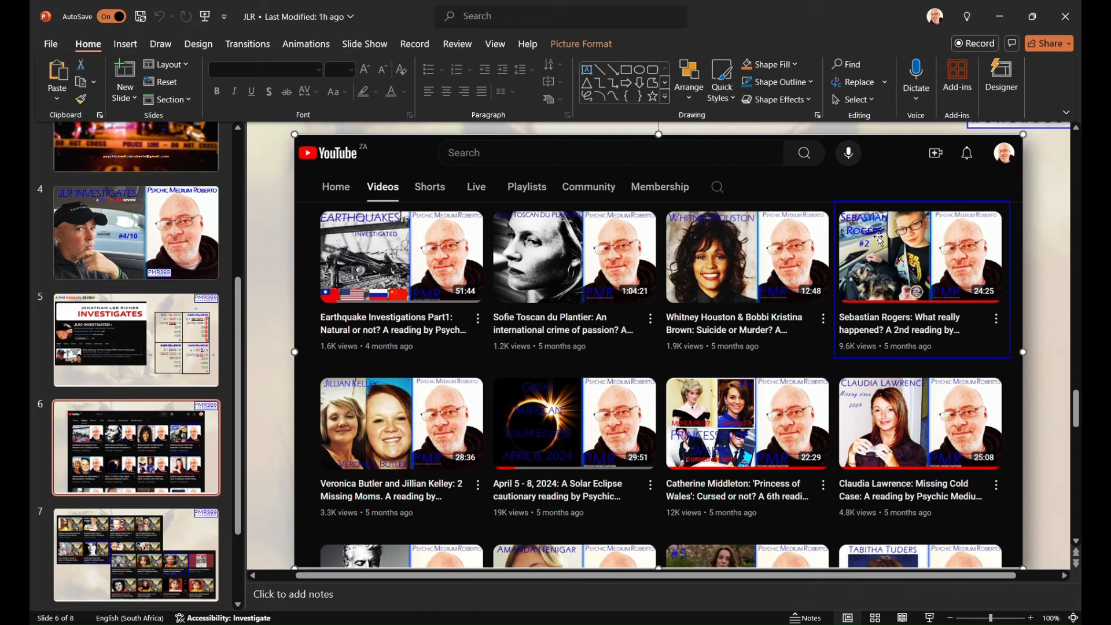
{"action": "left_click", "coordinate": [135, 339]}
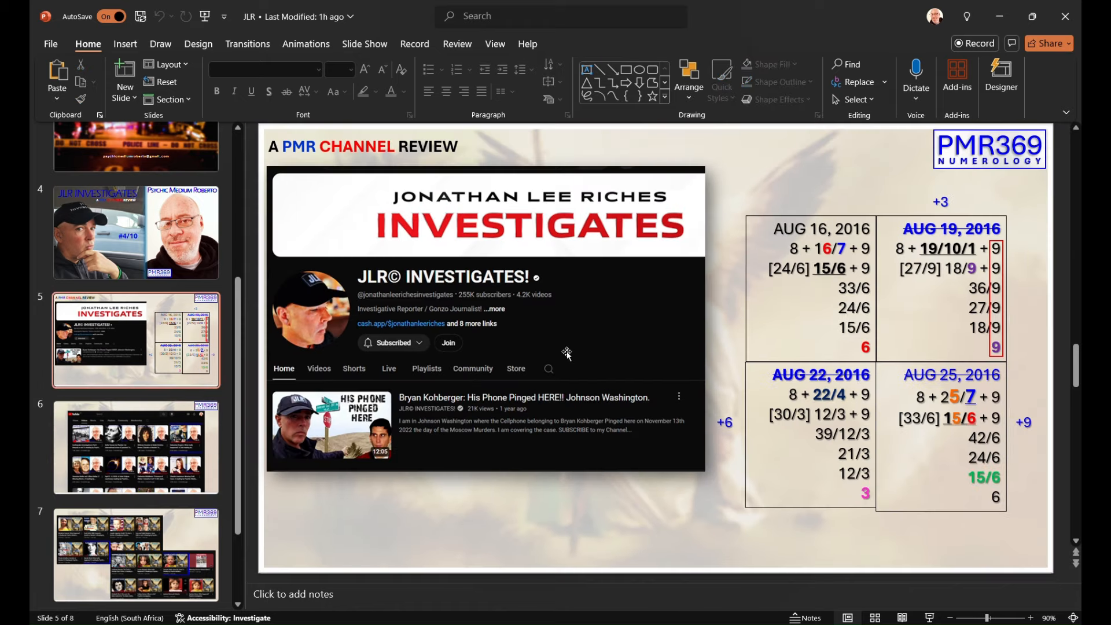
{"action": "mouse_move", "coordinate": [598, 264]}
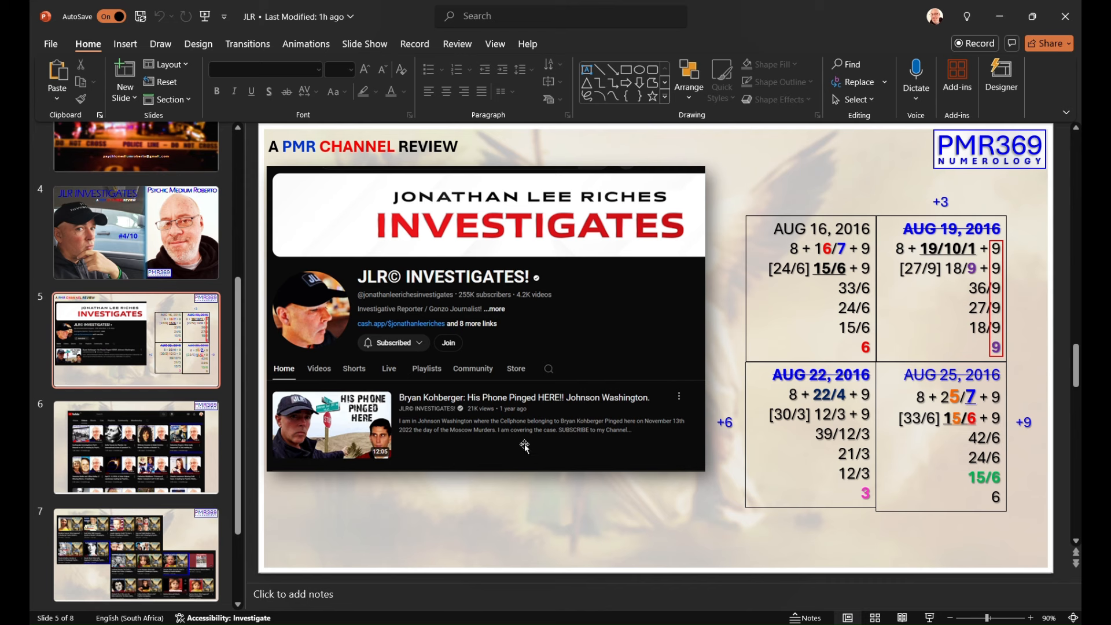
{"action": "mouse_move", "coordinate": [455, 214]}
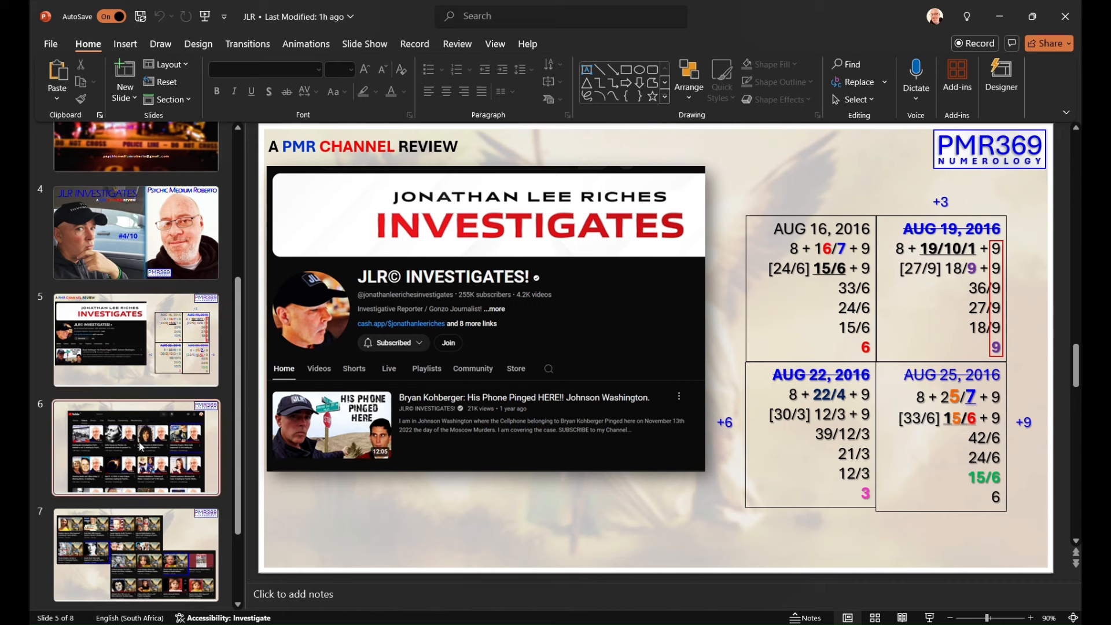
{"action": "left_click", "coordinate": [136, 448]}
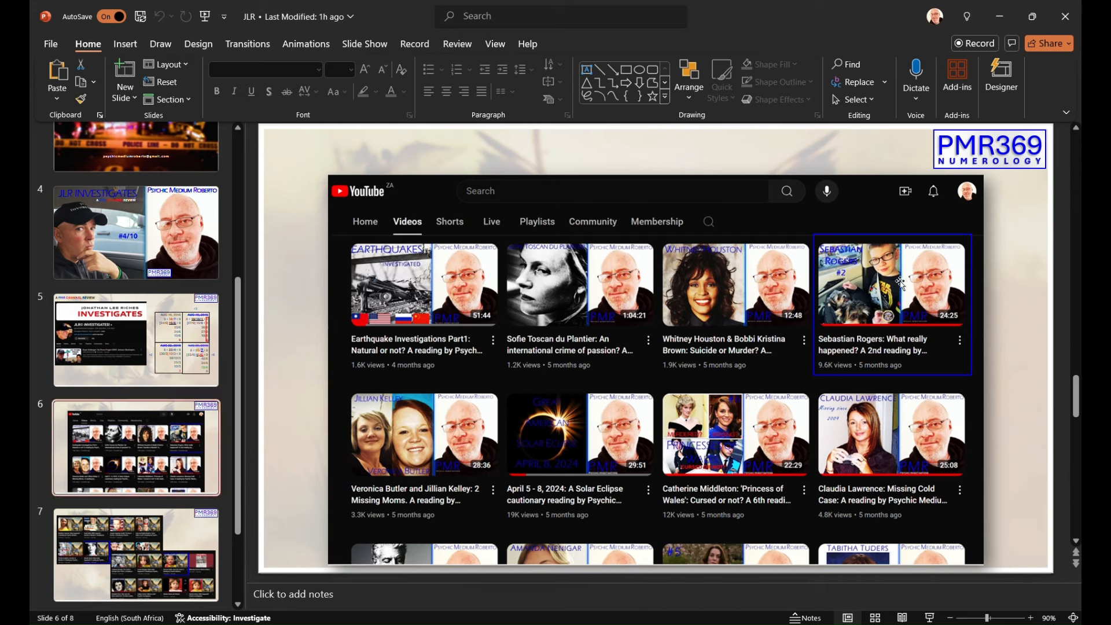
{"action": "mouse_move", "coordinate": [841, 292]}
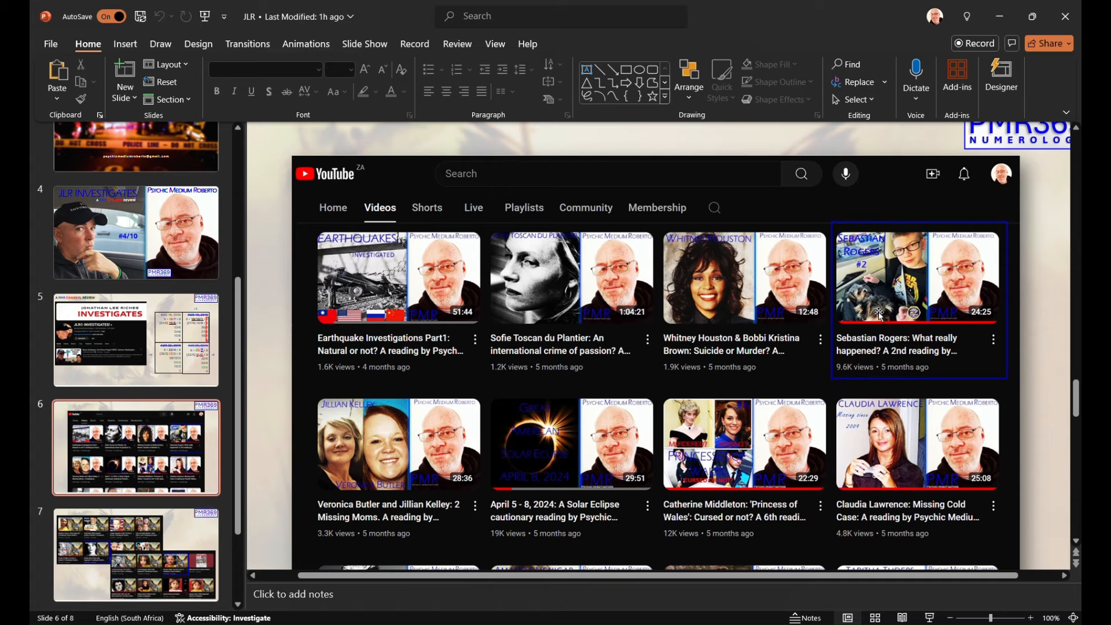
{"action": "left_click", "coordinate": [135, 339]}
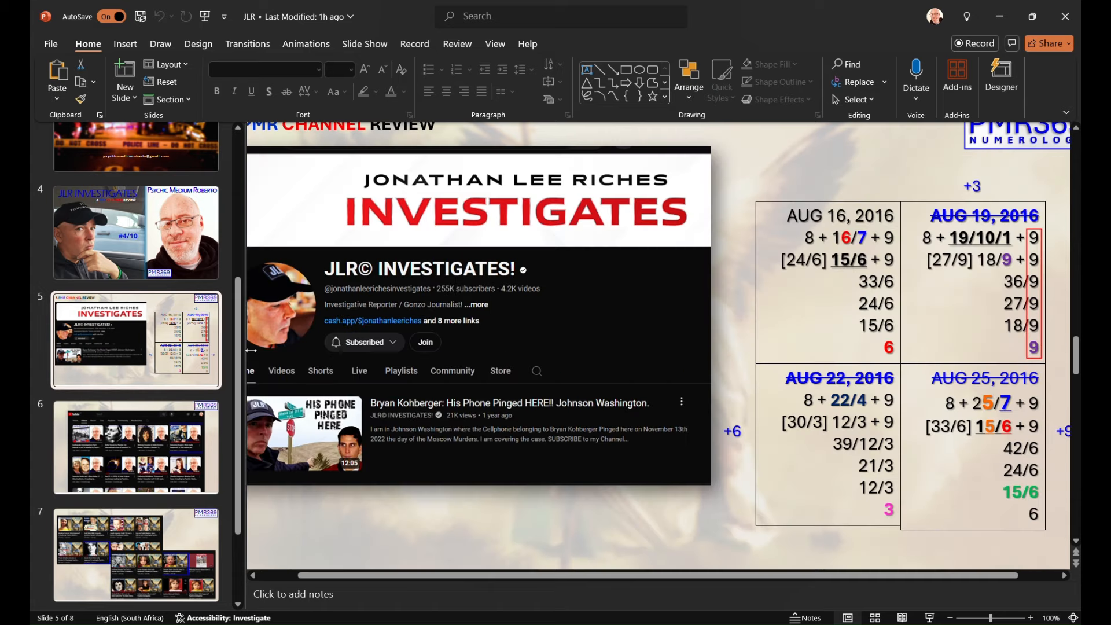
{"action": "left_click", "coordinate": [1011, 618]}
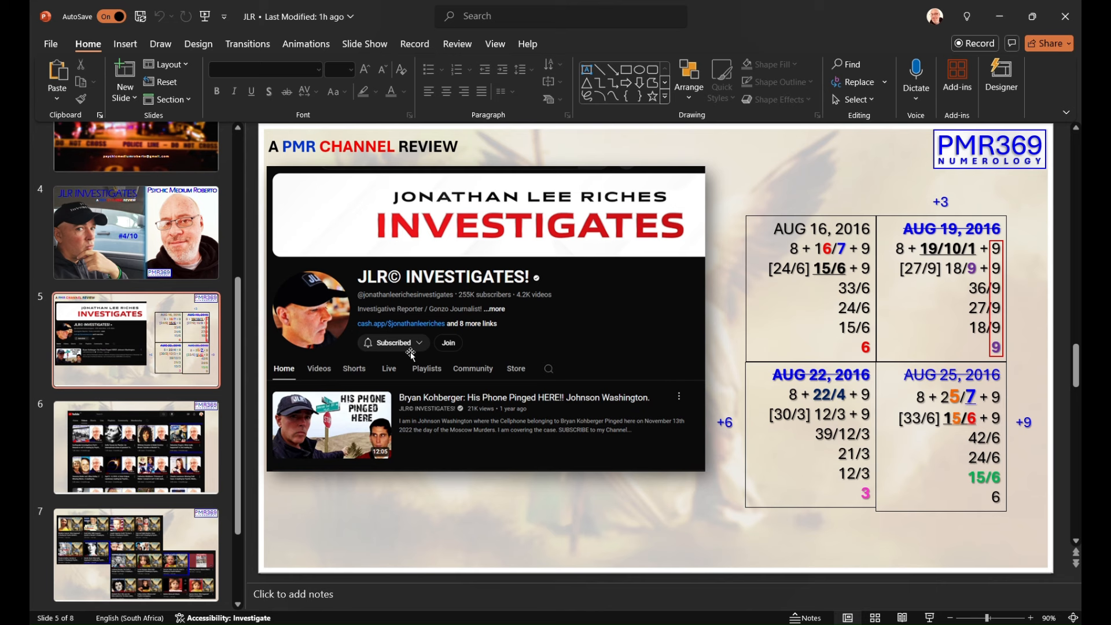
{"action": "mouse_move", "coordinate": [425, 268]}
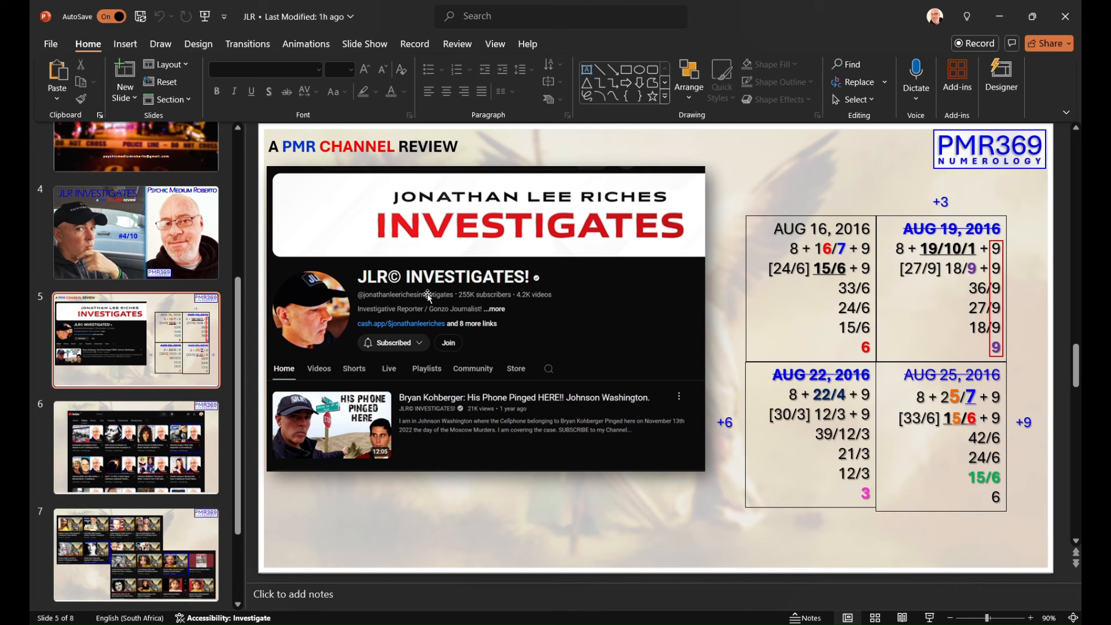
{"action": "mouse_move", "coordinate": [432, 346]}
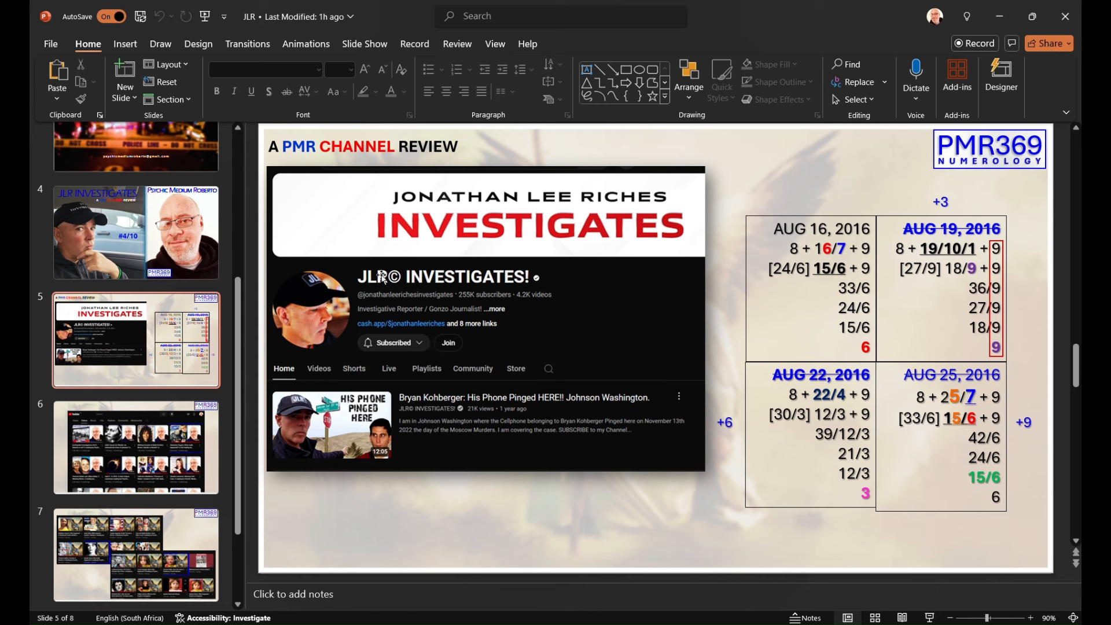
{"action": "mouse_move", "coordinate": [490, 347]}
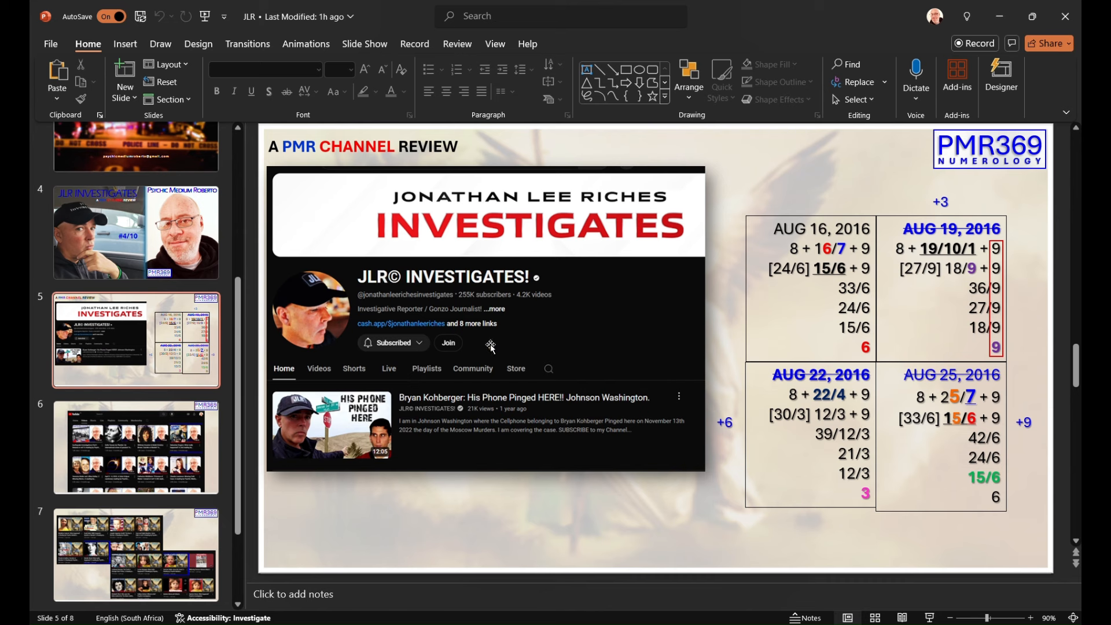
{"action": "mouse_move", "coordinate": [485, 435]}
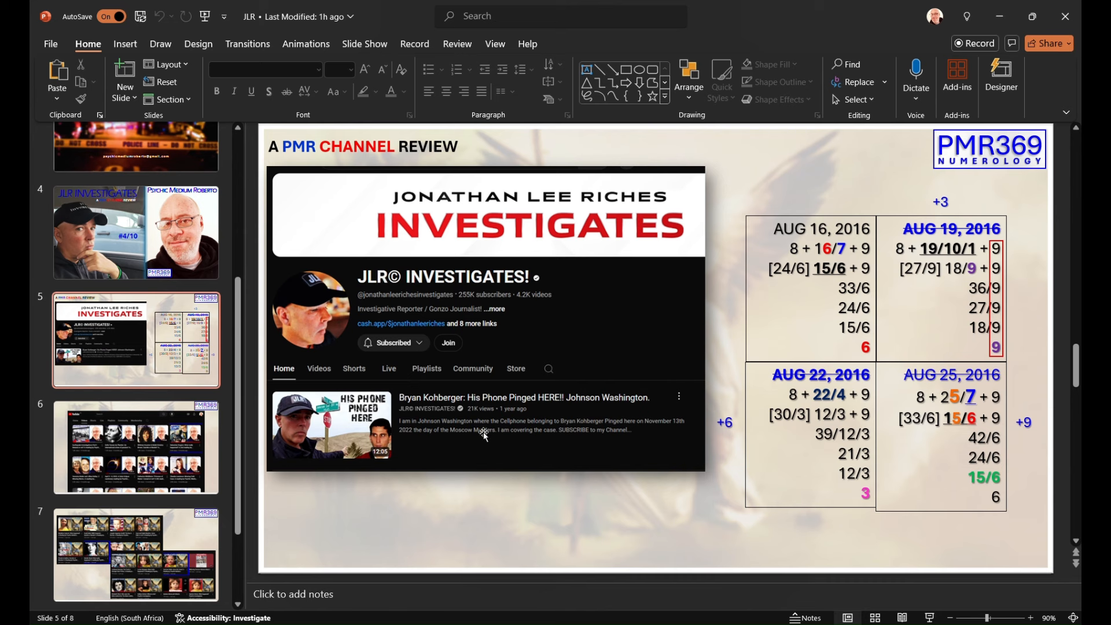
{"action": "mouse_move", "coordinate": [610, 342]}
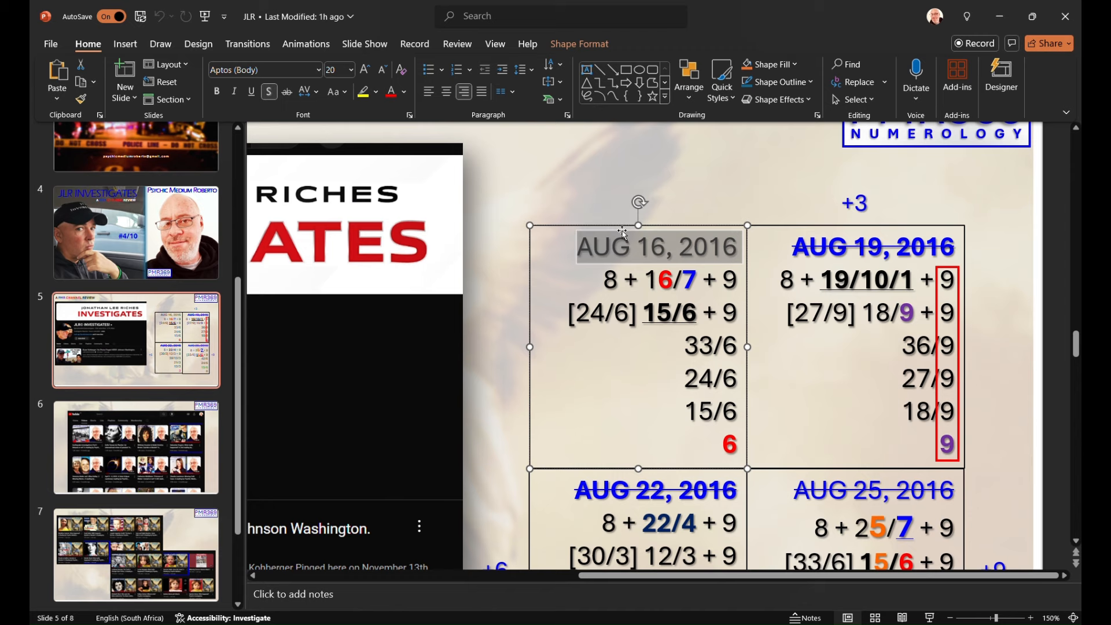
Read the Joined 16 Aug 2016 date in the YouTube screenshot, then return to the tables
{"action": "left_click", "coordinate": [125, 43]}
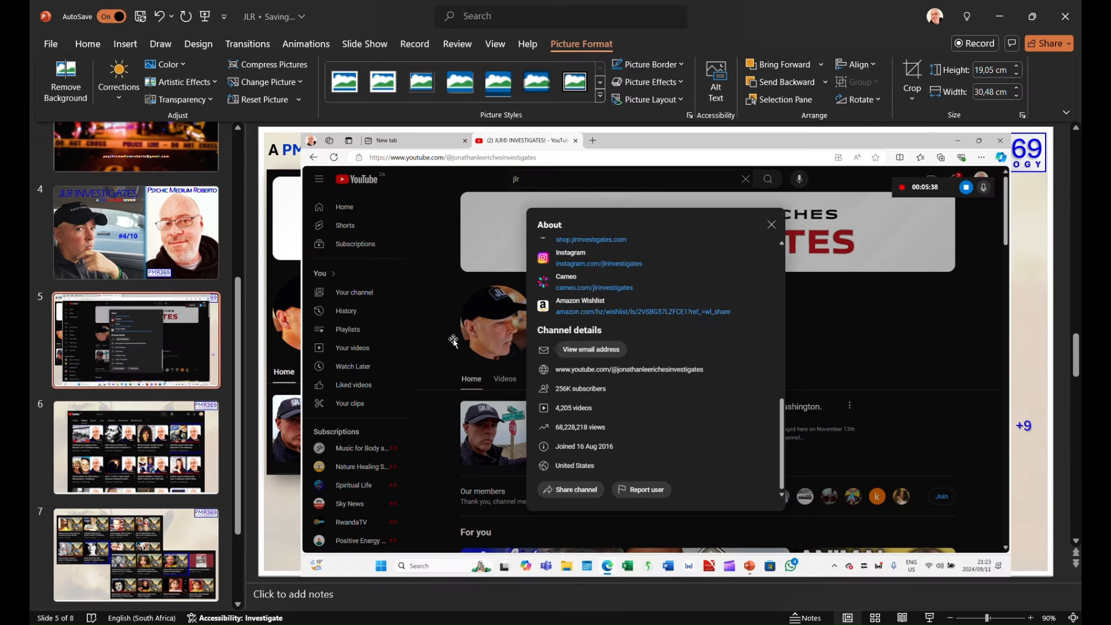
{"action": "mouse_move", "coordinate": [697, 400]}
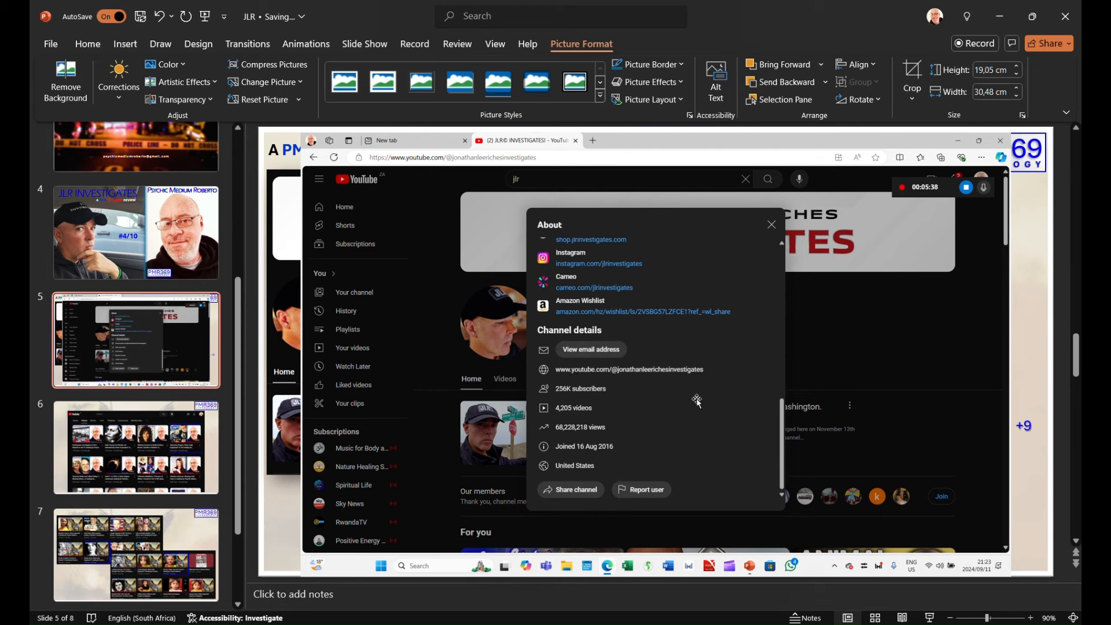
{"action": "mouse_move", "coordinate": [622, 236]}
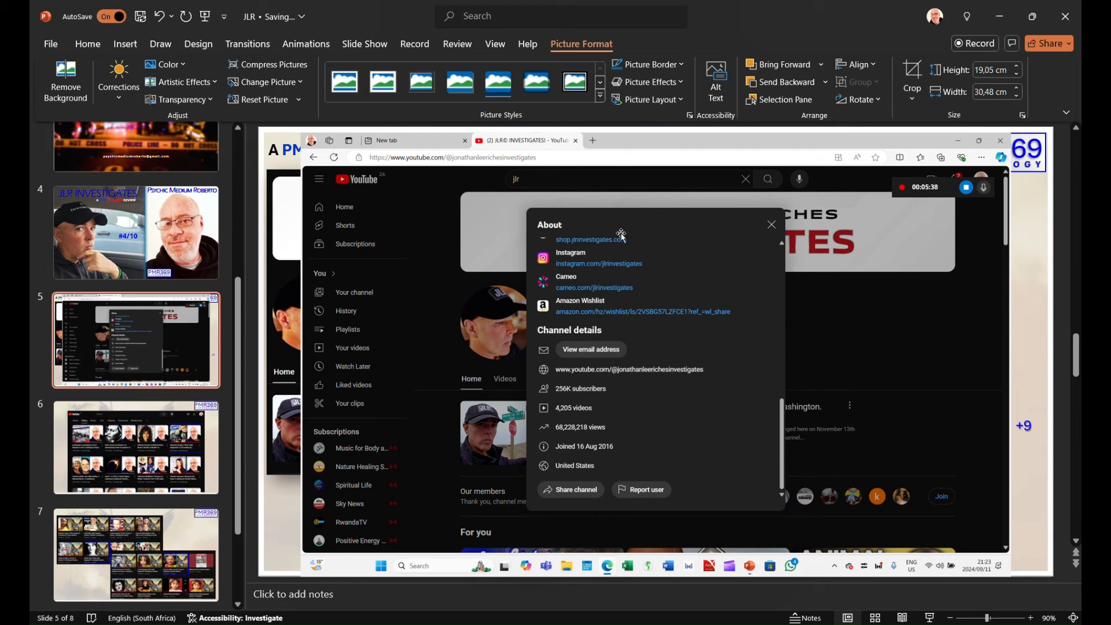
{"action": "mouse_move", "coordinate": [552, 235]}
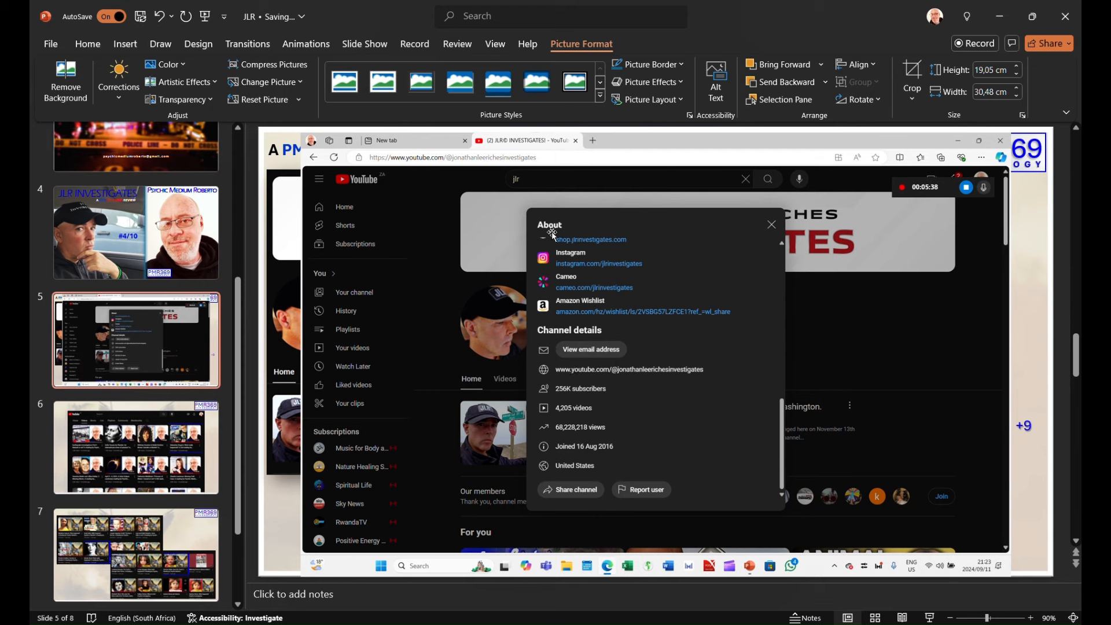
{"action": "mouse_move", "coordinate": [686, 364]}
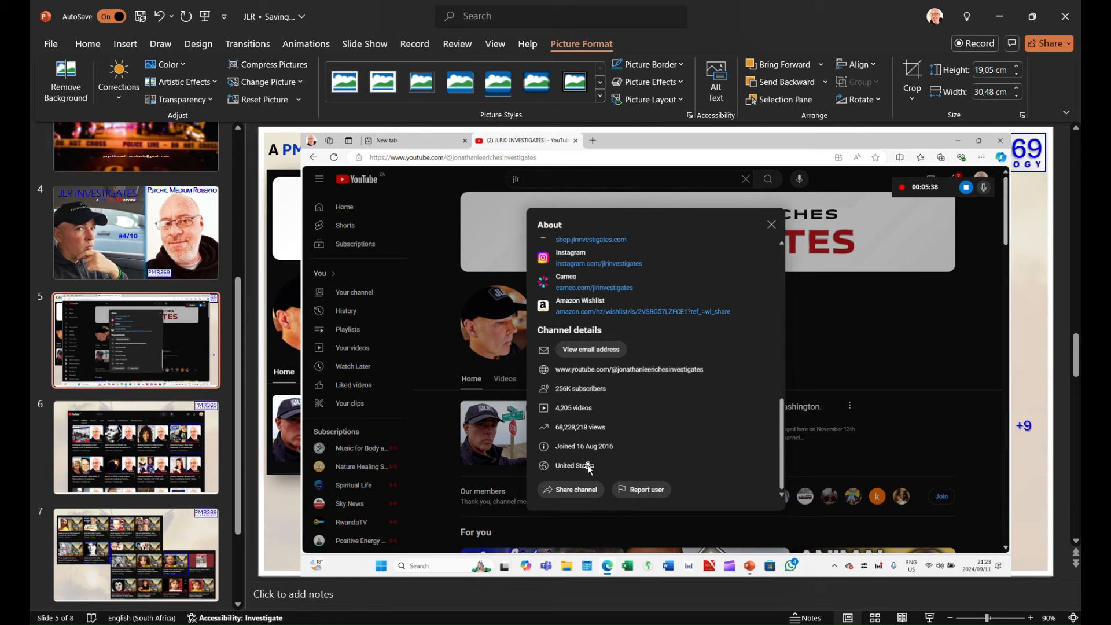
{"action": "mouse_move", "coordinate": [581, 467]}
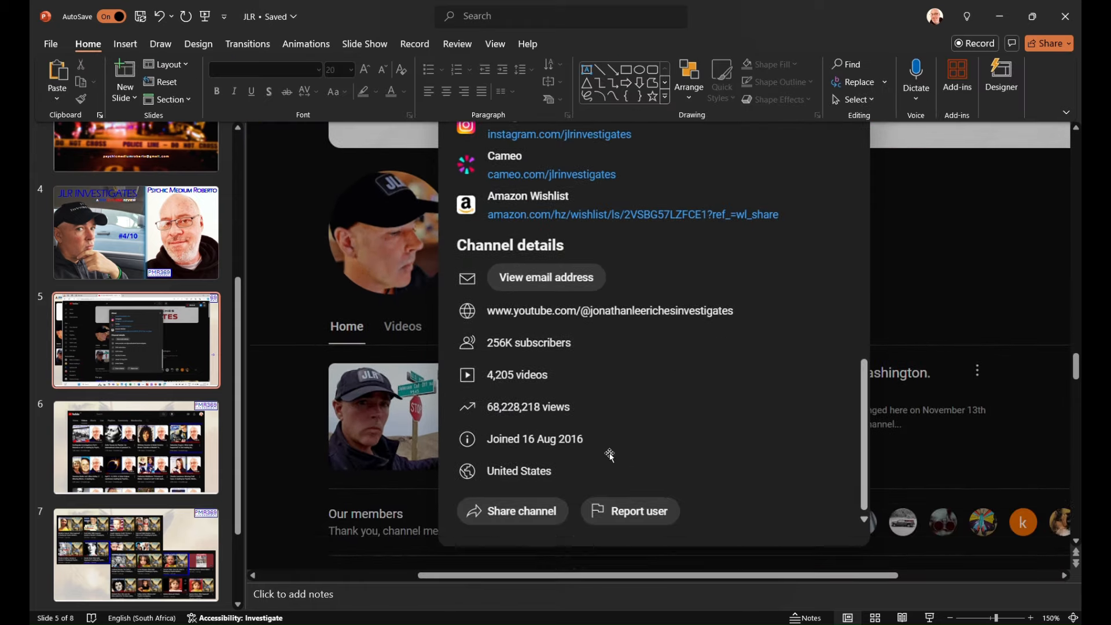
{"action": "mouse_move", "coordinate": [481, 456]}
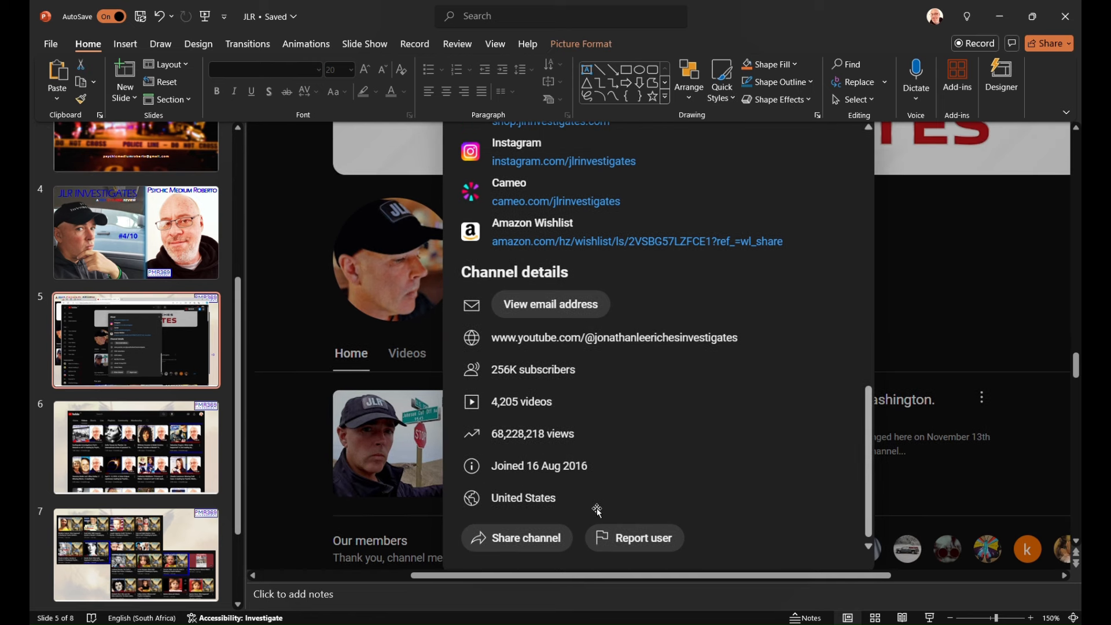
{"action": "mouse_move", "coordinate": [556, 477]}
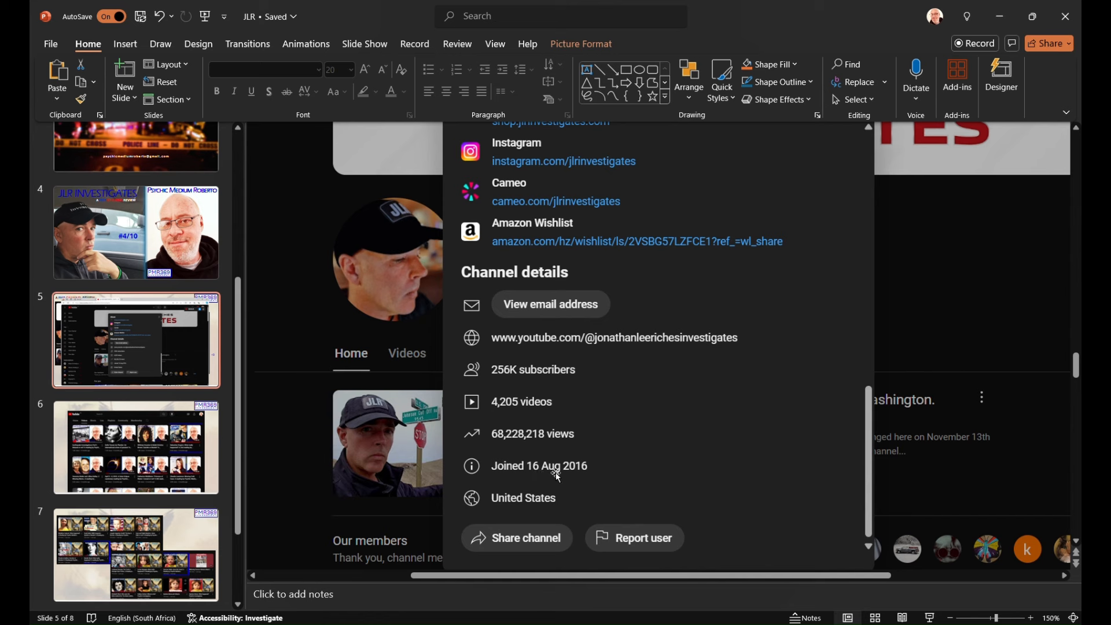
{"action": "mouse_move", "coordinate": [544, 474]}
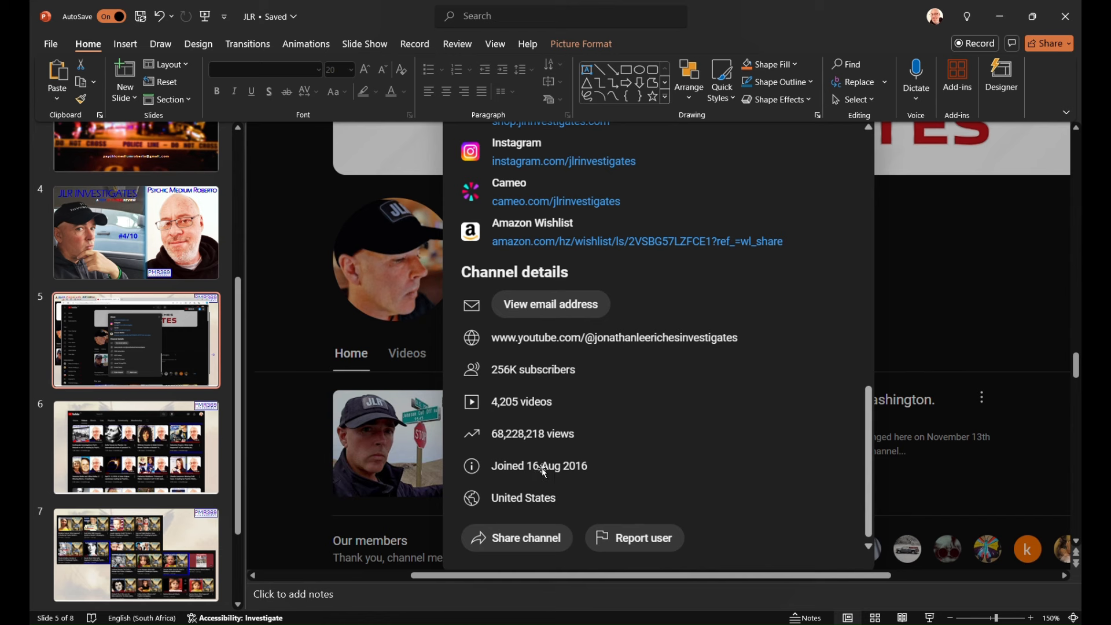
{"action": "mouse_move", "coordinate": [593, 475]}
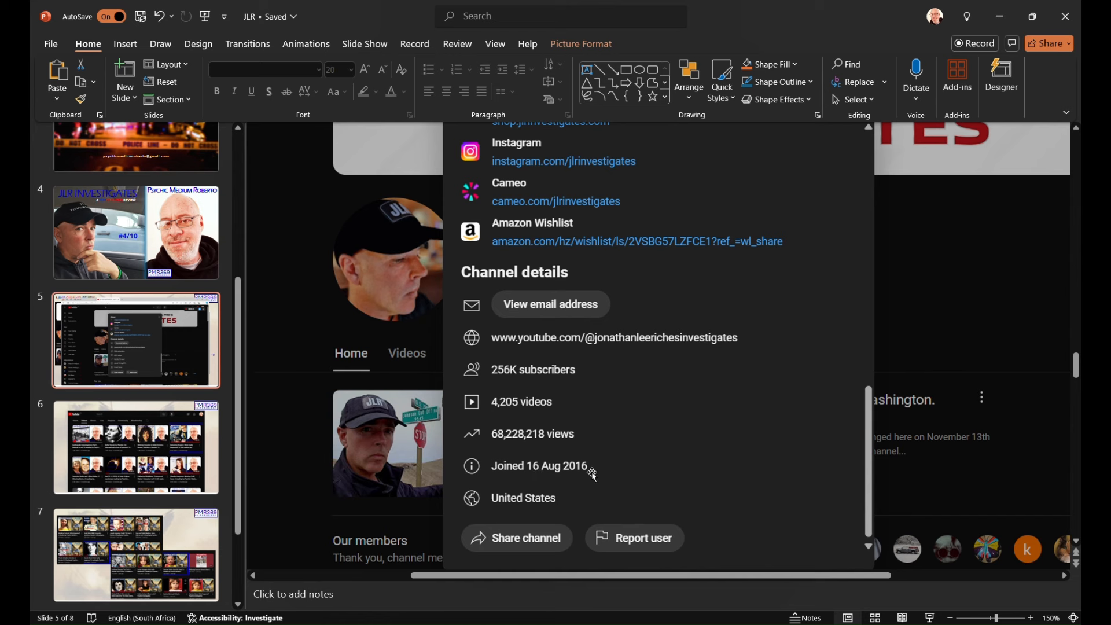
{"action": "mouse_move", "coordinate": [565, 488]}
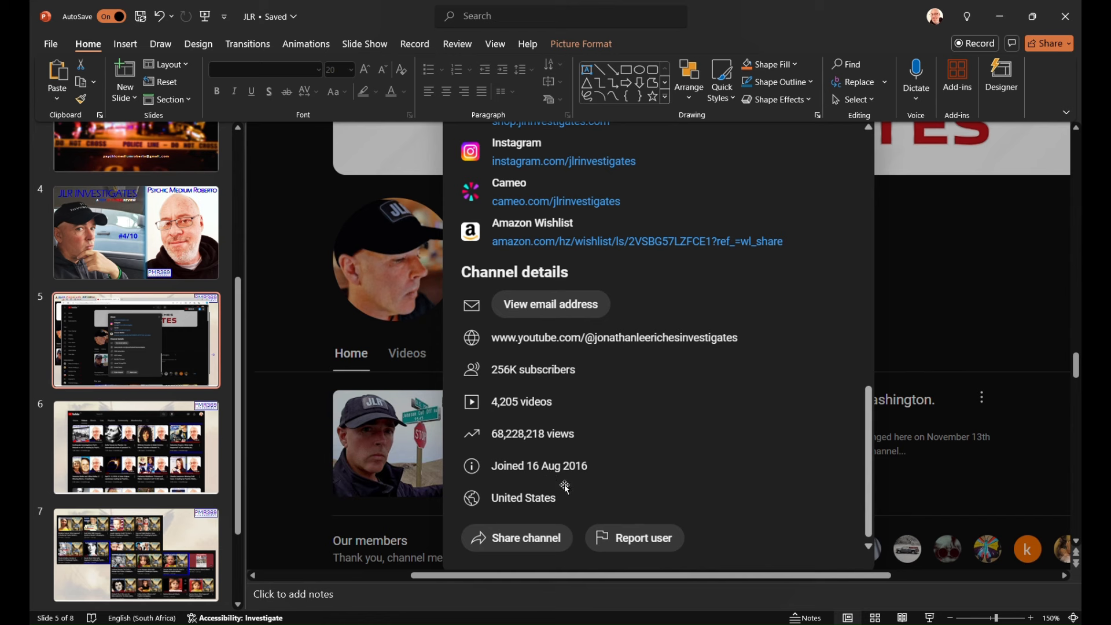
{"action": "mouse_move", "coordinate": [522, 454]}
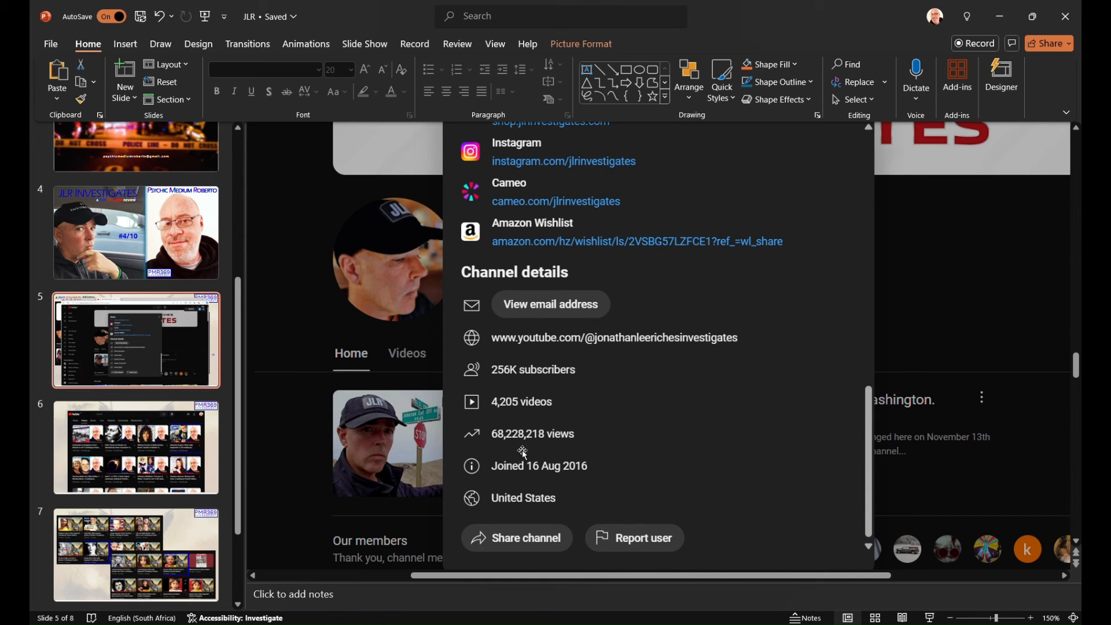
{"action": "mouse_move", "coordinate": [551, 489]}
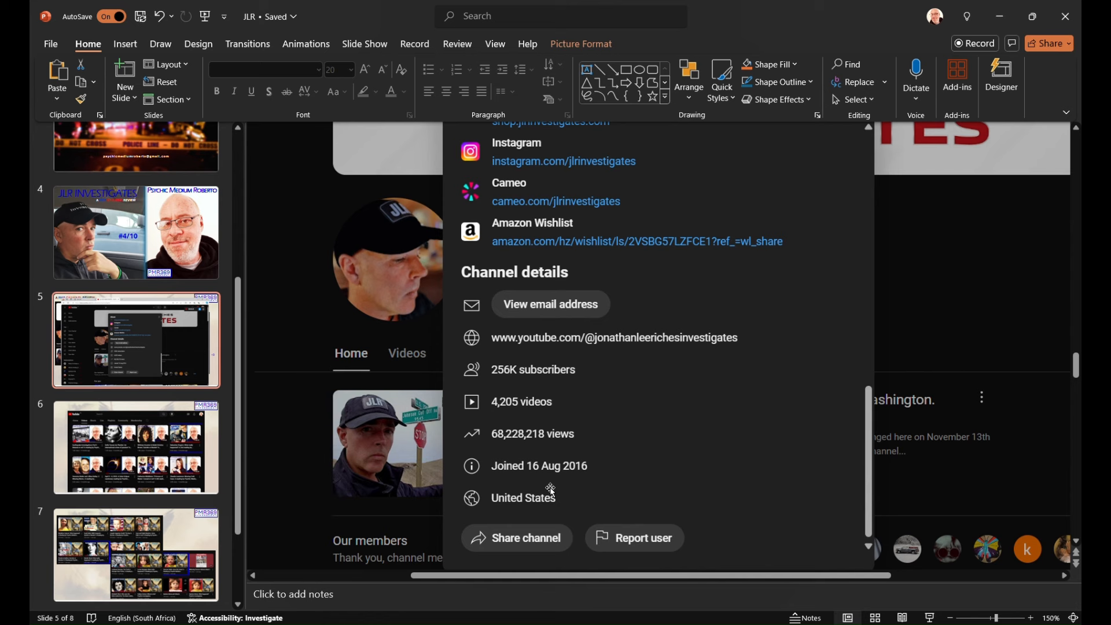
{"action": "mouse_move", "coordinate": [539, 487]}
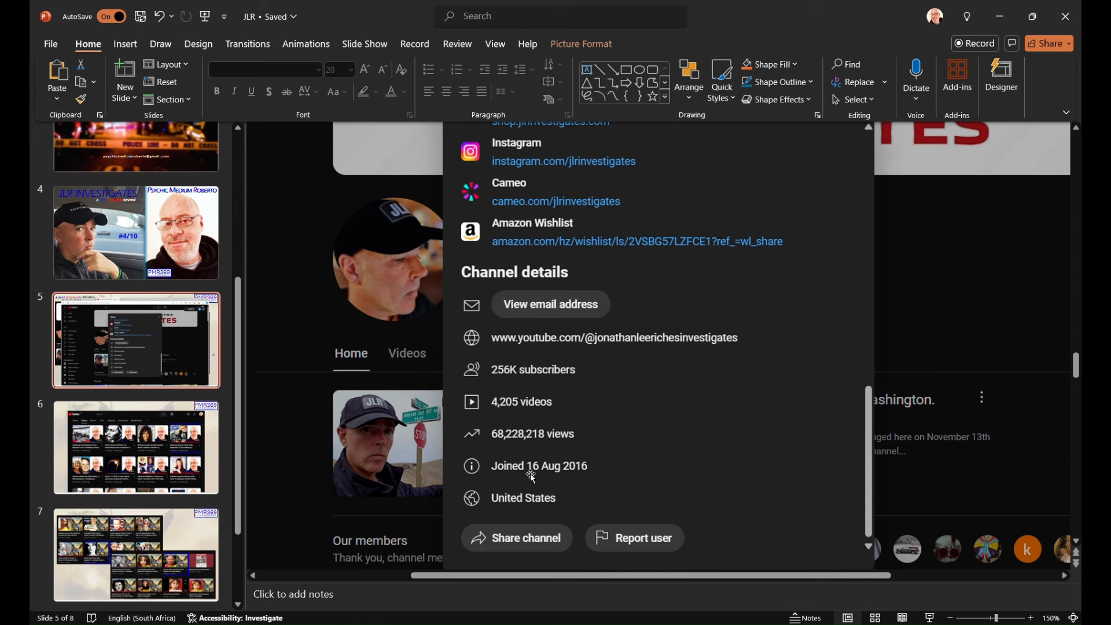
{"action": "mouse_move", "coordinate": [530, 476]}
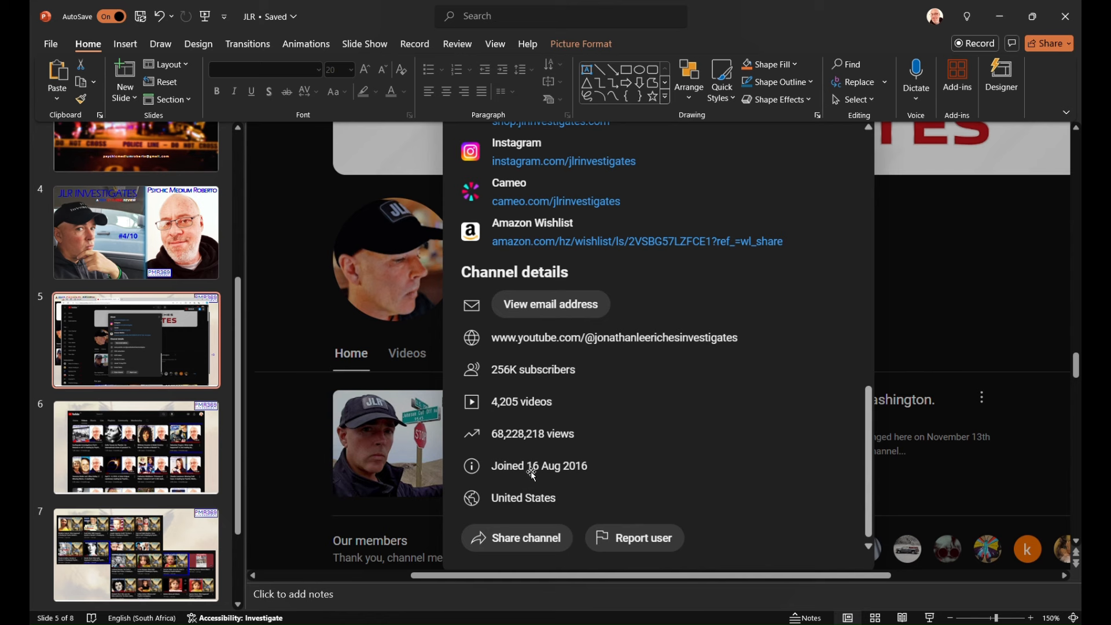
{"action": "mouse_move", "coordinate": [543, 466]}
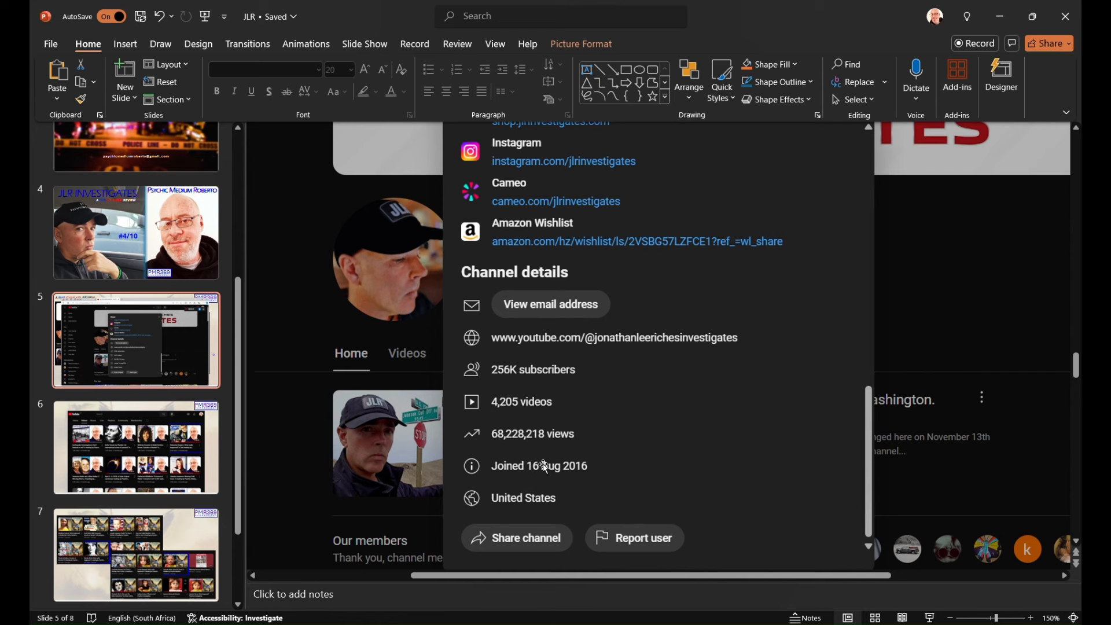
{"action": "mouse_move", "coordinate": [543, 407]}
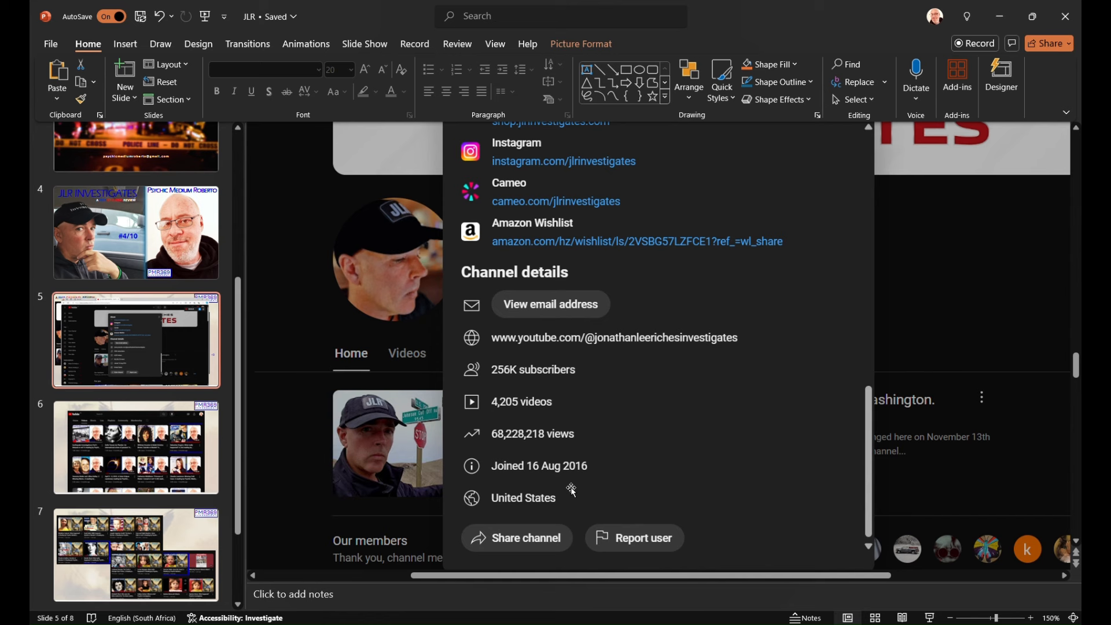
{"action": "mouse_move", "coordinate": [606, 476]}
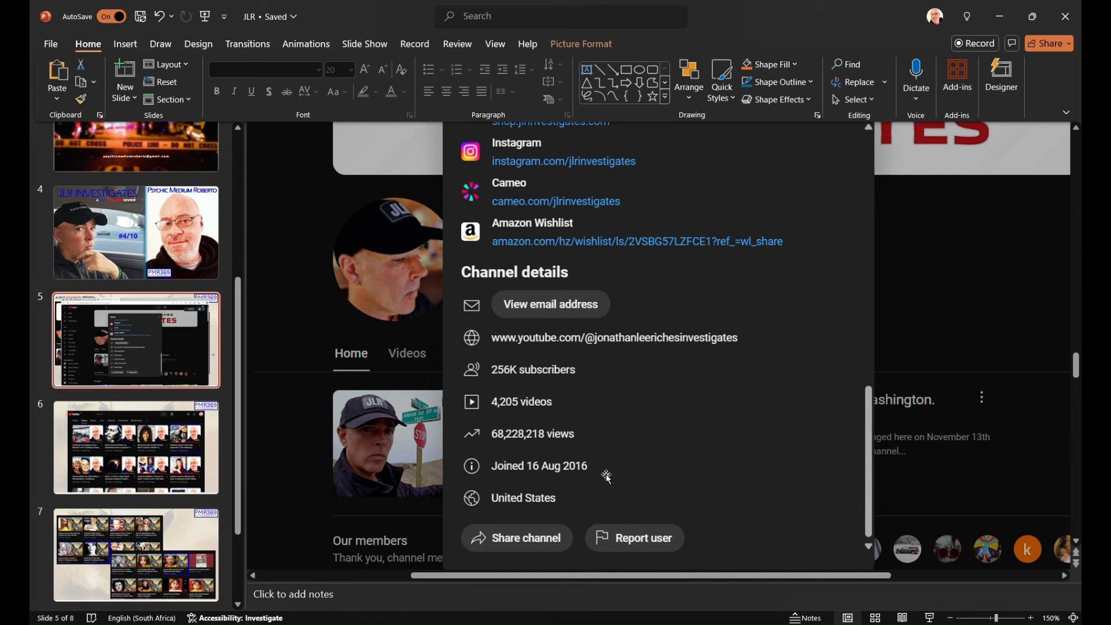
{"action": "mouse_move", "coordinate": [609, 481]}
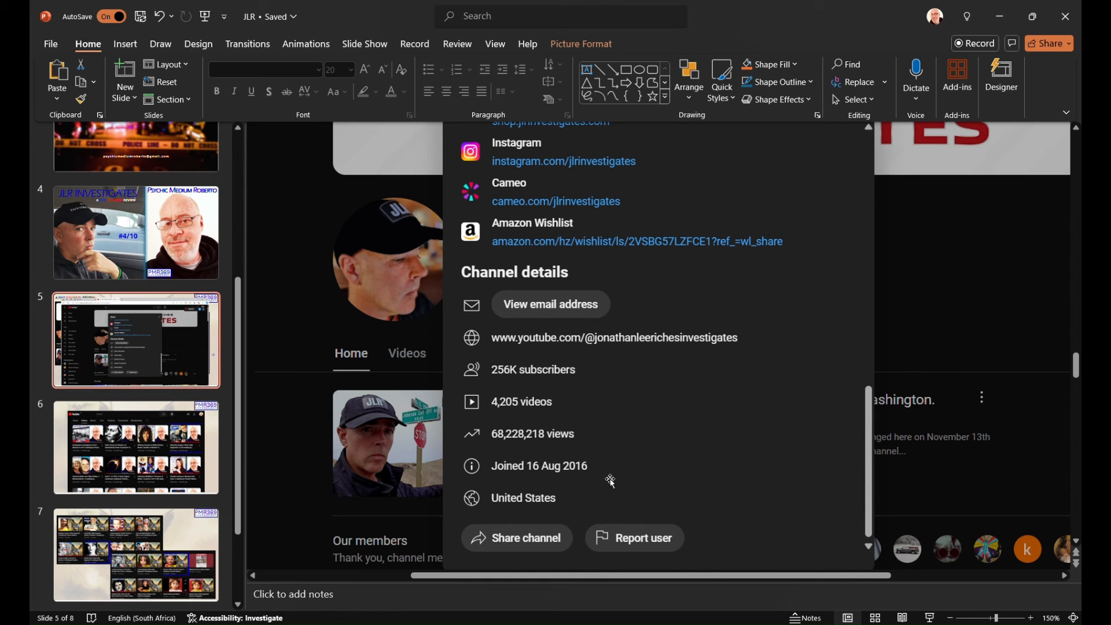
{"action": "mouse_move", "coordinate": [573, 465]}
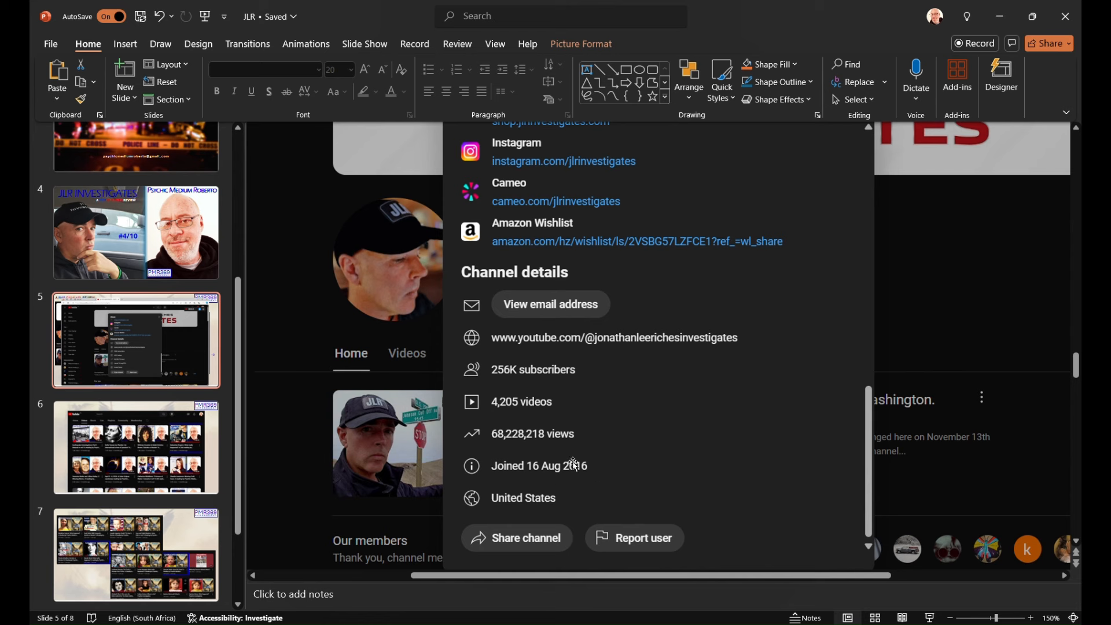
{"action": "mouse_move", "coordinate": [612, 503]}
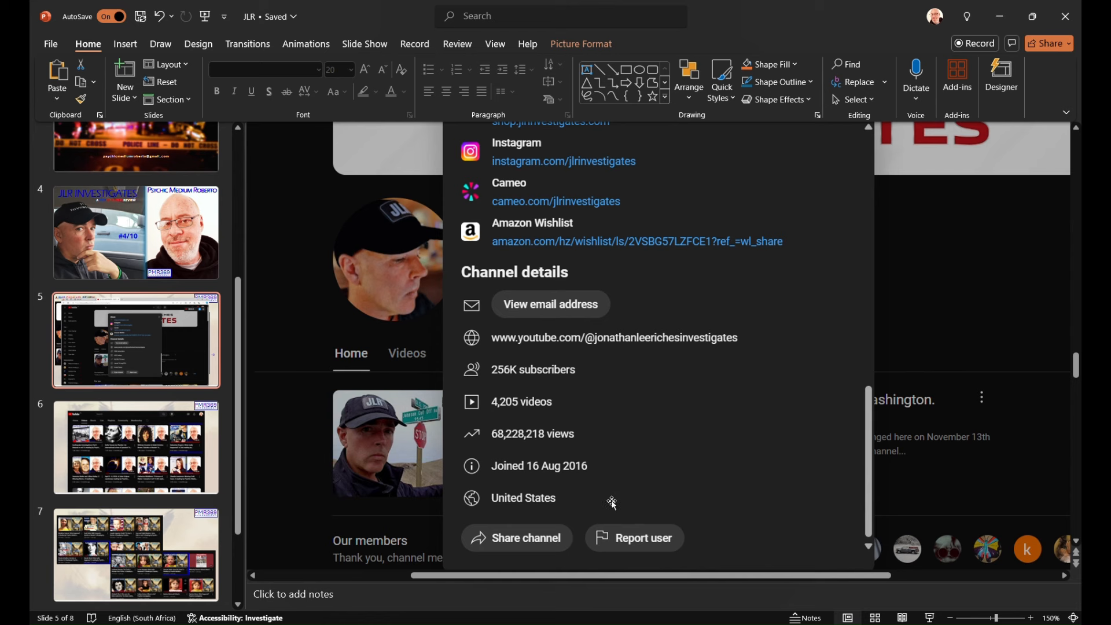
{"action": "mouse_move", "coordinate": [654, 460]}
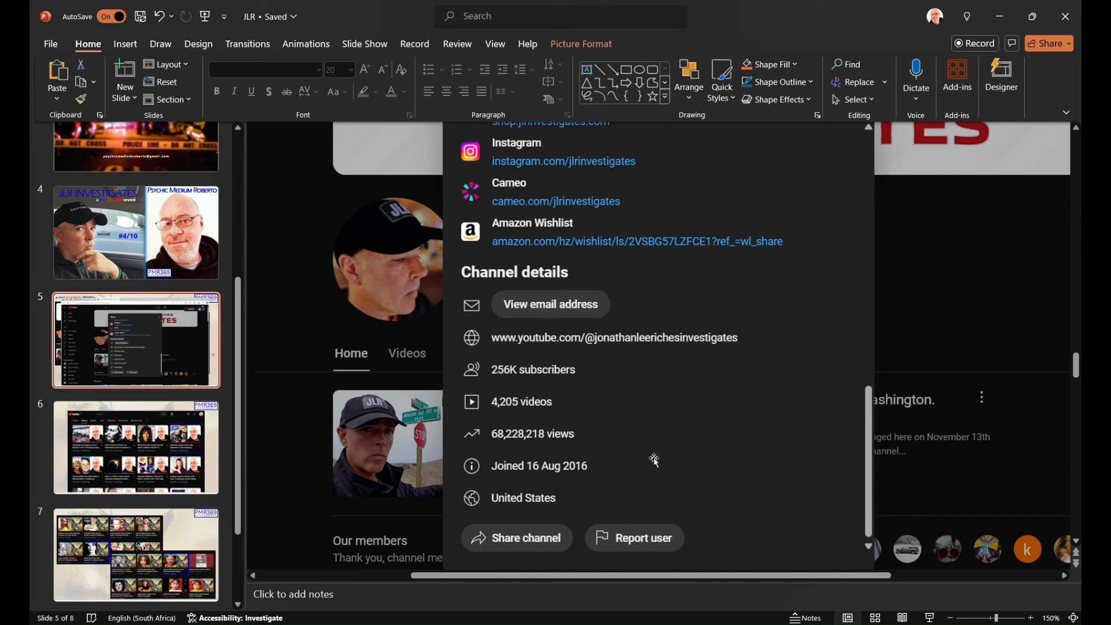
{"action": "mouse_move", "coordinate": [652, 480]}
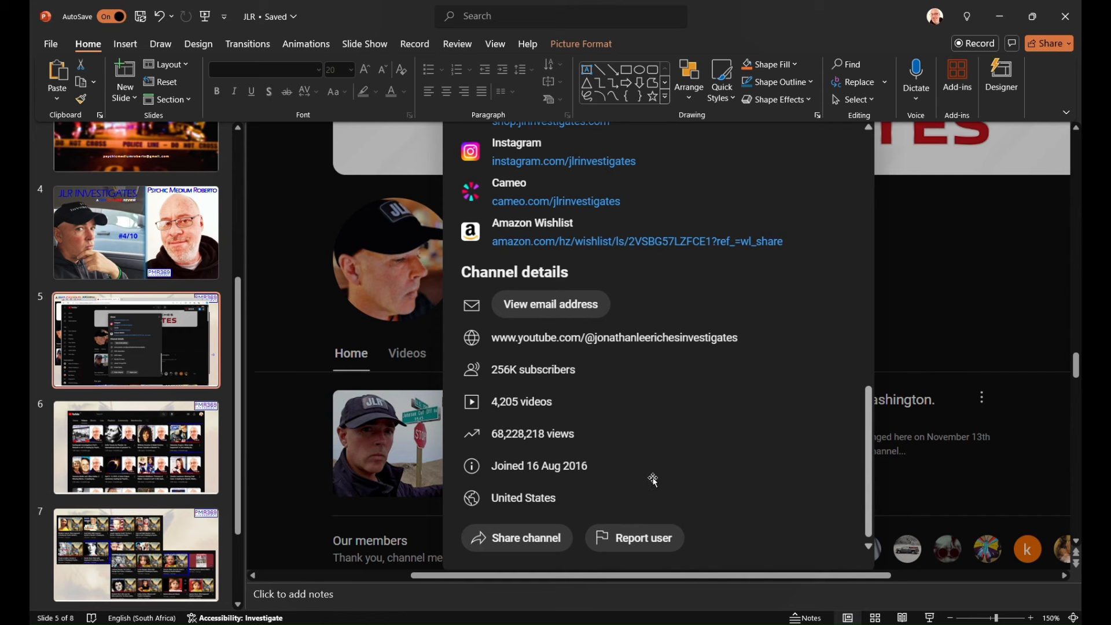
{"action": "mouse_move", "coordinate": [718, 374]}
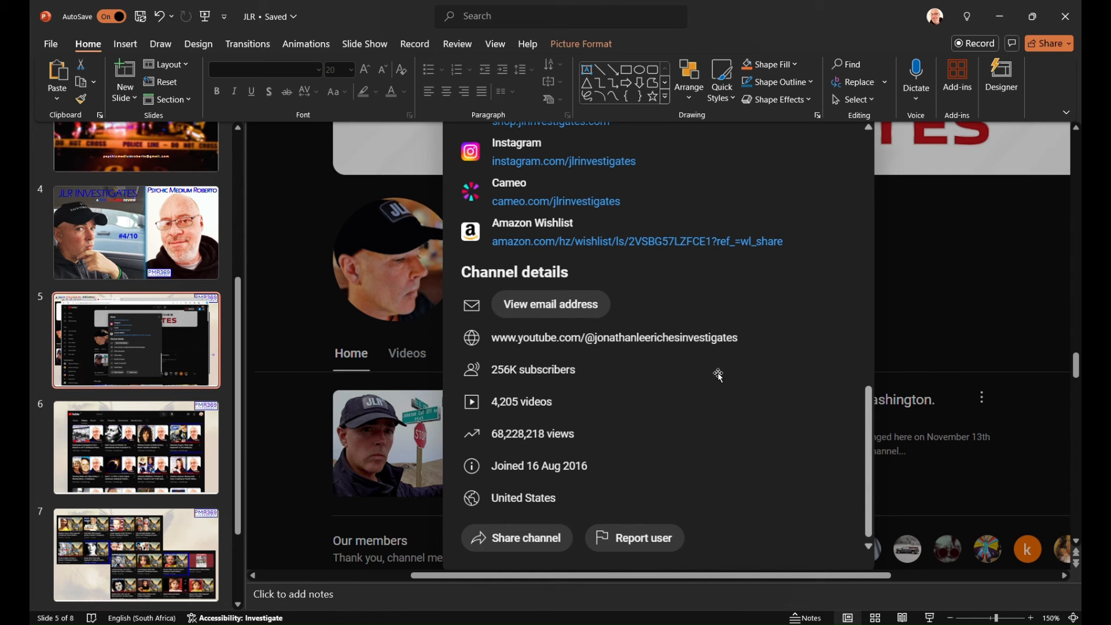
{"action": "mouse_move", "coordinate": [599, 385]}
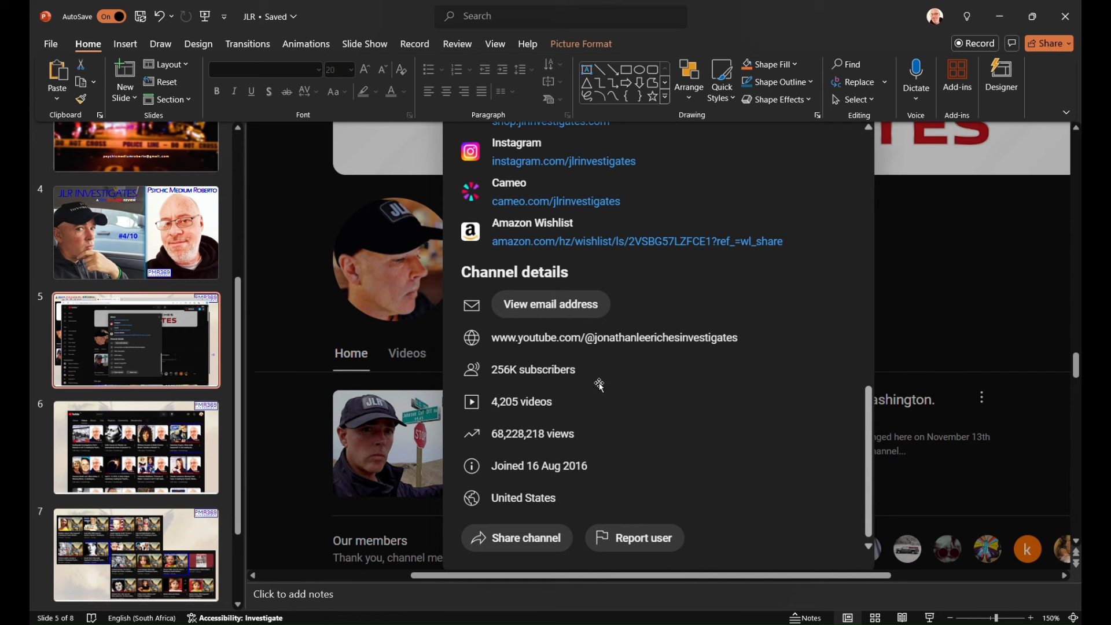
{"action": "mouse_move", "coordinate": [574, 465]}
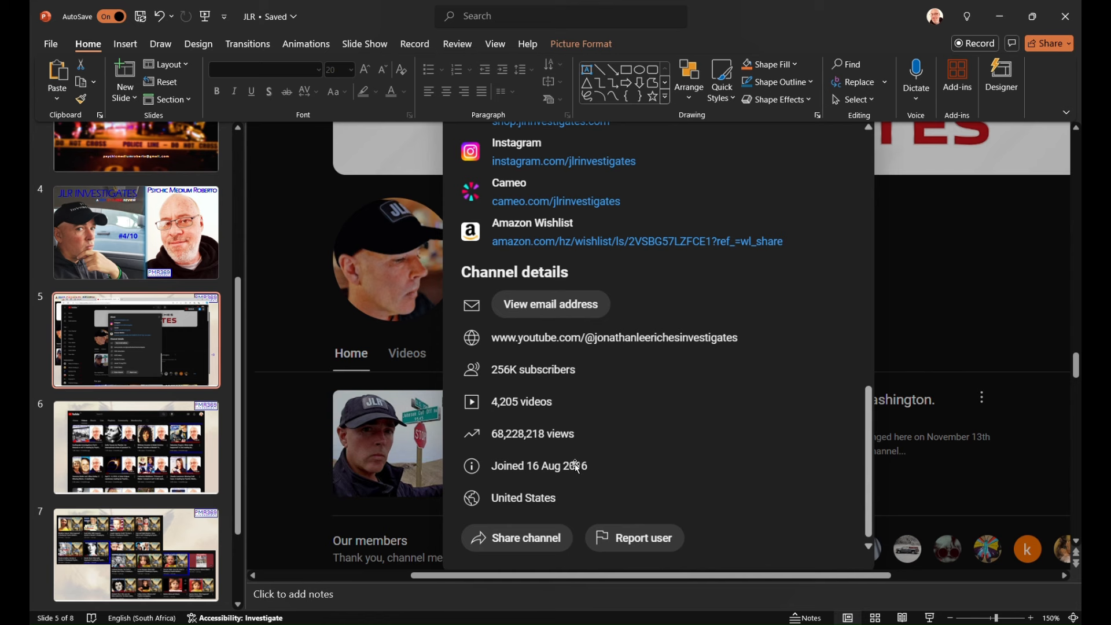
{"action": "mouse_move", "coordinate": [658, 455]}
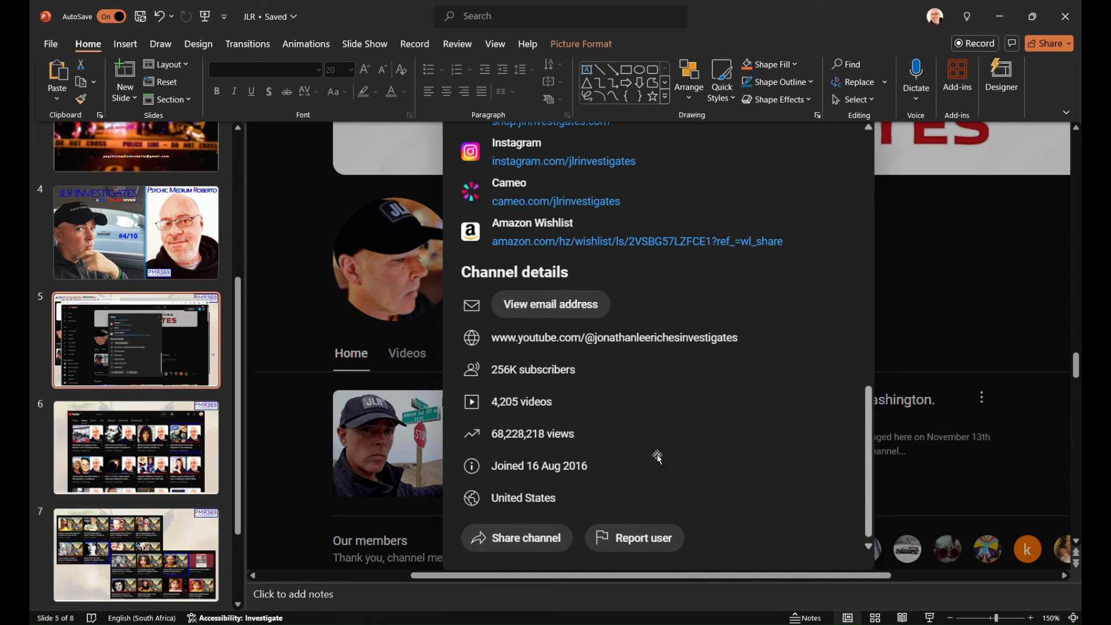
{"action": "mouse_move", "coordinate": [645, 510]}
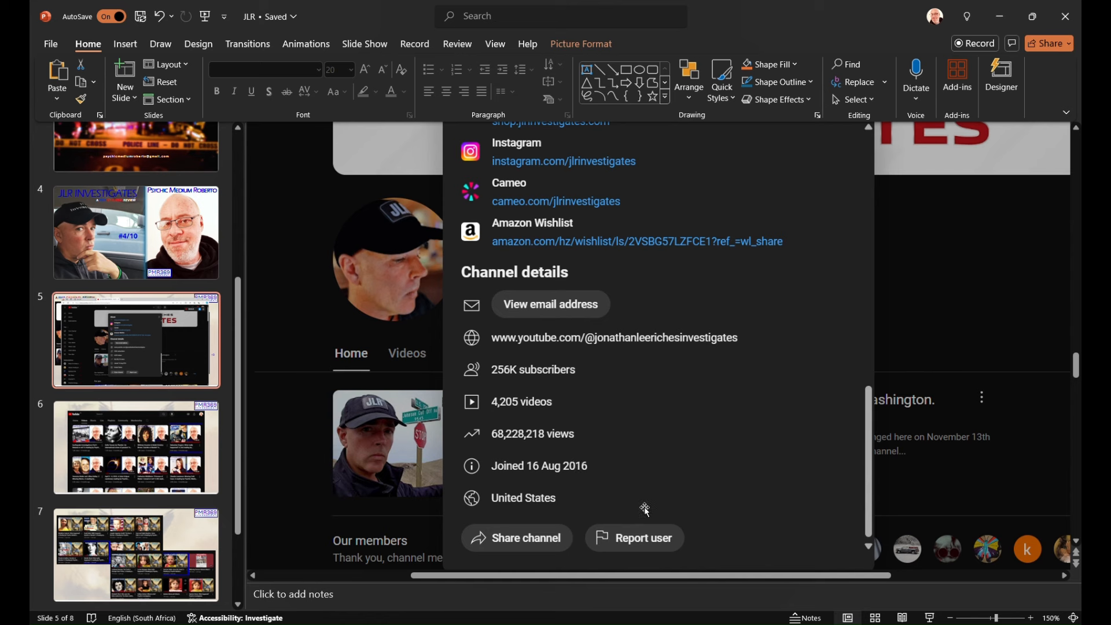
{"action": "mouse_move", "coordinate": [623, 491]}
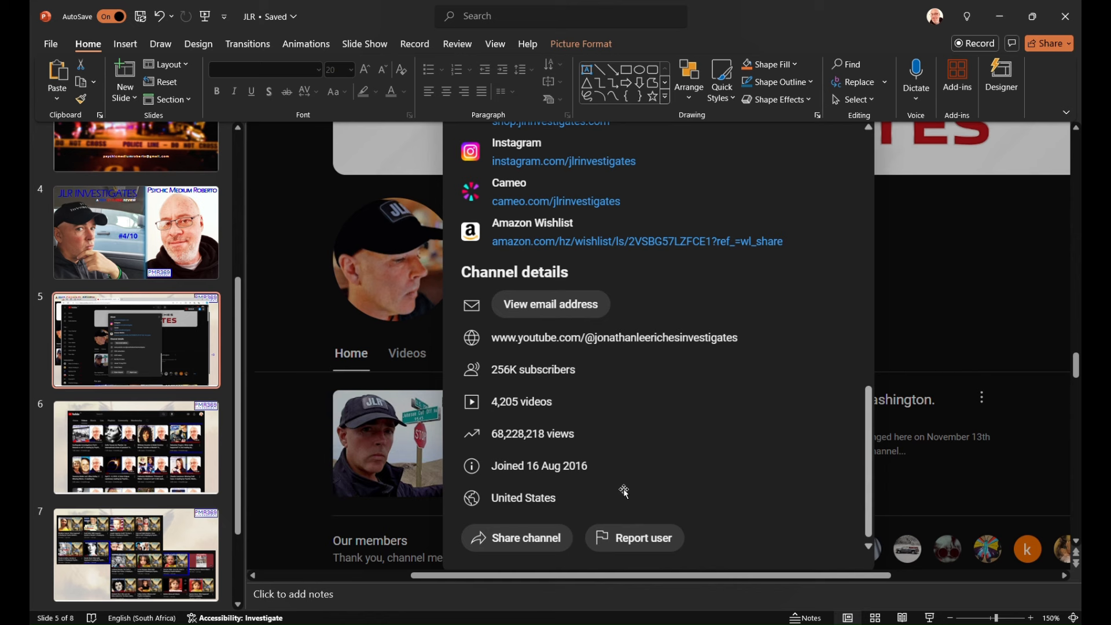
{"action": "mouse_move", "coordinate": [541, 488]}
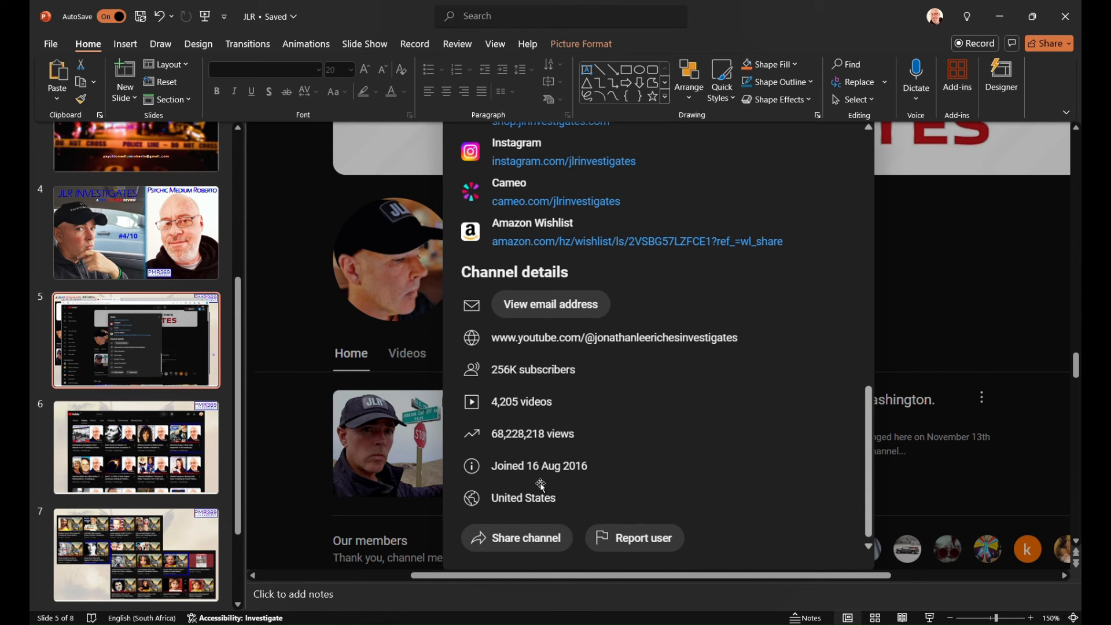
{"action": "mouse_move", "coordinate": [552, 488]}
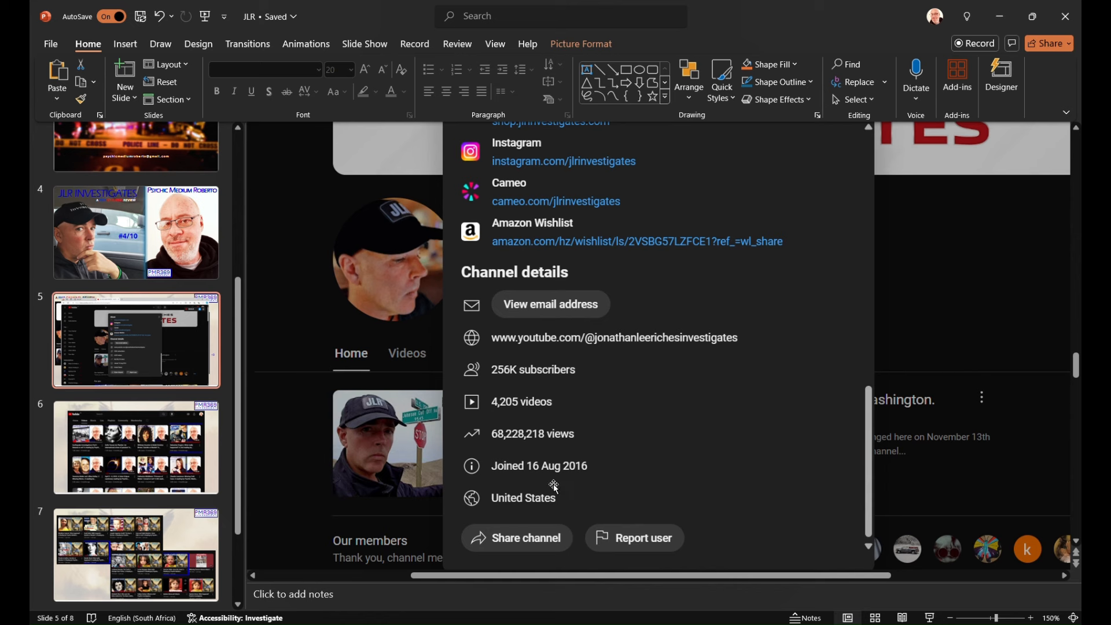
{"action": "mouse_move", "coordinate": [589, 556]}
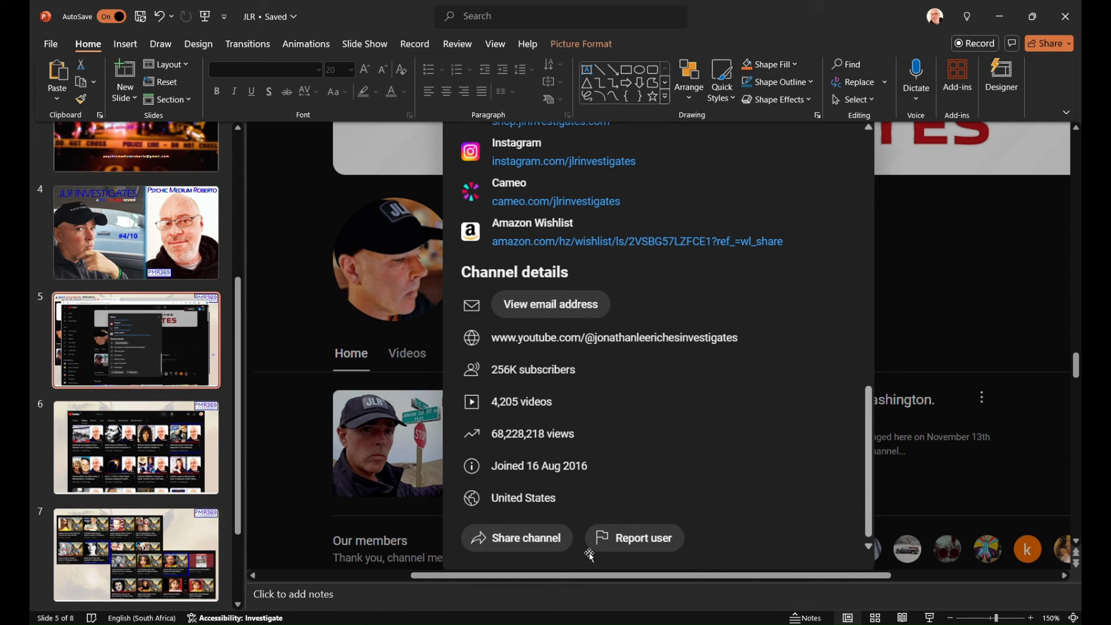
{"action": "mouse_move", "coordinate": [650, 480]}
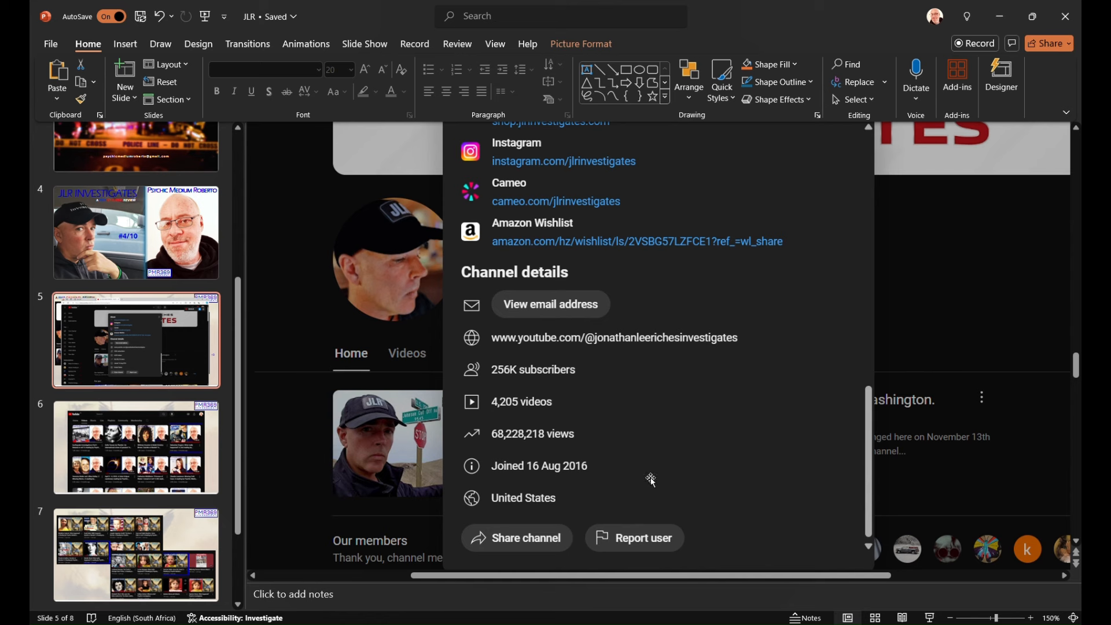
{"action": "mouse_move", "coordinate": [532, 474]}
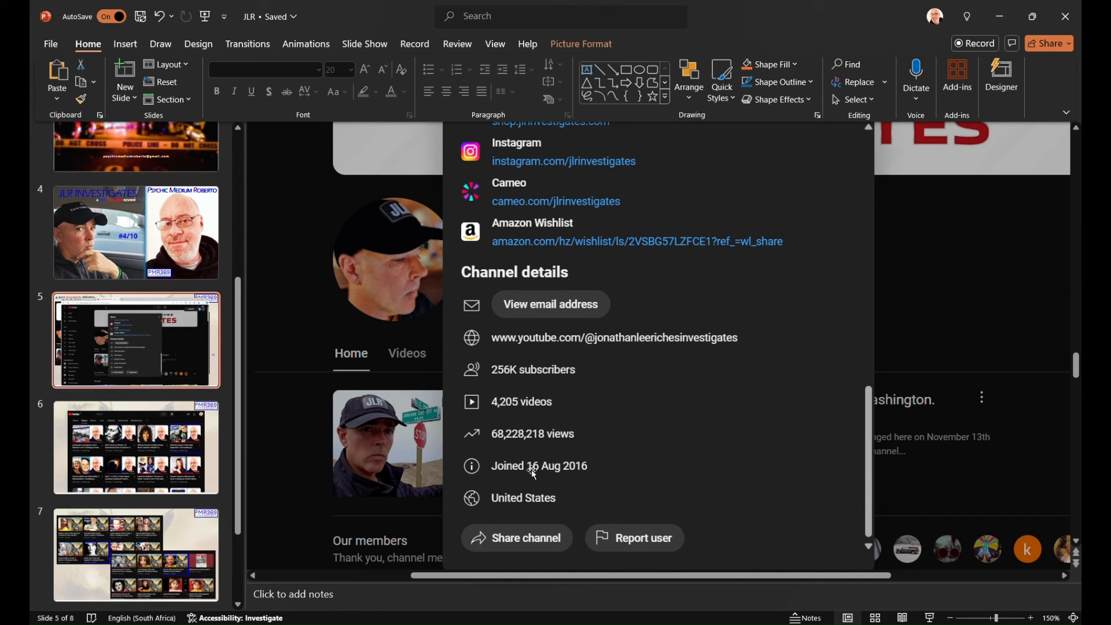
{"action": "mouse_move", "coordinate": [602, 479]}
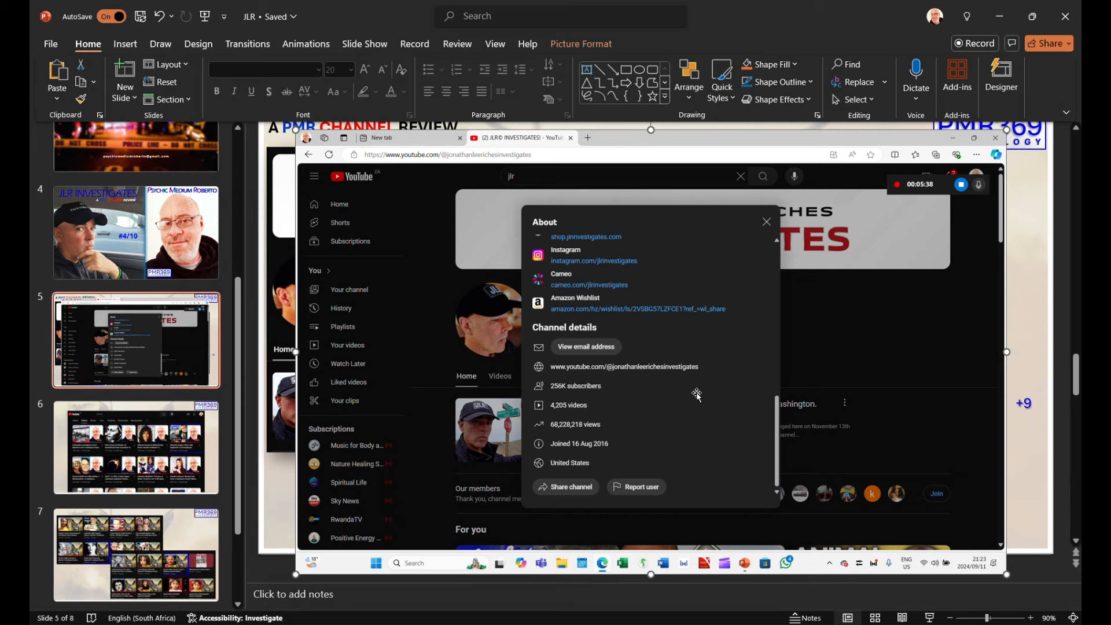
{"action": "left_click", "coordinate": [765, 222]}
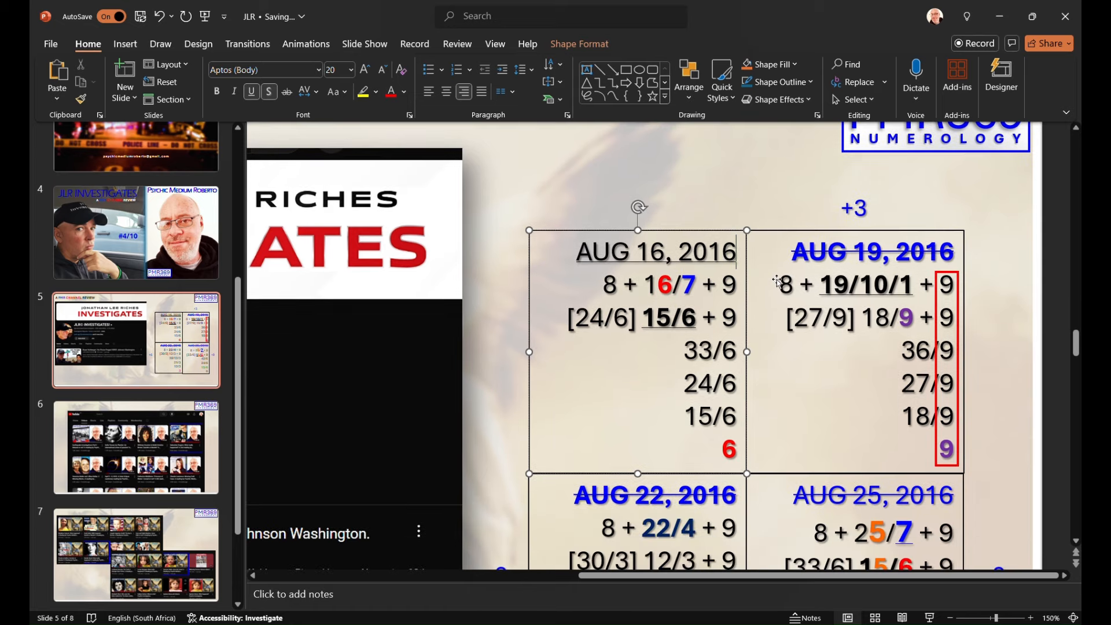
{"action": "triple_click", "coordinate": [655, 252]}
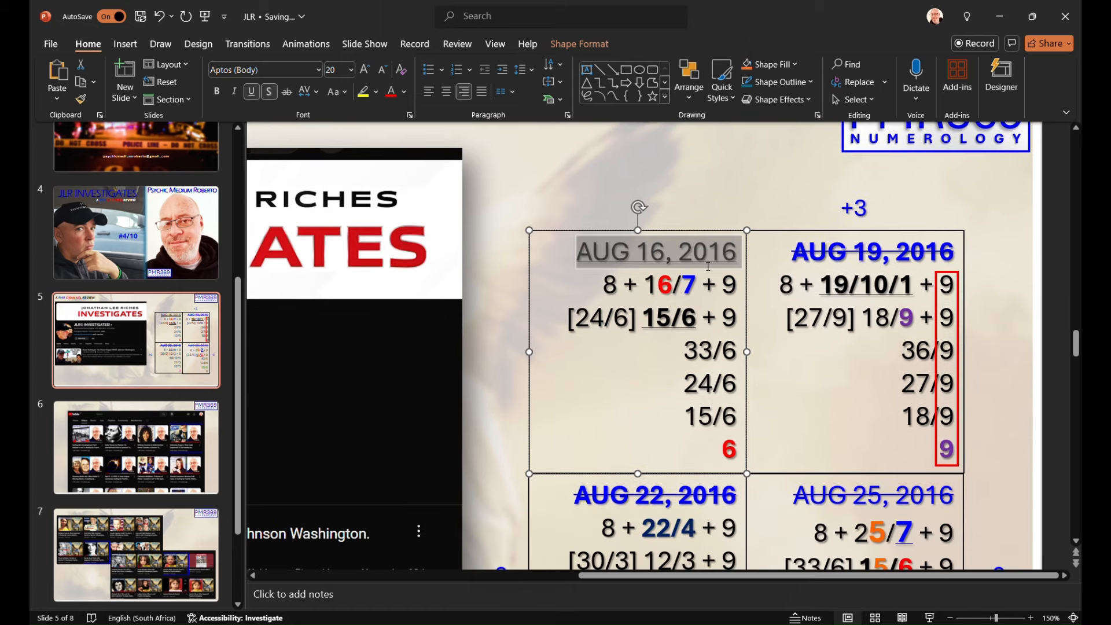
{"action": "mouse_move", "coordinate": [672, 368]}
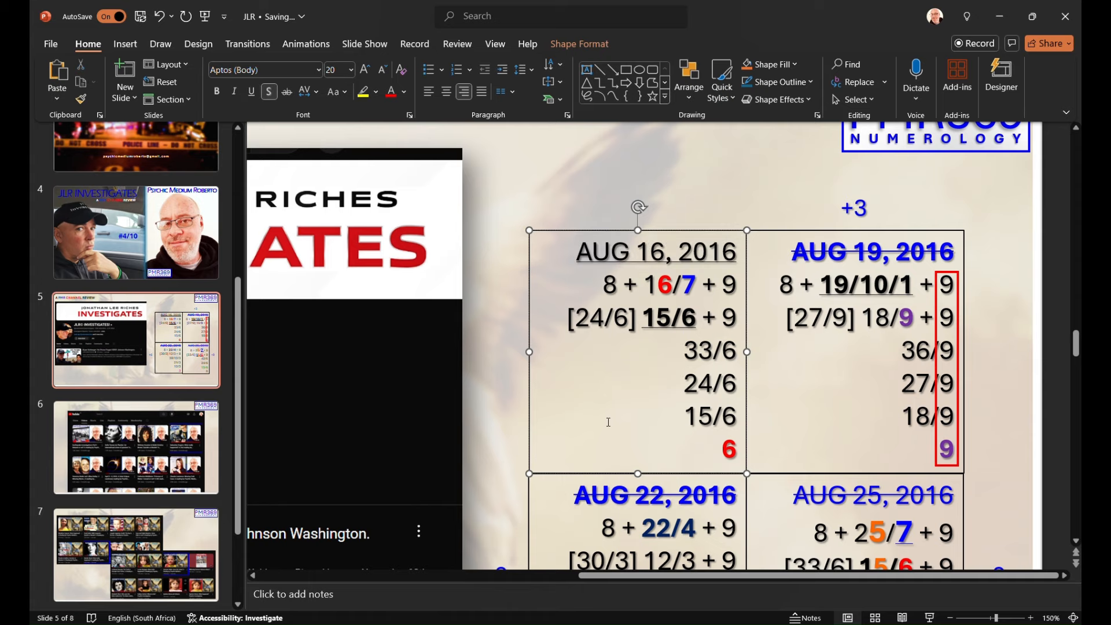
{"action": "scroll", "scroll_direction": "down", "scroll_amount": 3}
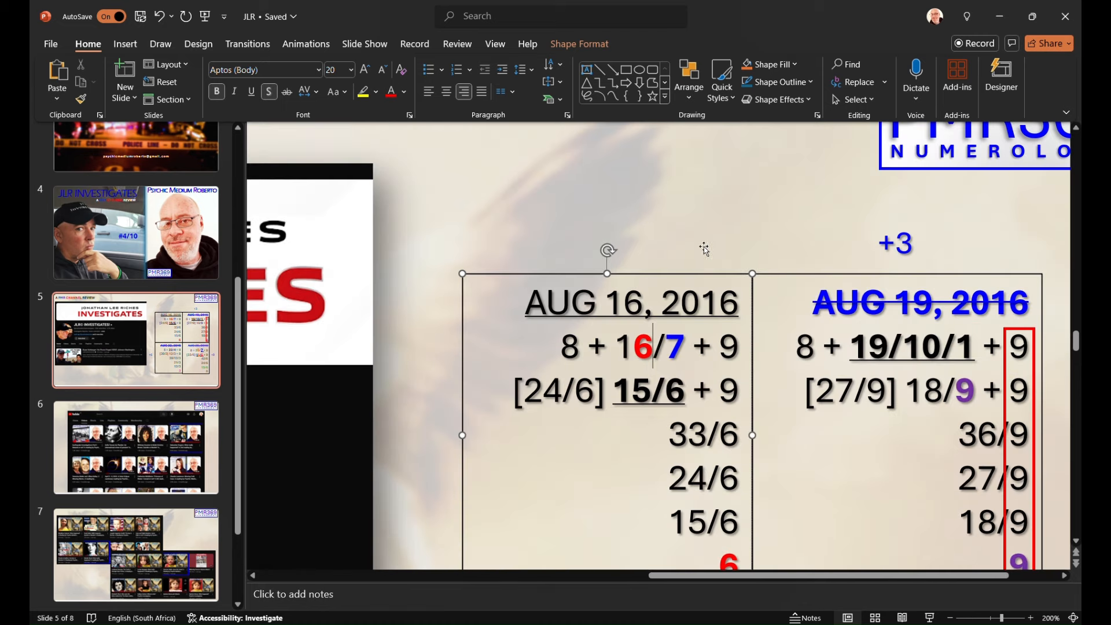
{"action": "scroll", "scroll_direction": "down", "scroll_amount": 3}
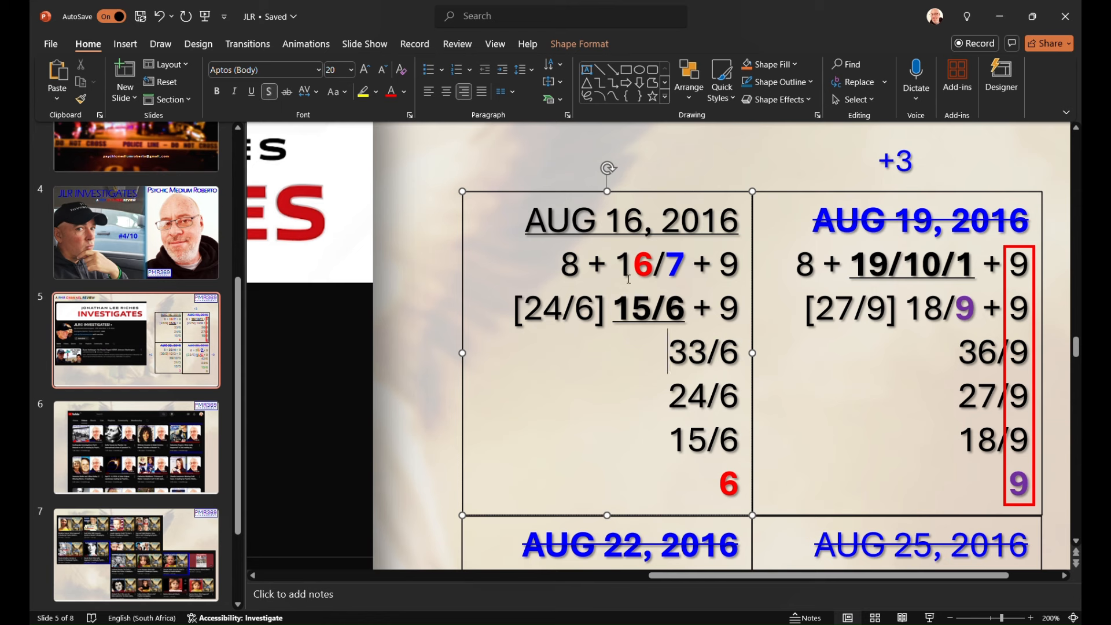
{"action": "double_click", "coordinate": [675, 264]}
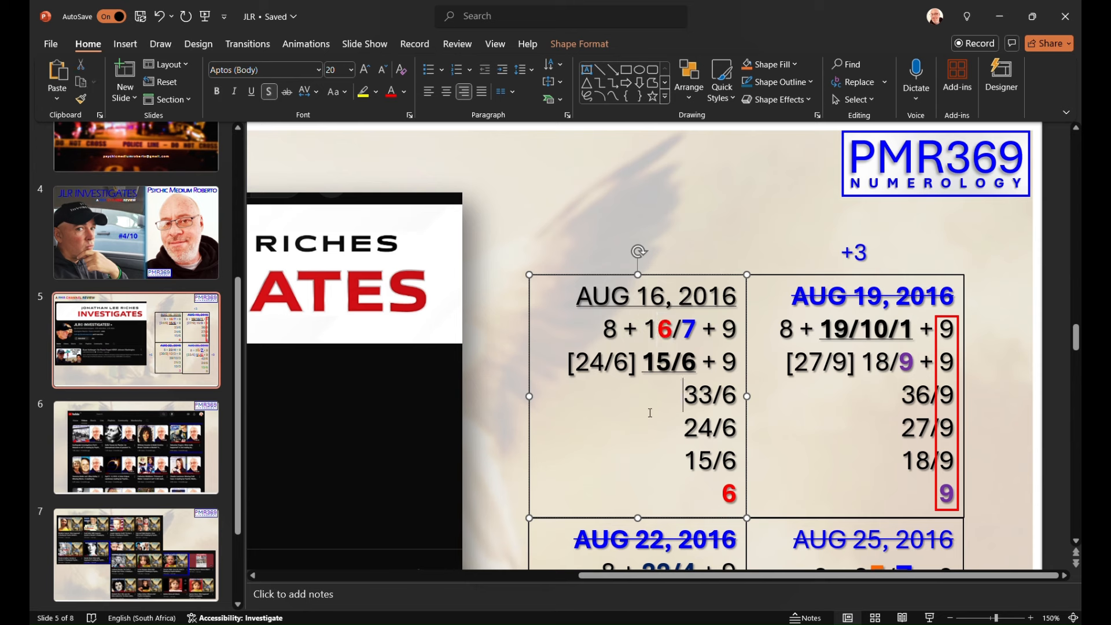
Add a text box reading '7 = Journalist' above the AUG 16, 2016 table
{"action": "left_click", "coordinate": [587, 69]}
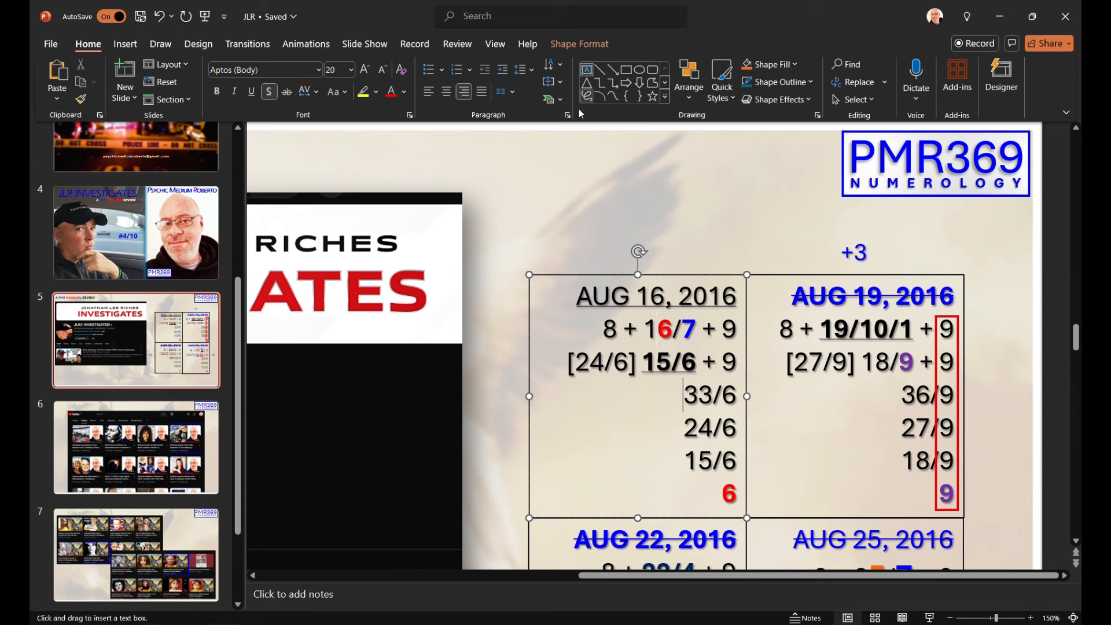
{"action": "type", "text": "7"}
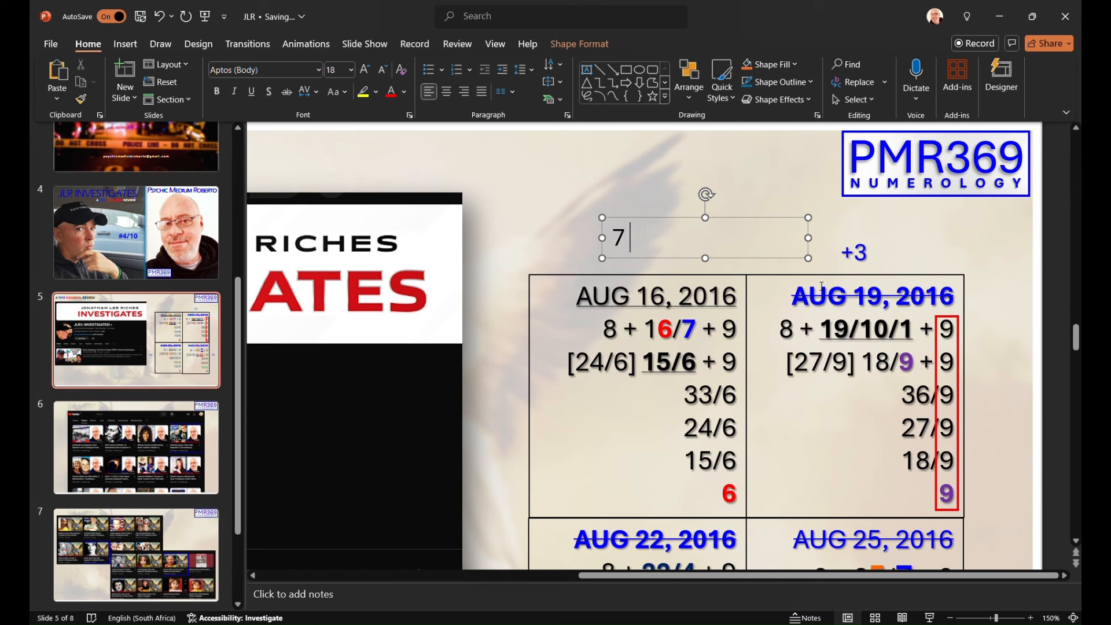
{"action": "type", "text": "= Jornal"}
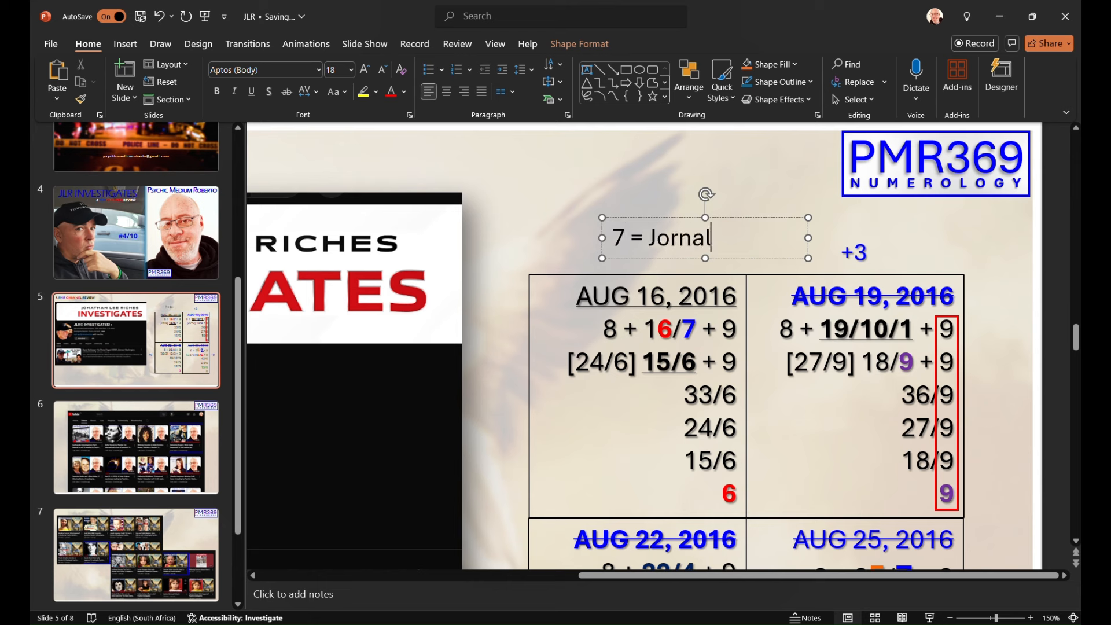
{"action": "type", "text": "ist"}
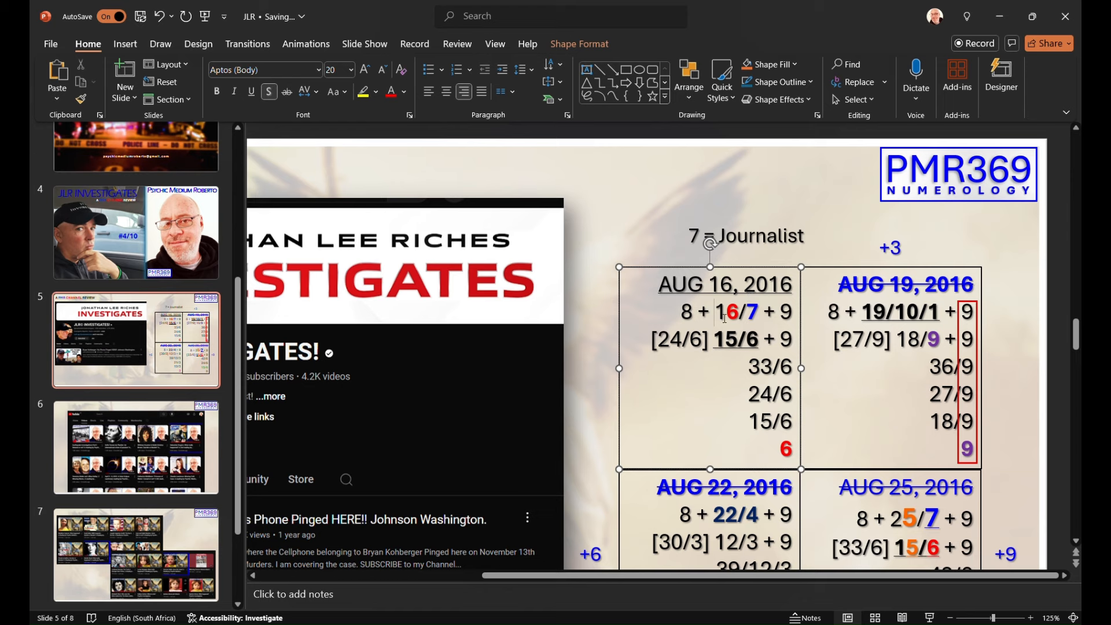
{"action": "double_click", "coordinate": [739, 312]}
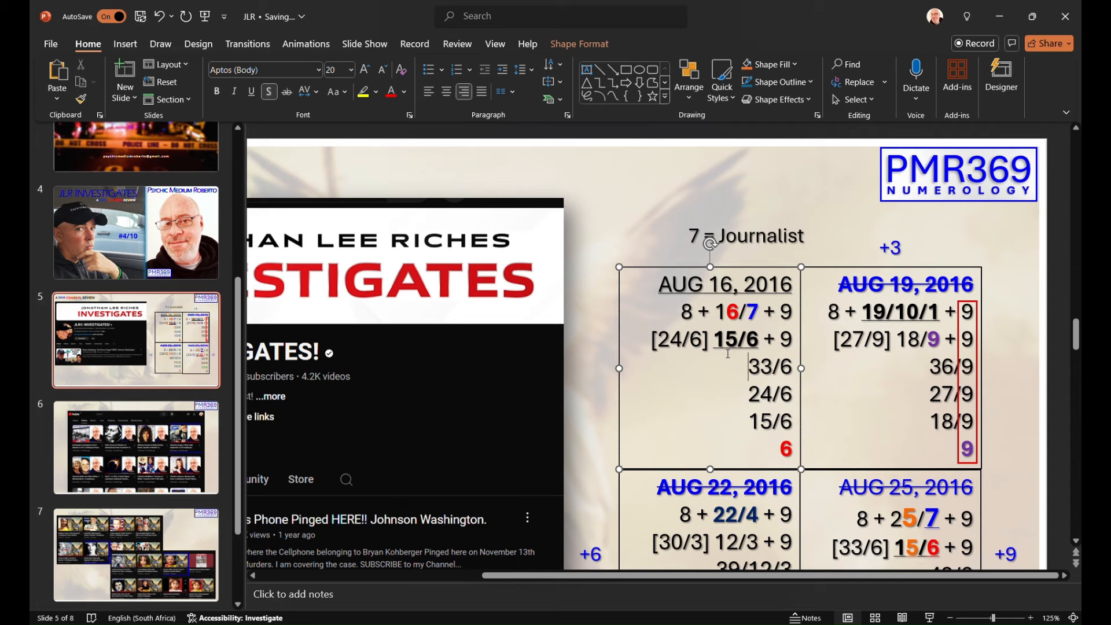
{"action": "double_click", "coordinate": [736, 338]}
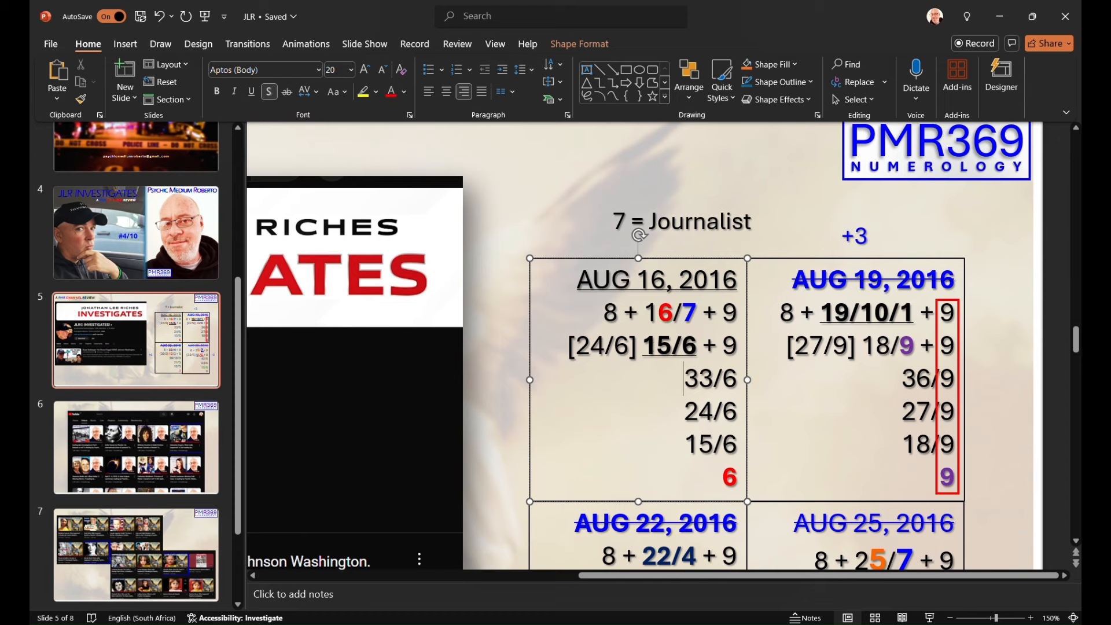
{"action": "double_click", "coordinate": [666, 346]}
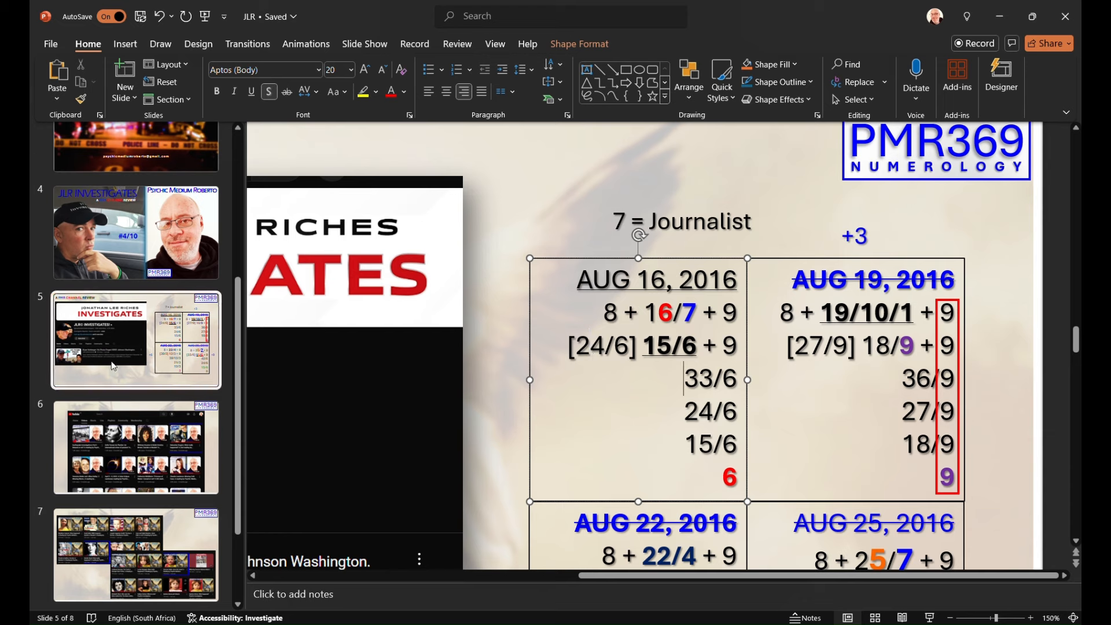
{"action": "mouse_move", "coordinate": [104, 358]}
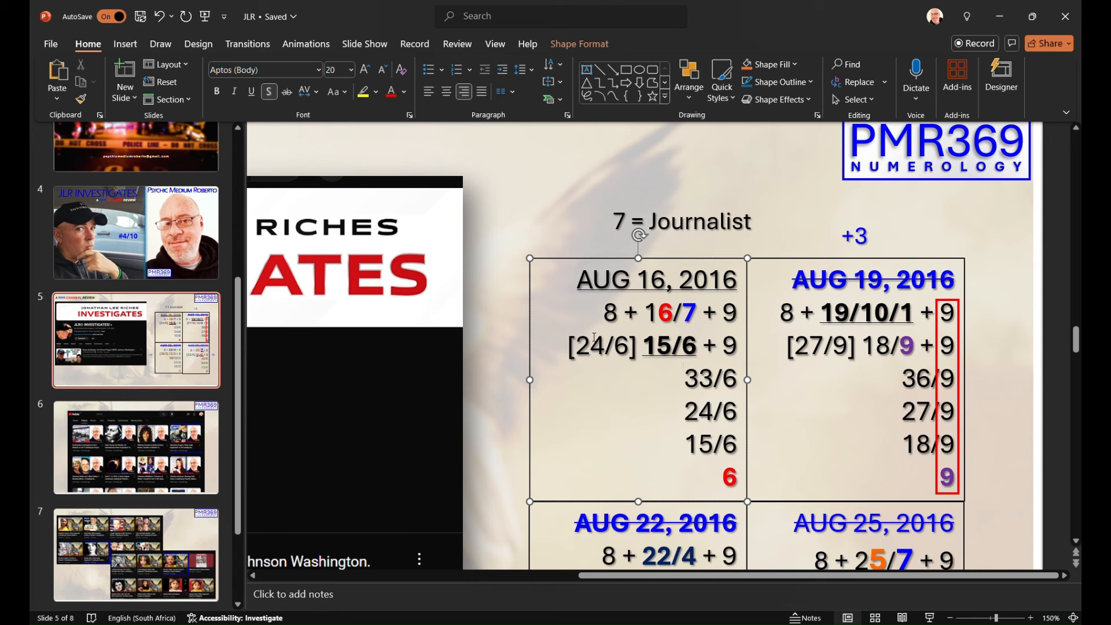
{"action": "mouse_move", "coordinate": [652, 375]}
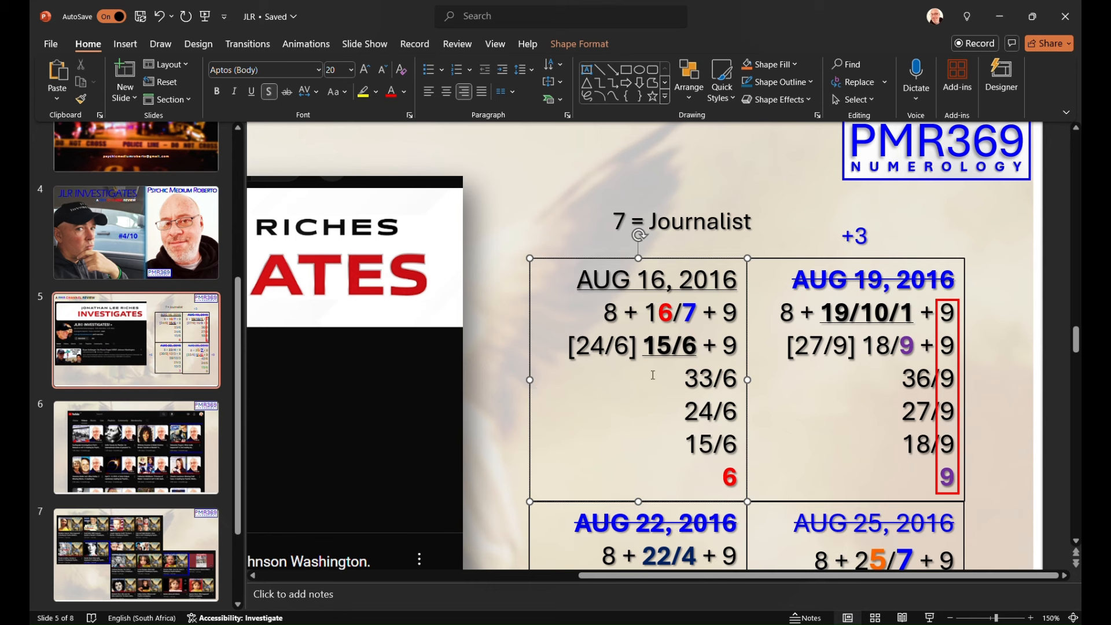
{"action": "left_click", "coordinate": [588, 345]}
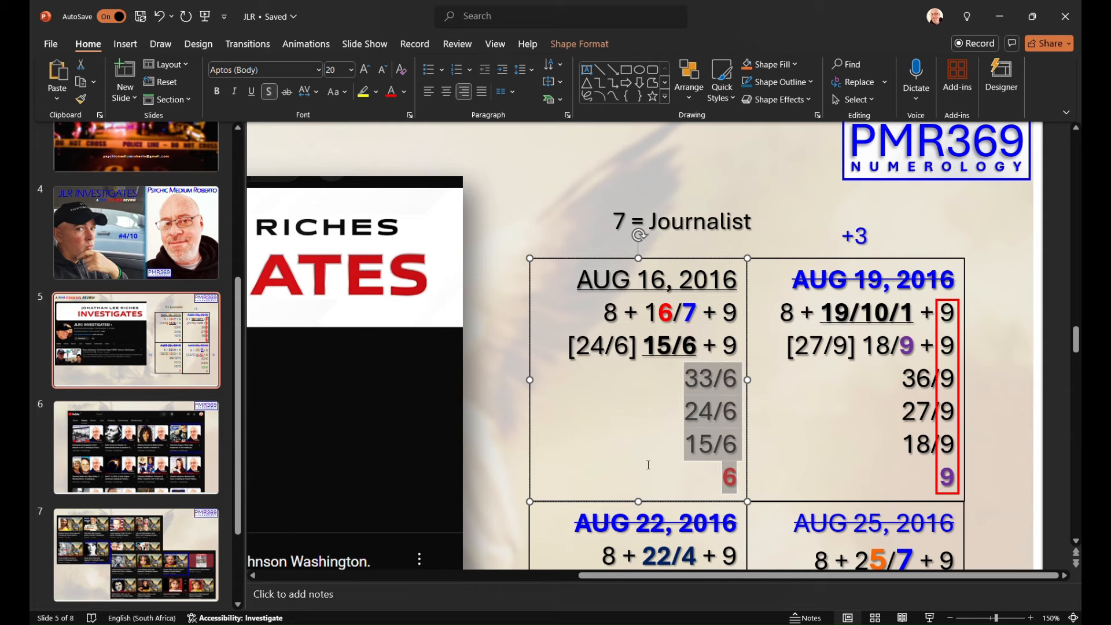
{"action": "scroll", "scroll_direction": "down", "scroll_amount": 3}
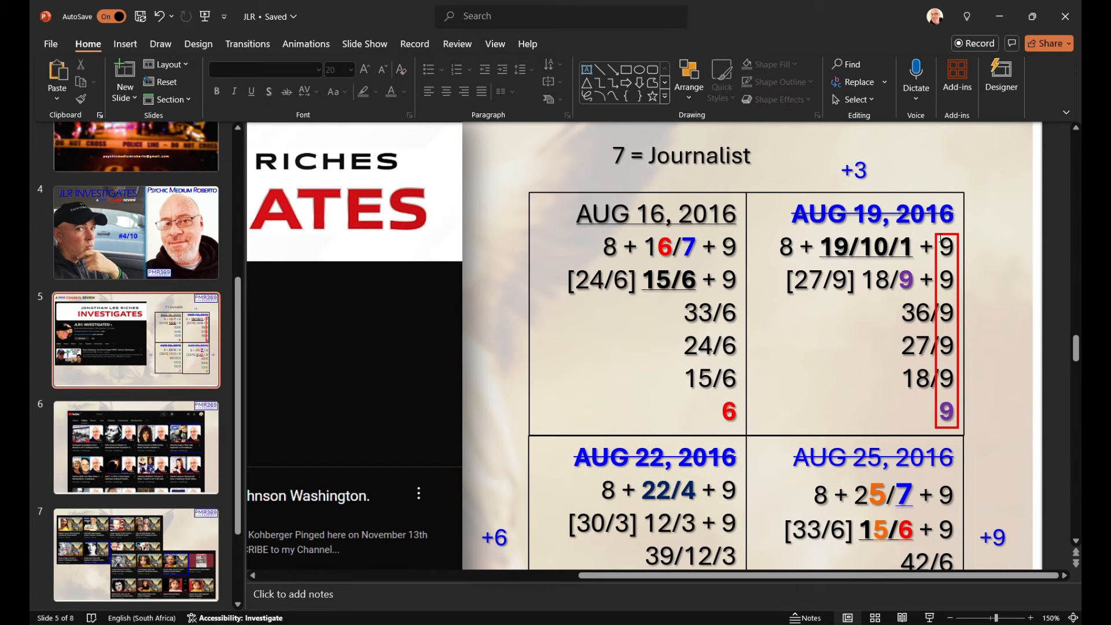
{"action": "mouse_move", "coordinate": [730, 420]}
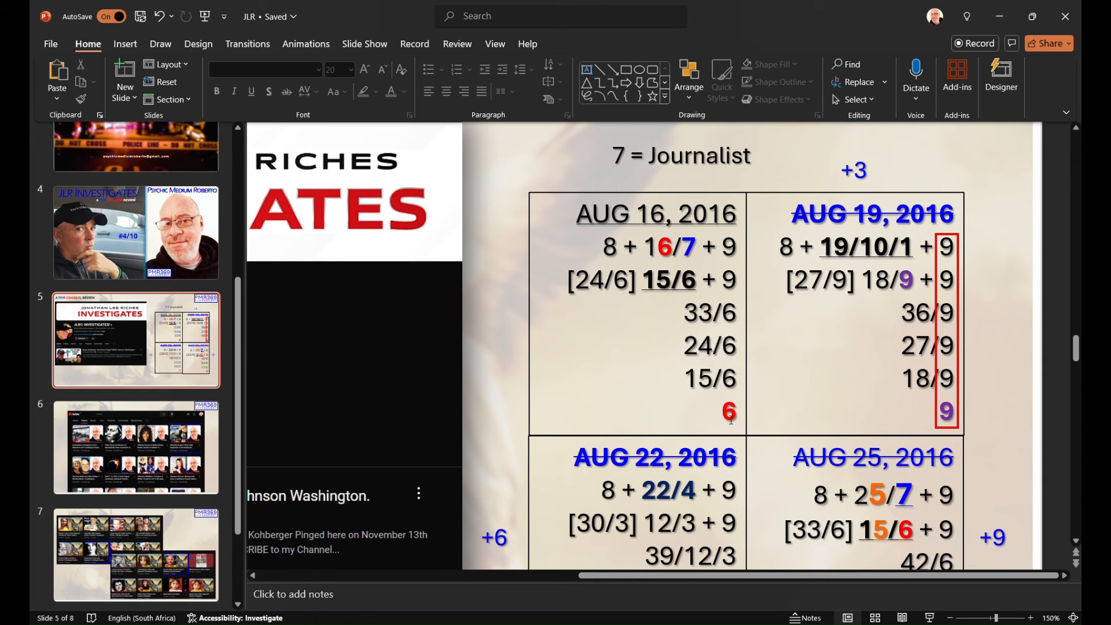
{"action": "left_click", "coordinate": [730, 412]}
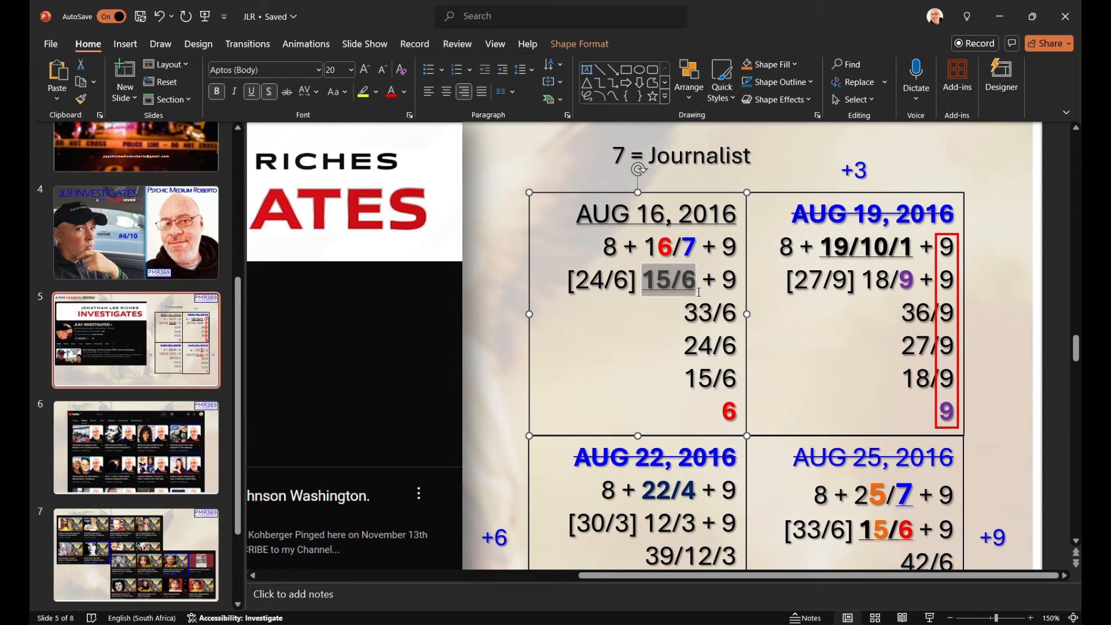
{"action": "mouse_move", "coordinate": [640, 345]}
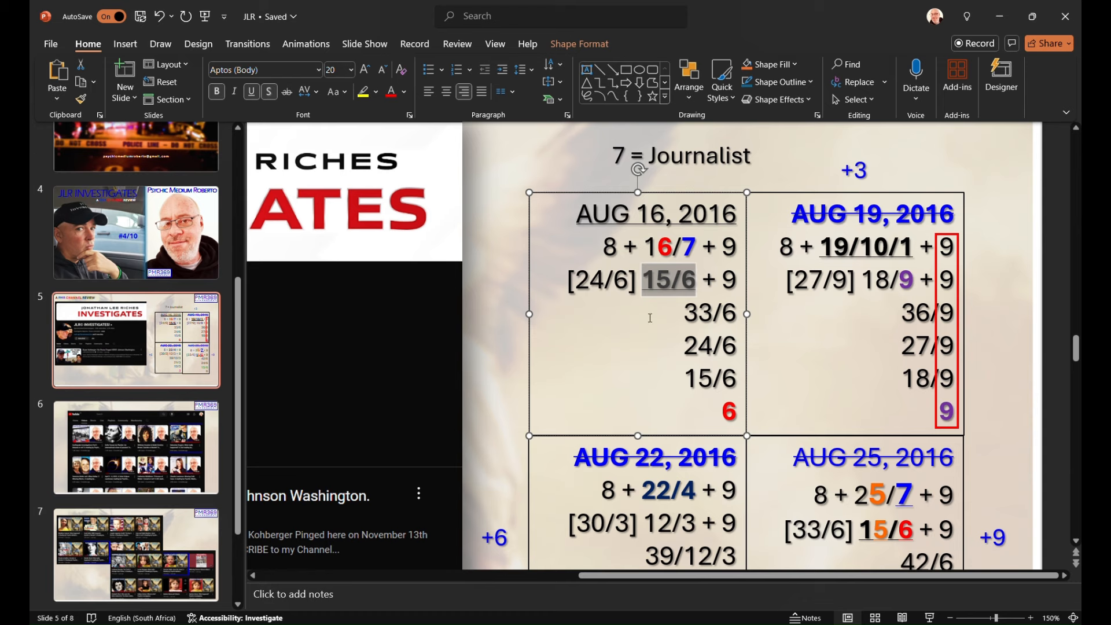
{"action": "mouse_move", "coordinate": [644, 301]}
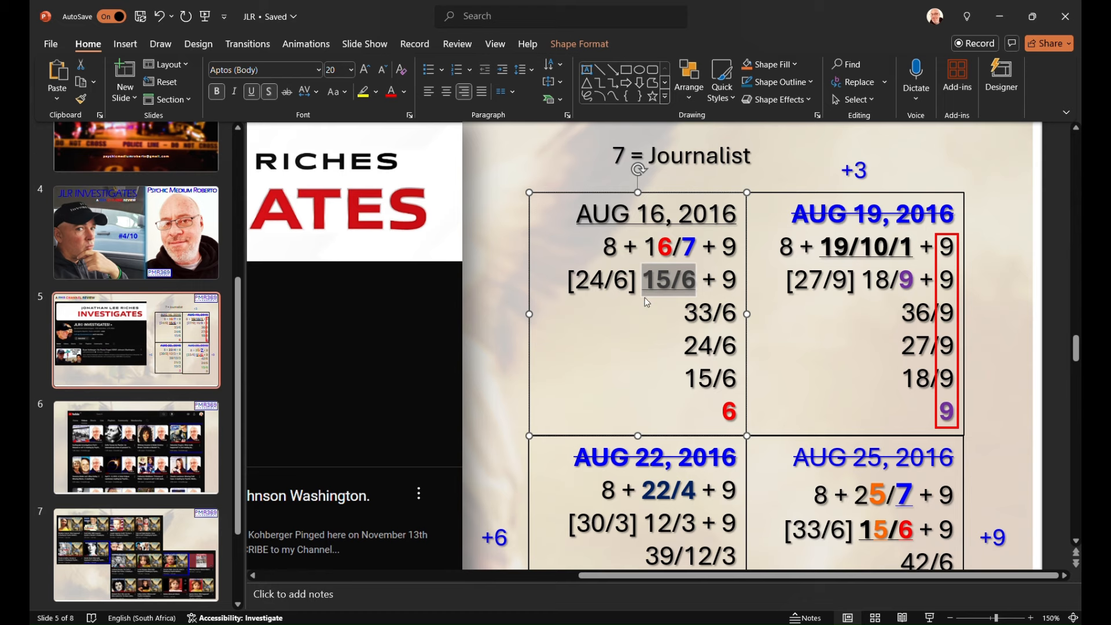
{"action": "mouse_move", "coordinate": [666, 297]}
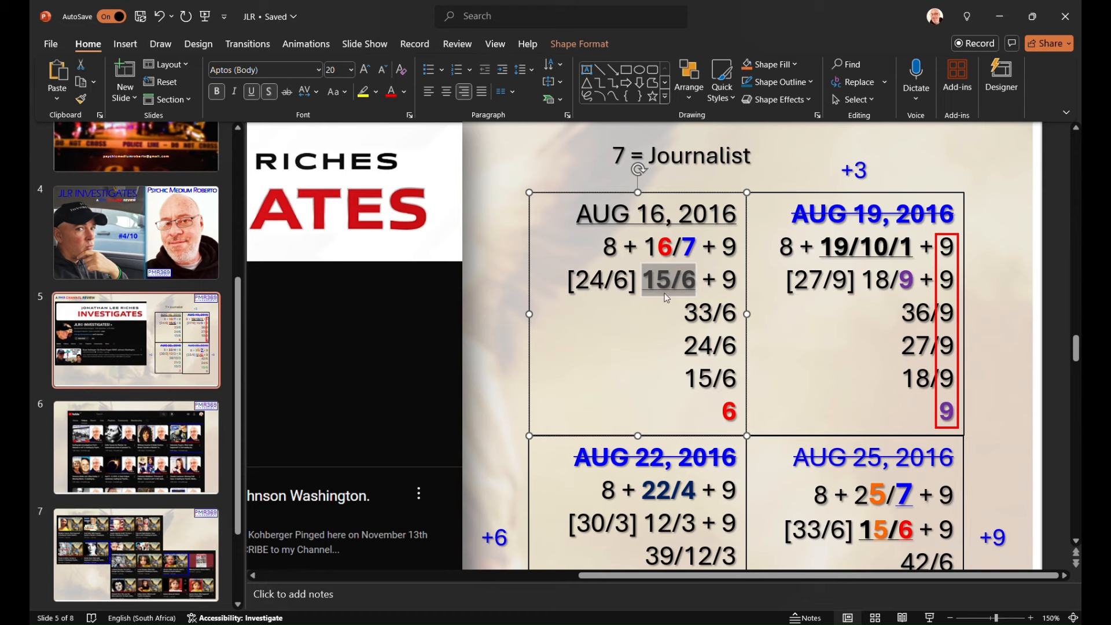
Deselect the 15/6 numbers in the AUG 16, 2016 table
{"action": "left_click", "coordinate": [669, 278]}
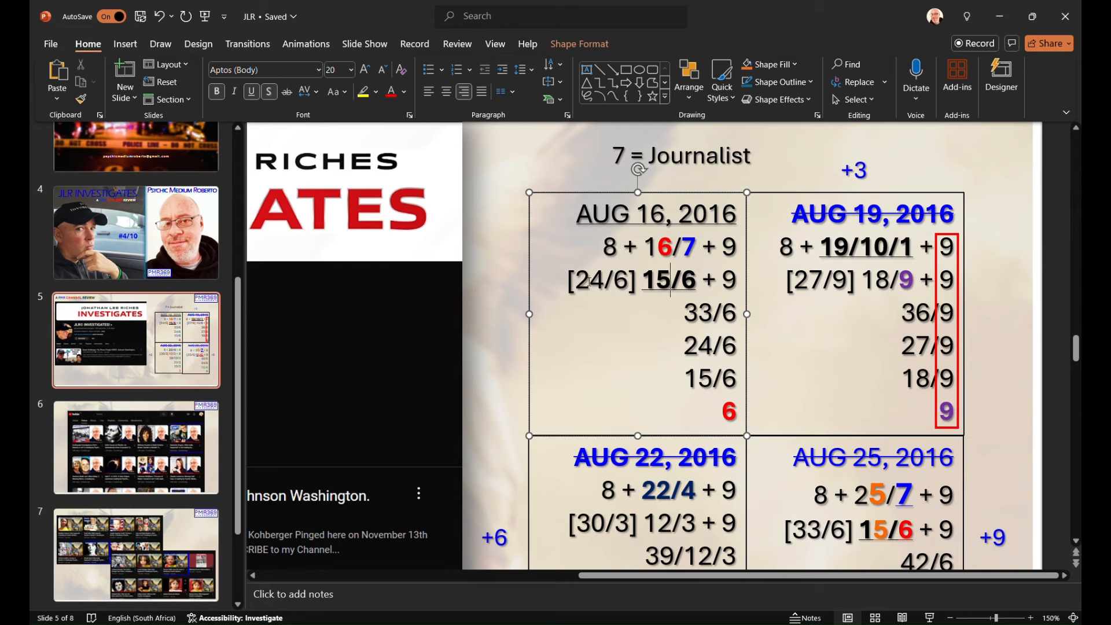
{"action": "mouse_move", "coordinate": [599, 370]}
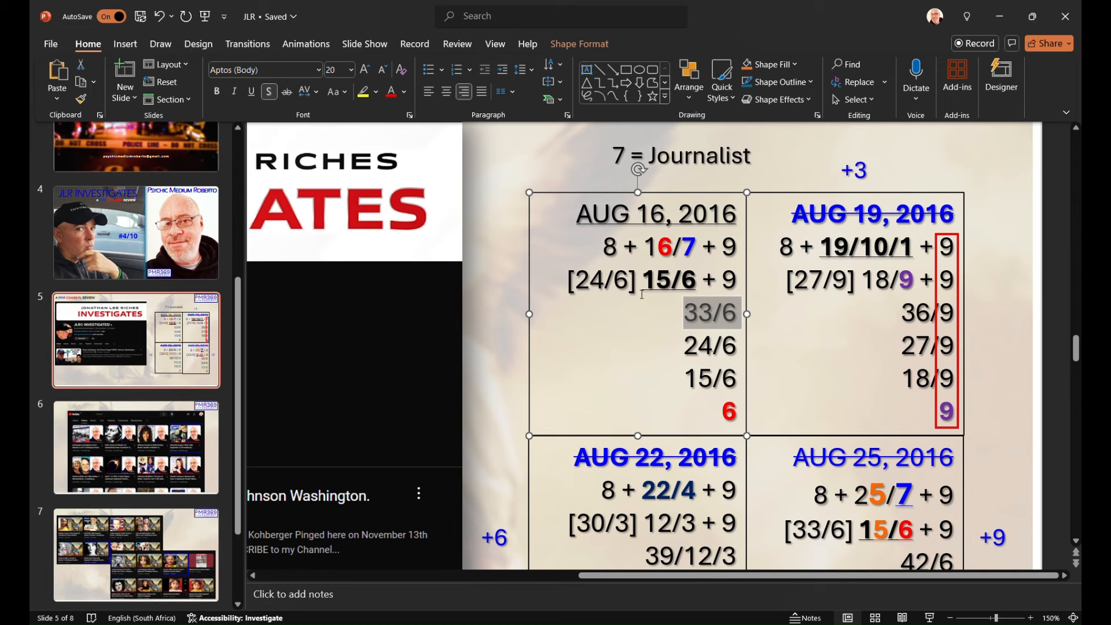
{"action": "mouse_move", "coordinate": [421, 170]}
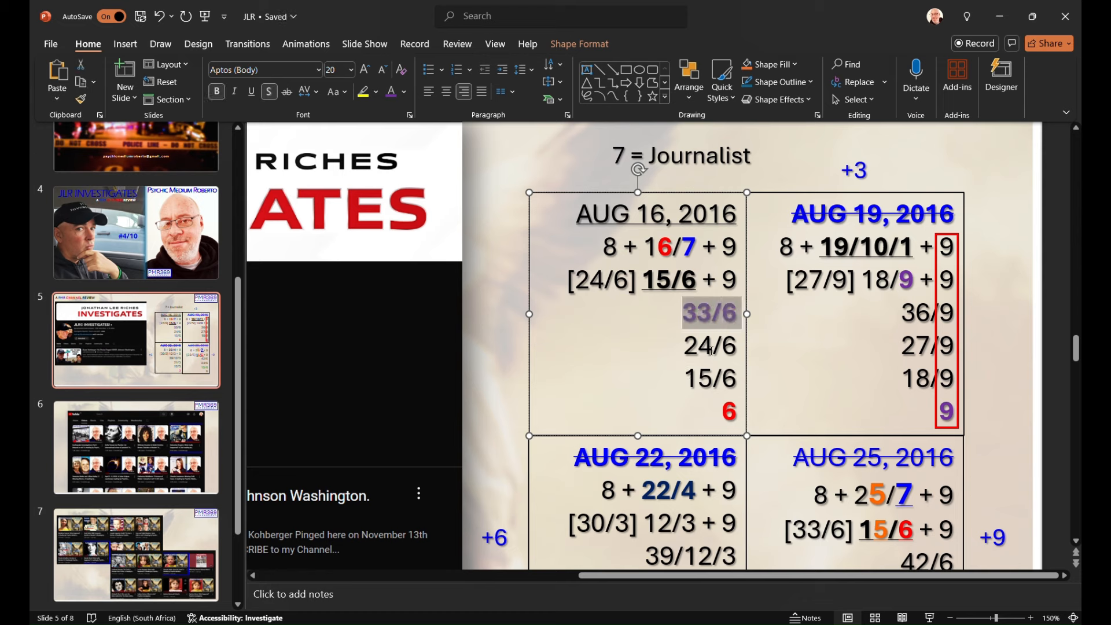
{"action": "left_click", "coordinate": [711, 348]}
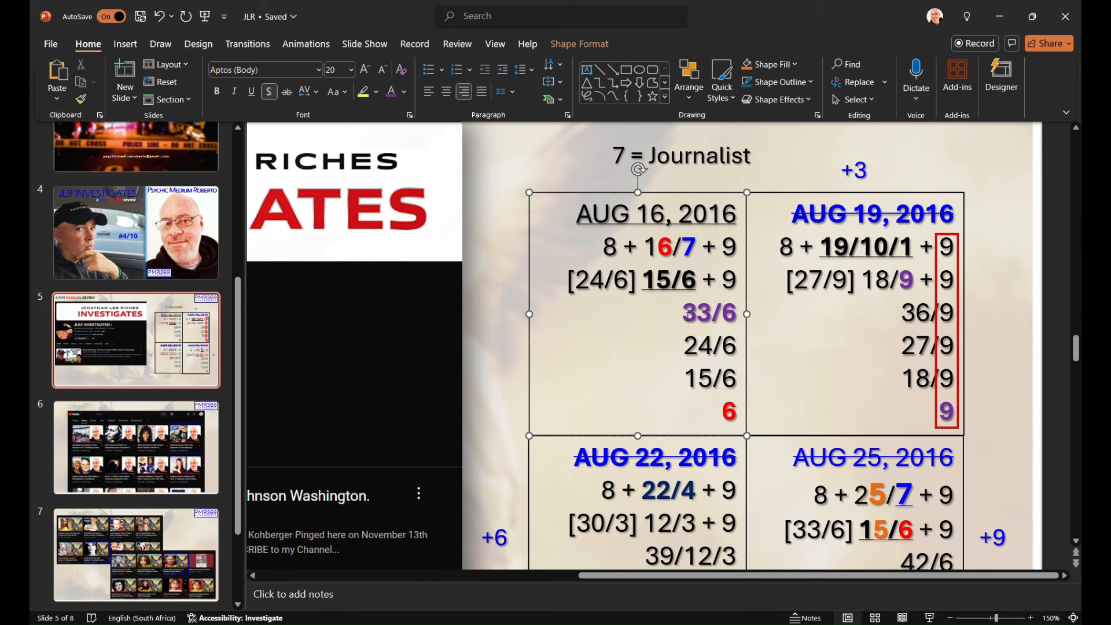
{"action": "double_click", "coordinate": [660, 279]}
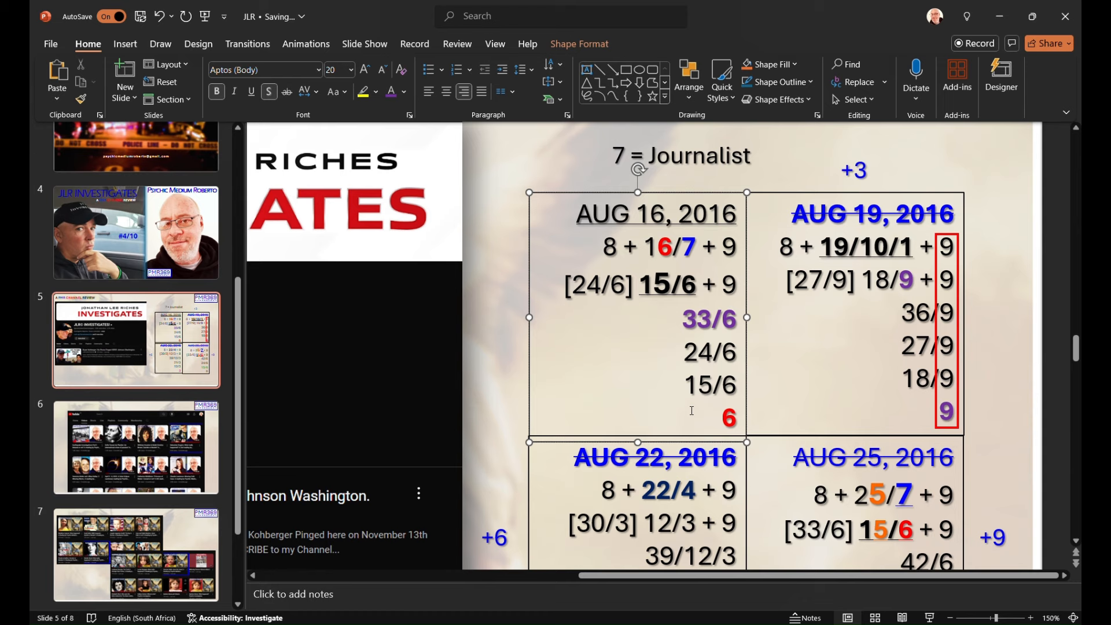
{"action": "double_click", "coordinate": [697, 319]}
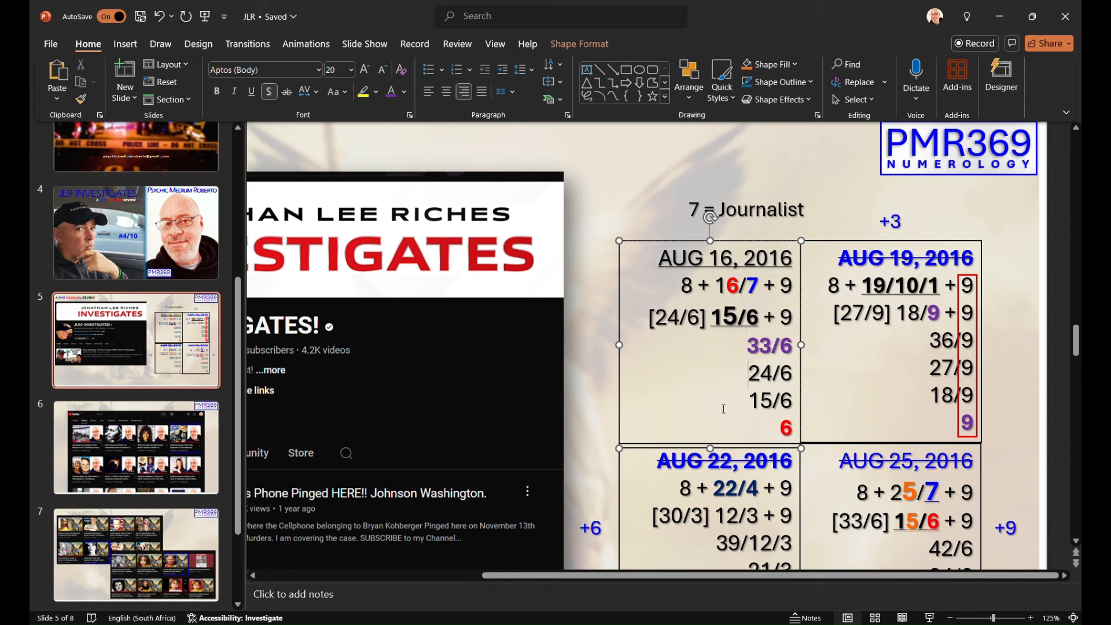
Append '/ Success' so the label reads '7 = Journalist / Success'
{"action": "left_click", "coordinate": [745, 209]}
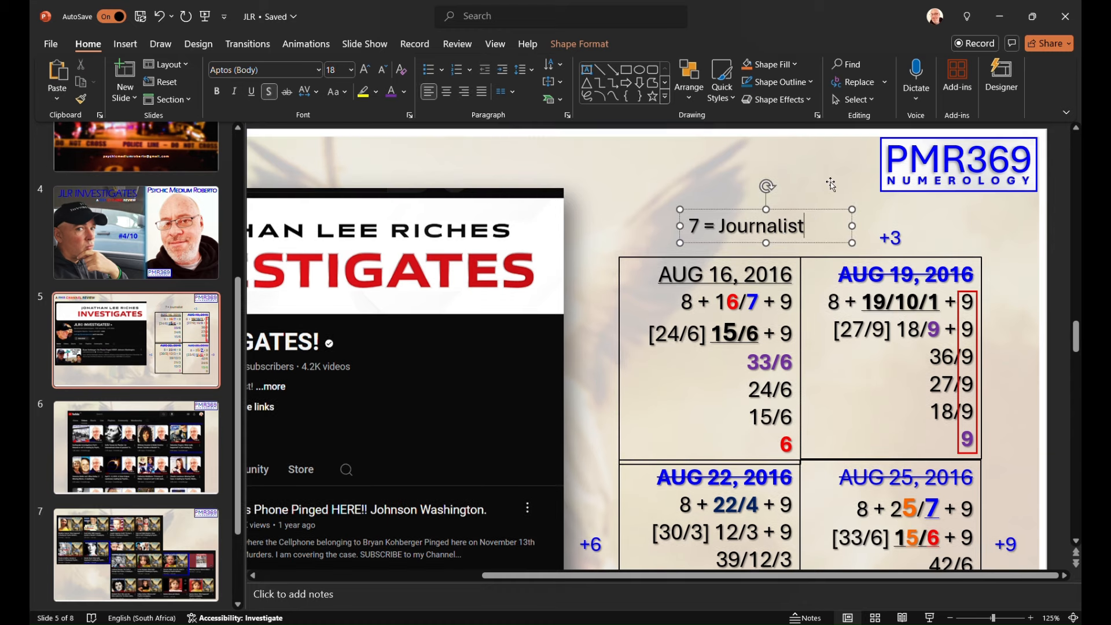
{"action": "type", "text": "/ Su"}
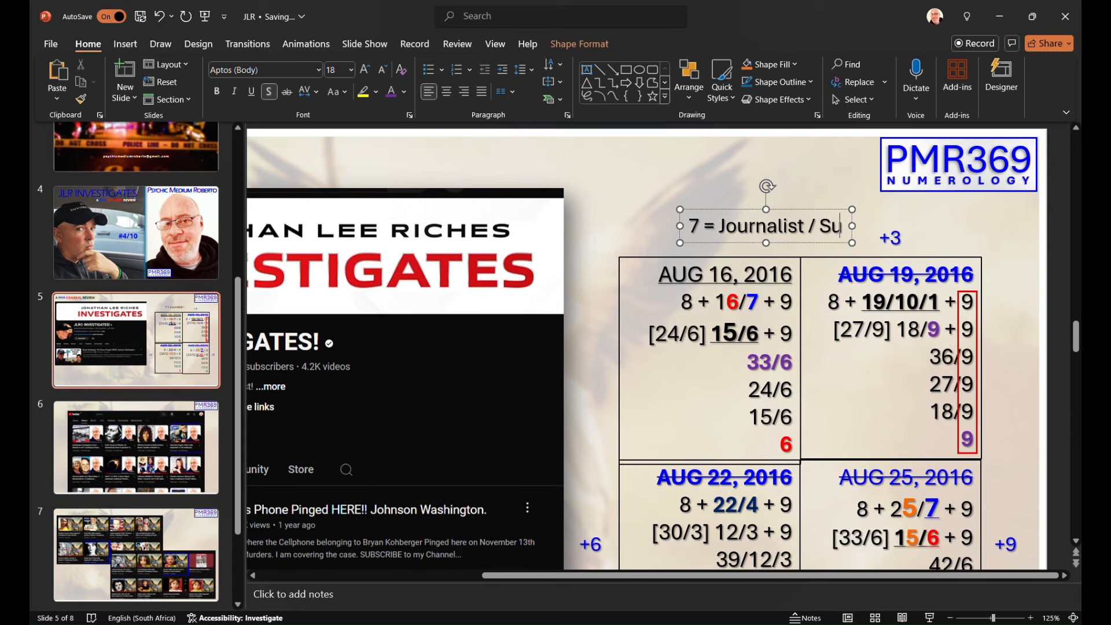
{"action": "type", "text": "ccess"}
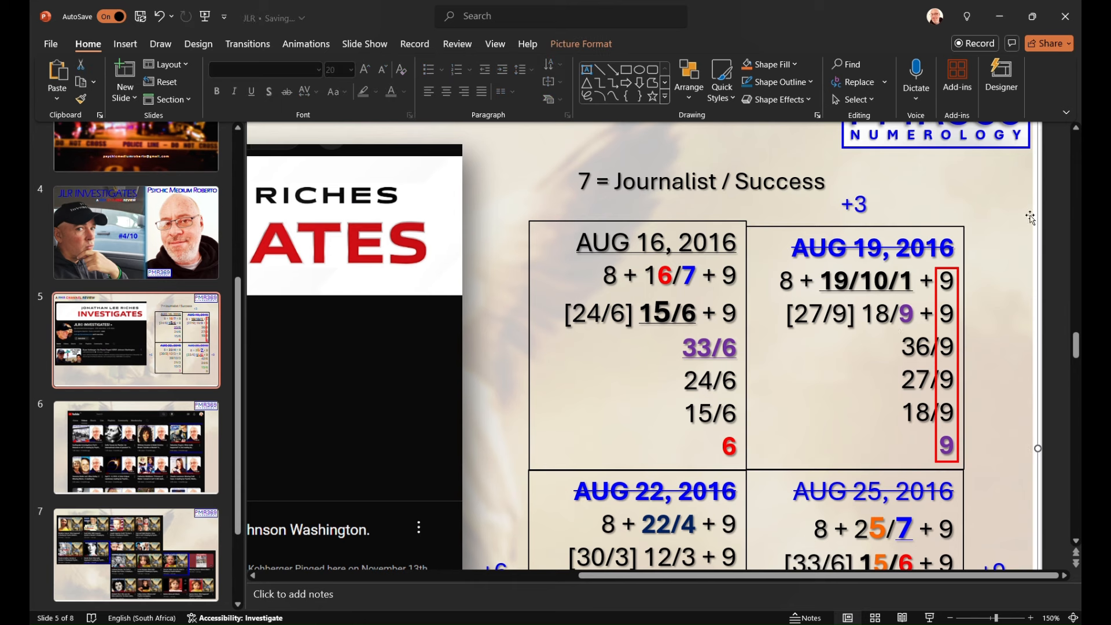
{"action": "mouse_move", "coordinate": [856, 196]}
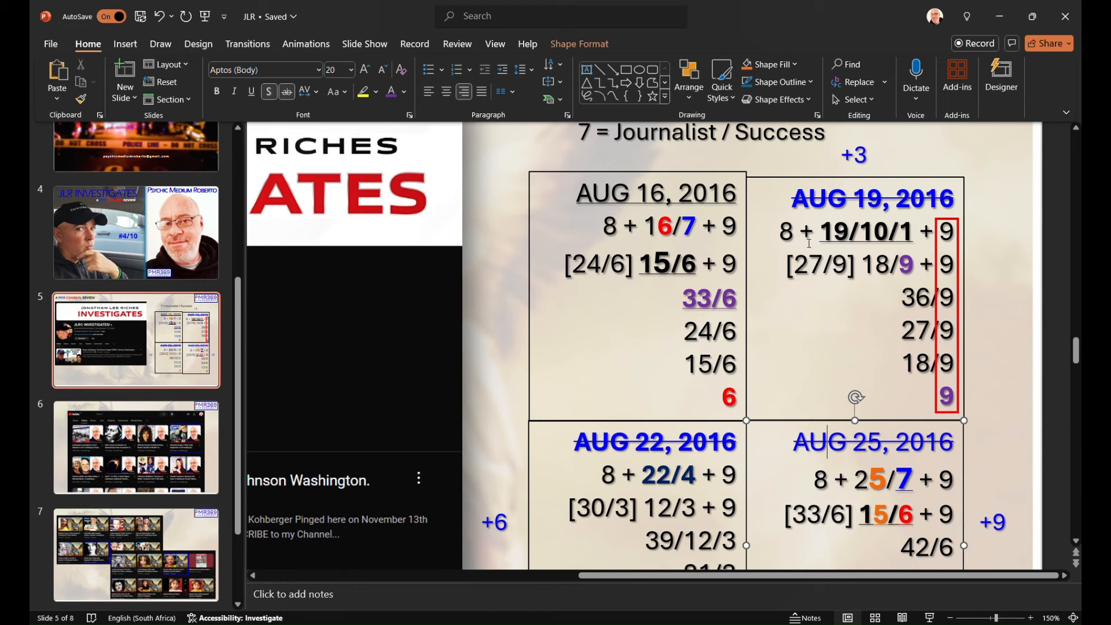
Make the 9 in the AUG 19 table's 19/10/1 line red, then select 18/9
{"action": "double_click", "coordinate": [836, 232]}
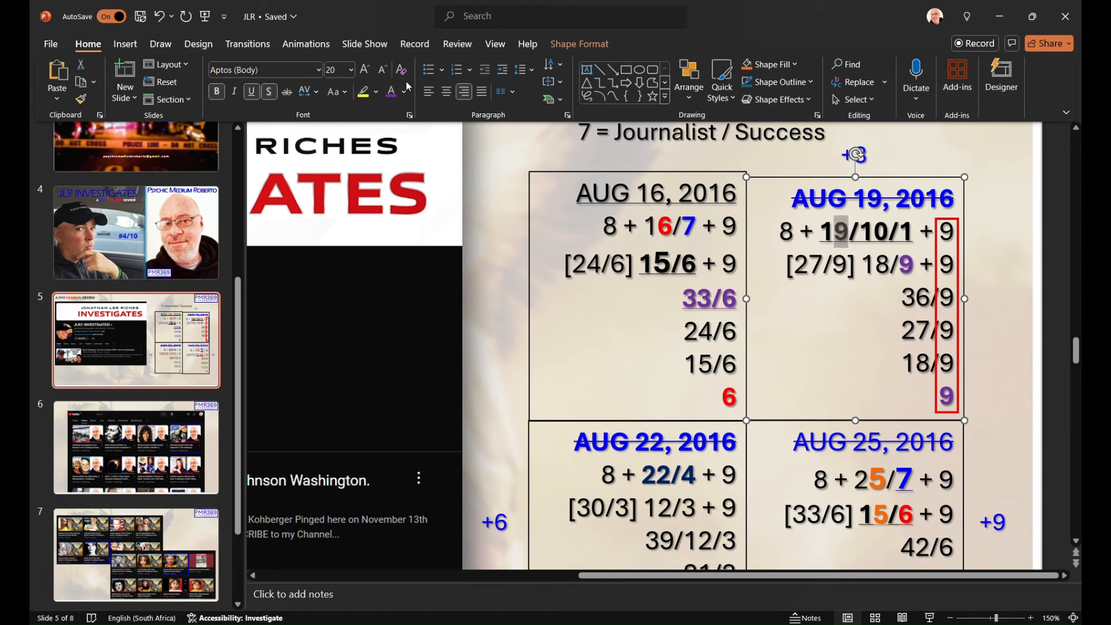
{"action": "left_click", "coordinate": [363, 68]}
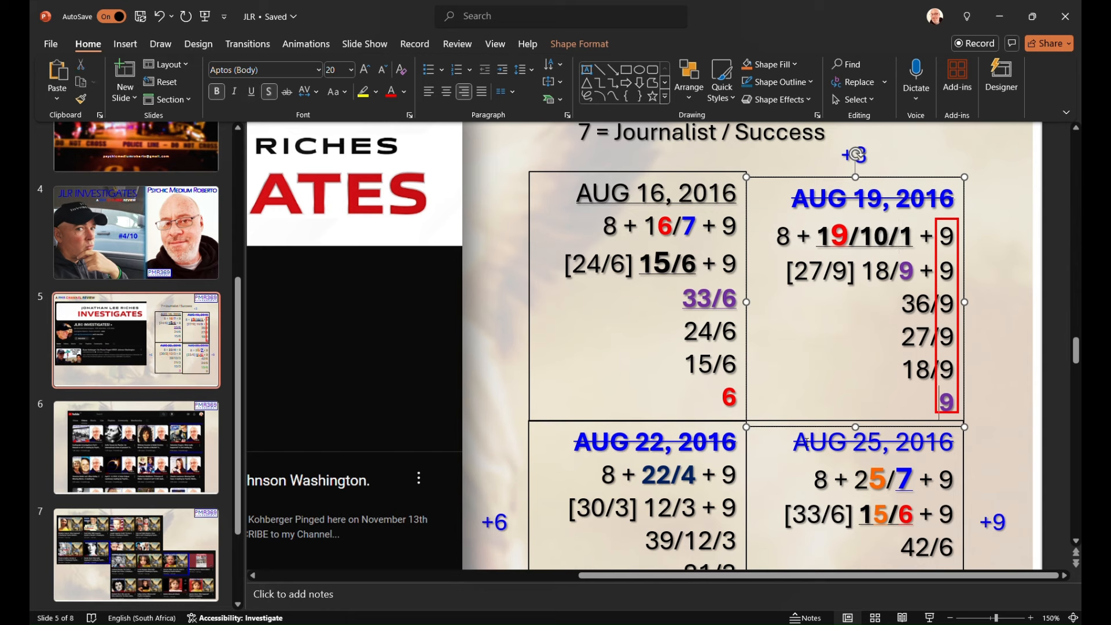
{"action": "mouse_move", "coordinate": [862, 325]}
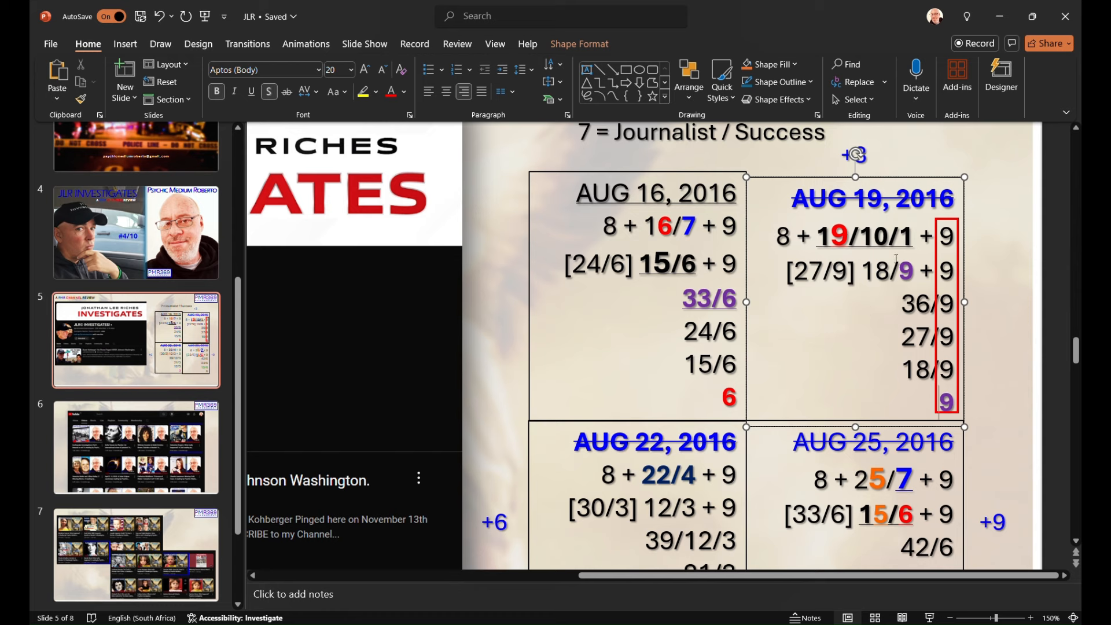
{"action": "double_click", "coordinate": [885, 236]}
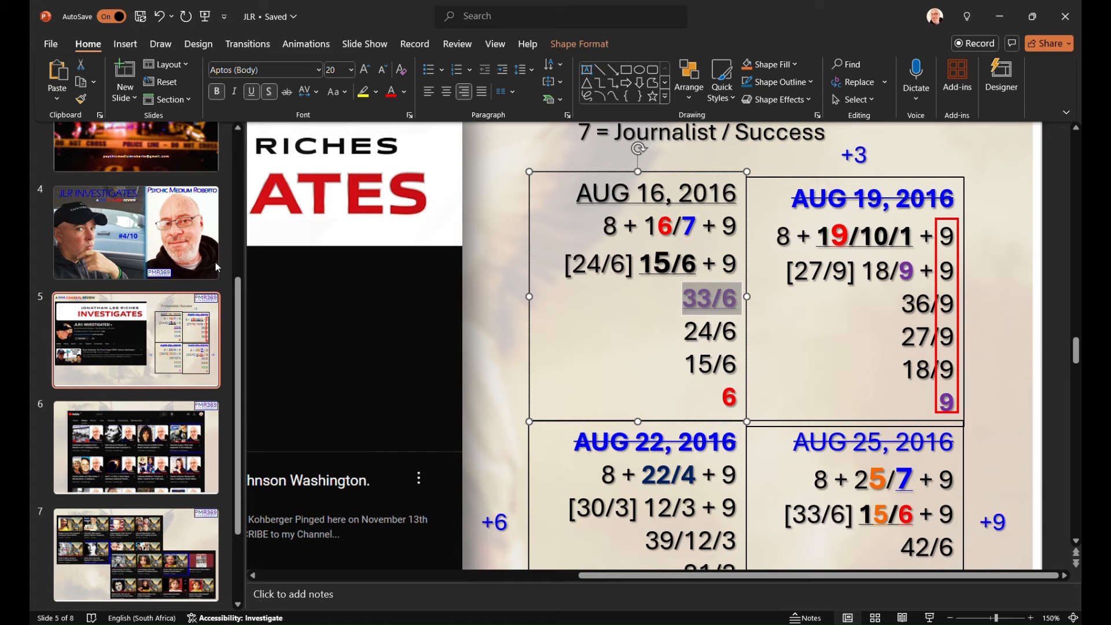
{"action": "left_click", "coordinate": [136, 233]}
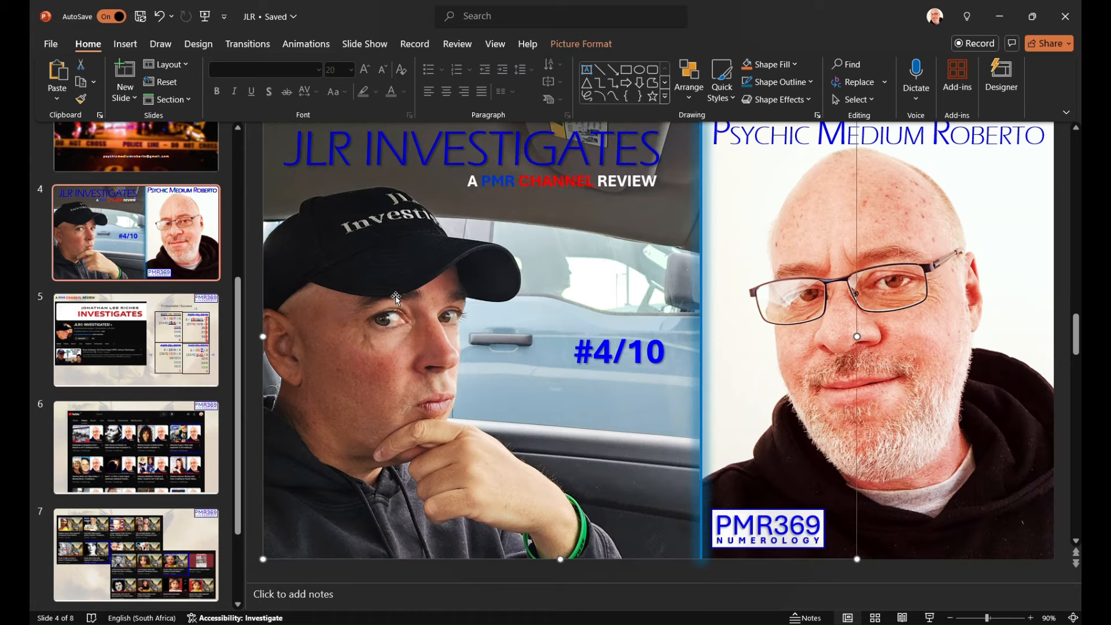
{"action": "mouse_move", "coordinate": [369, 366]}
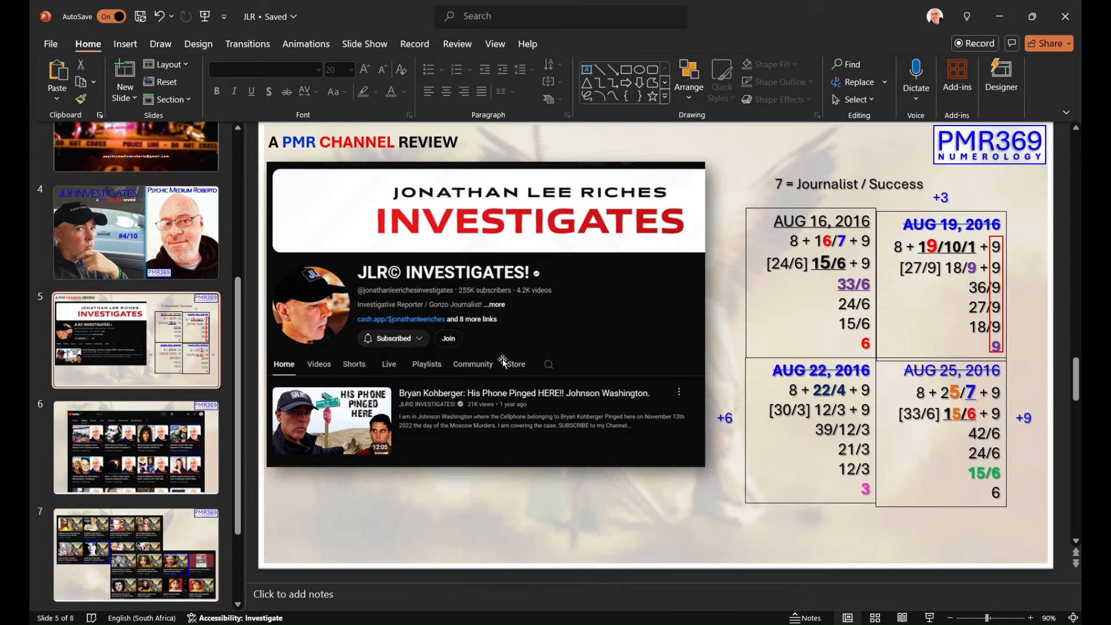
{"action": "mouse_move", "coordinate": [573, 372]}
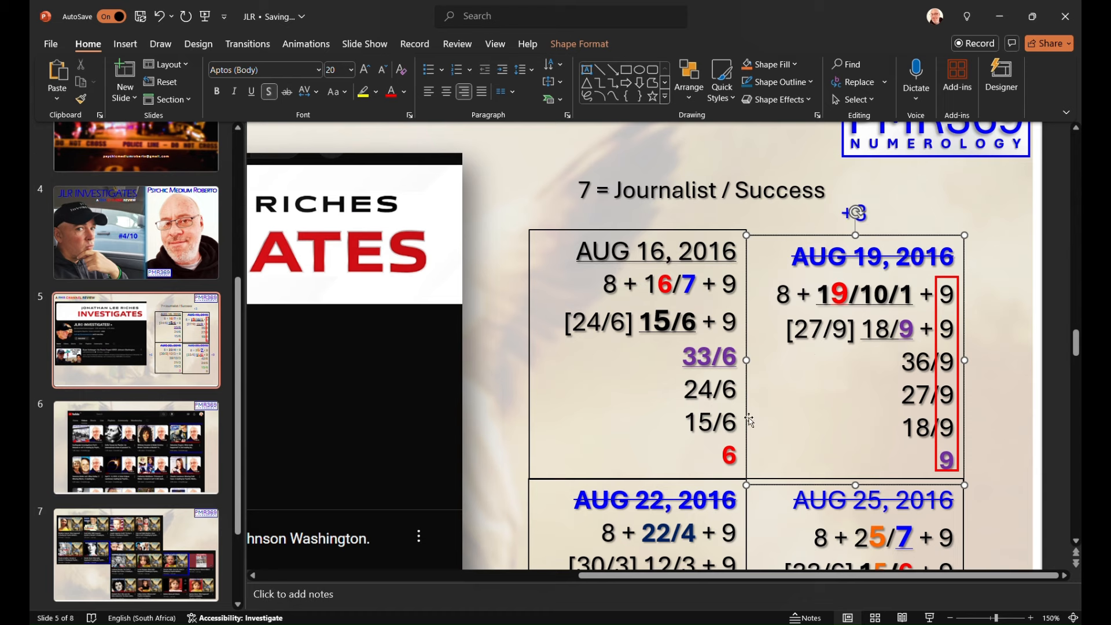
{"action": "mouse_move", "coordinate": [772, 391]}
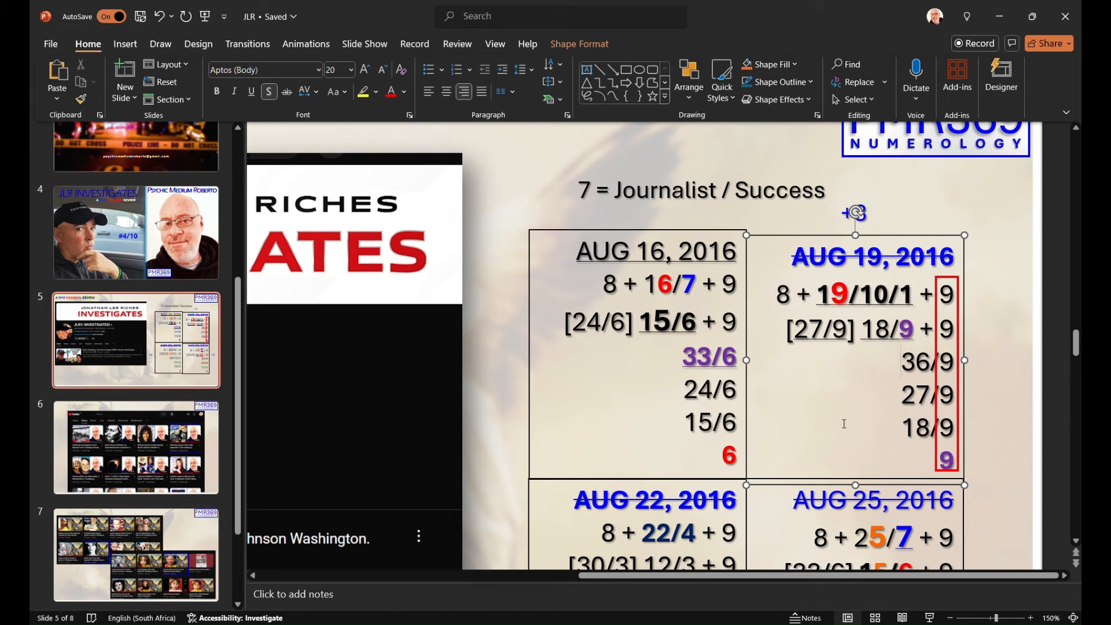
{"action": "mouse_move", "coordinate": [876, 370]}
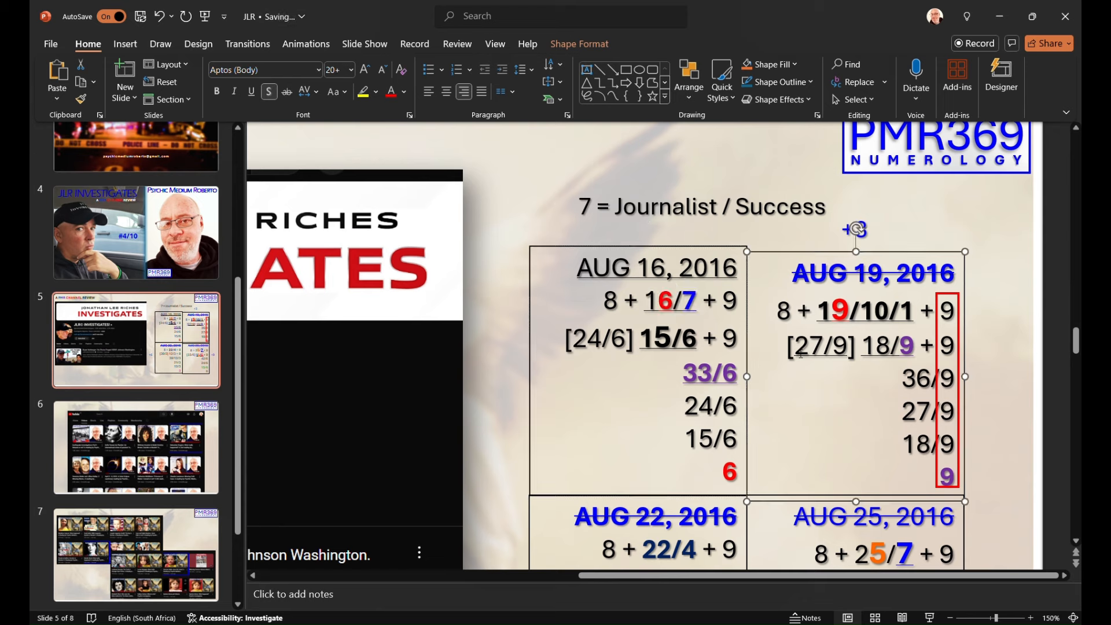
{"action": "double_click", "coordinate": [820, 345]}
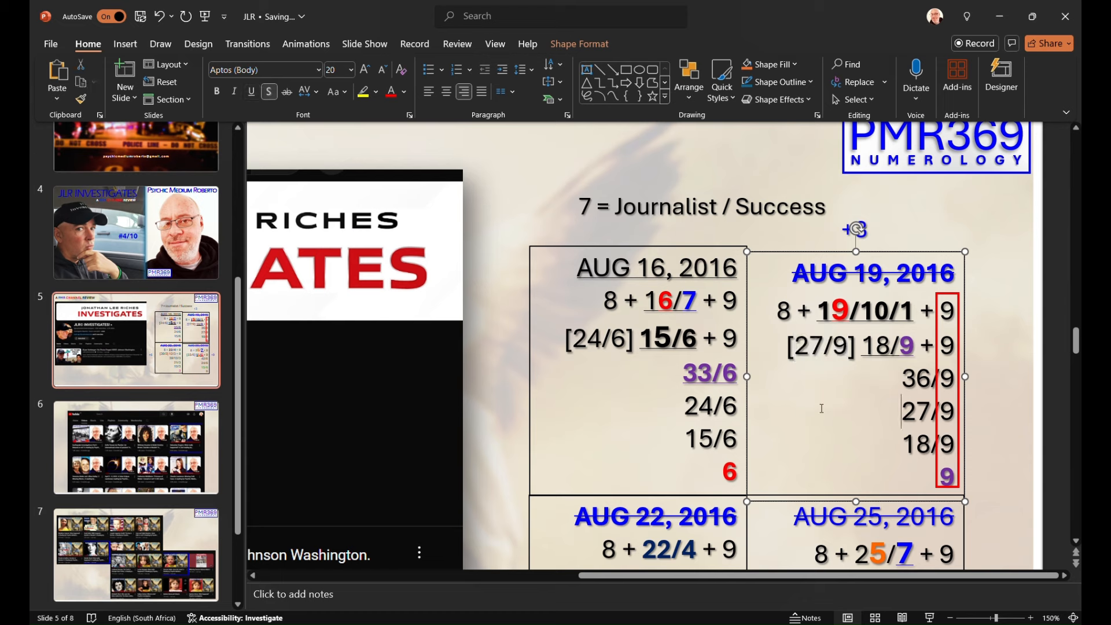
{"action": "mouse_move", "coordinate": [818, 396]}
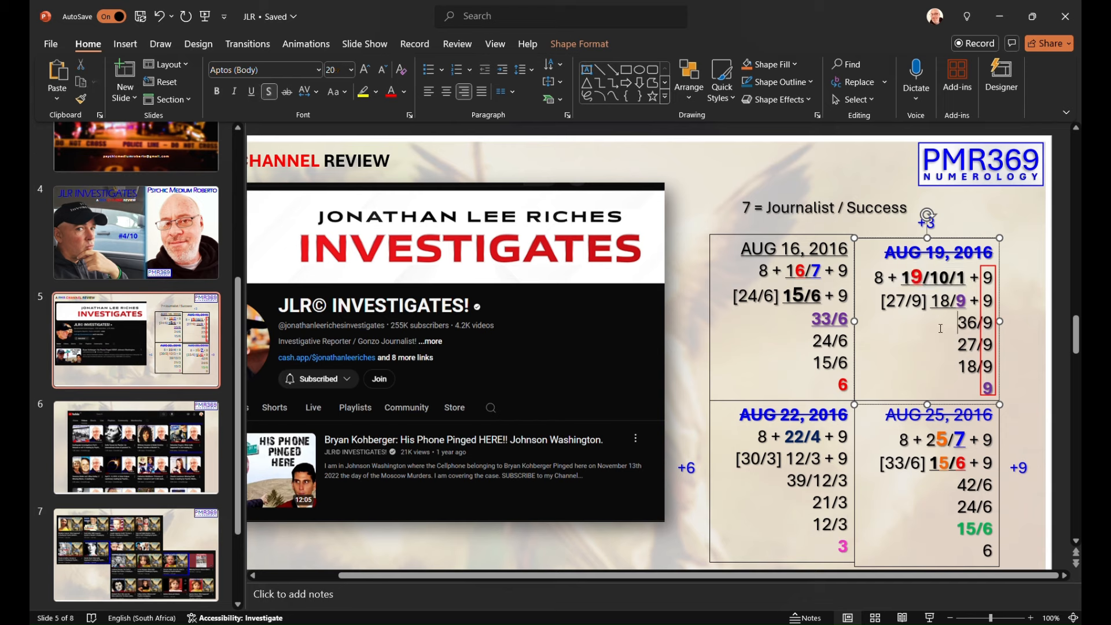
{"action": "mouse_move", "coordinate": [681, 354]}
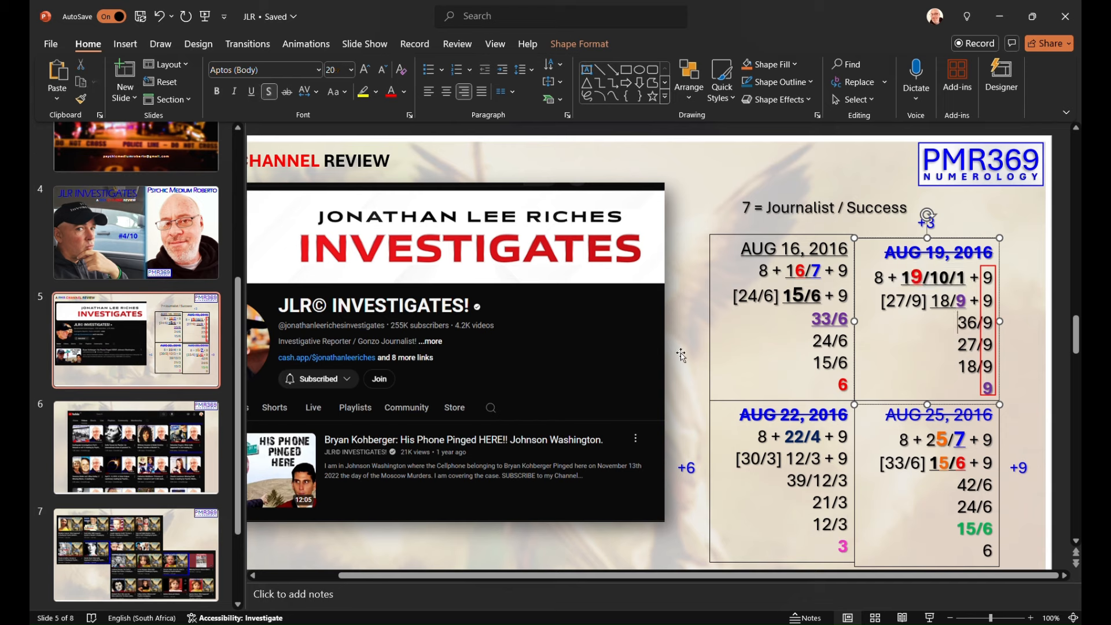
{"action": "mouse_move", "coordinate": [476, 374]}
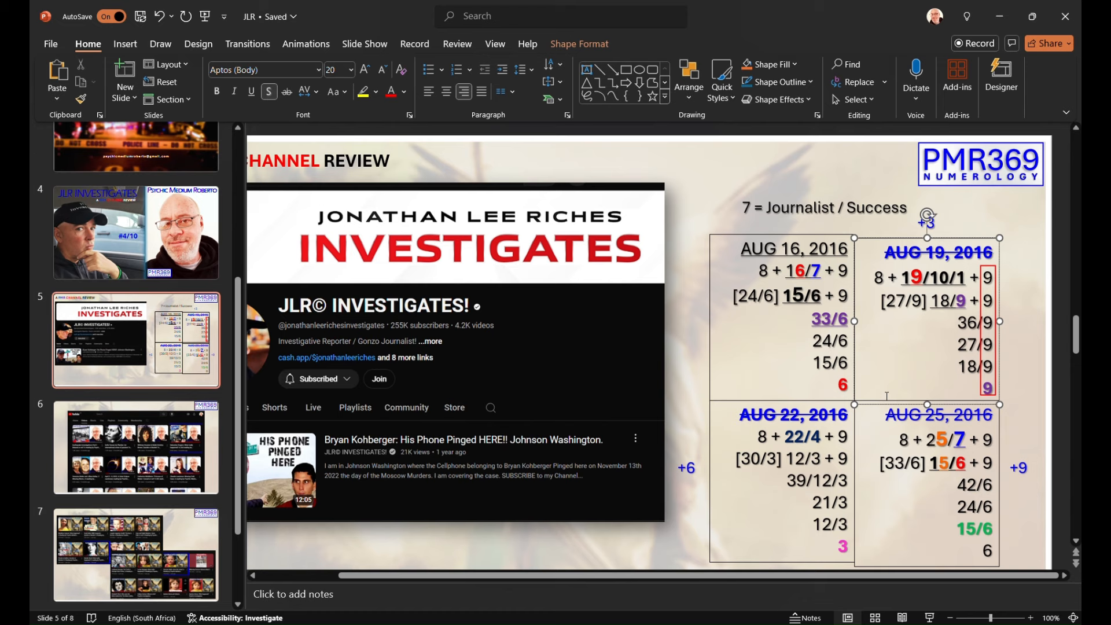
{"action": "mouse_move", "coordinate": [908, 378]}
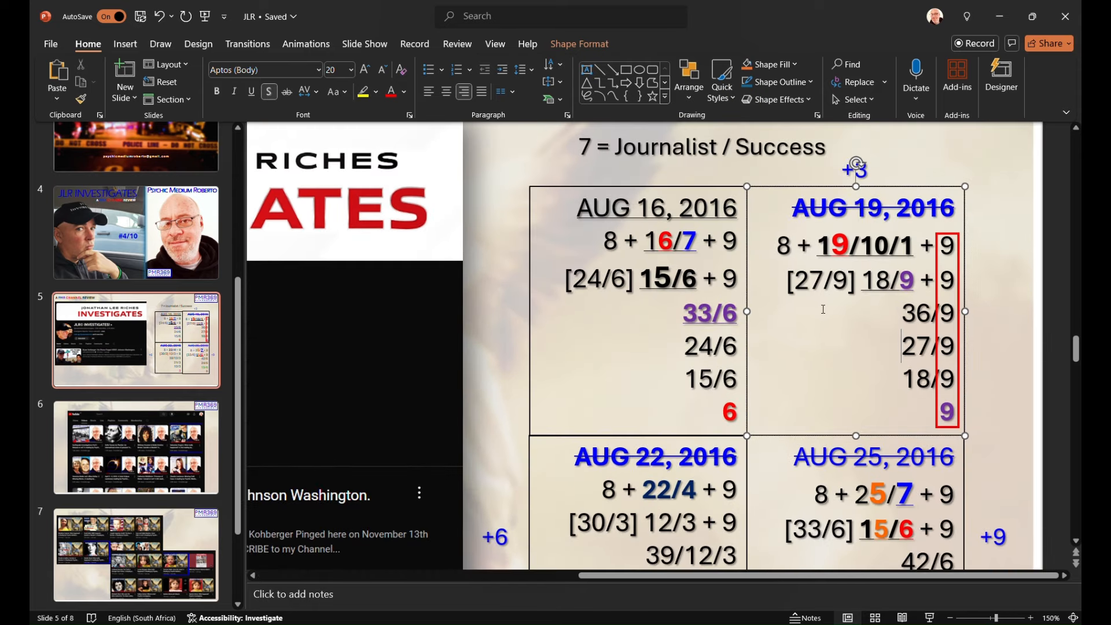
{"action": "scroll", "scroll_direction": "down", "scroll_amount": 3}
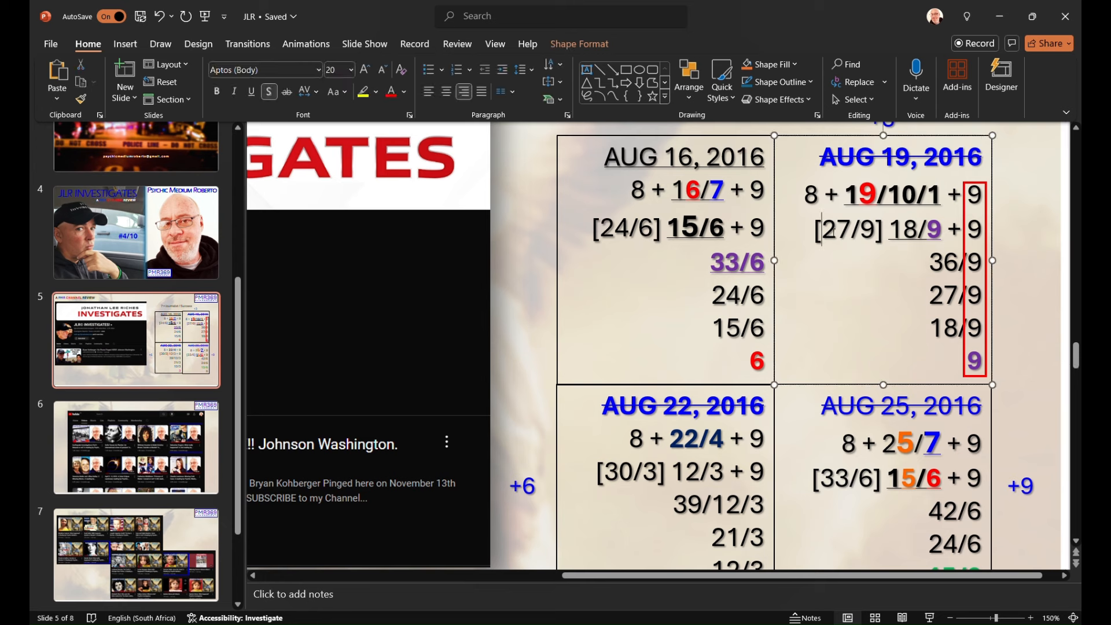
{"action": "double_click", "coordinate": [848, 228]}
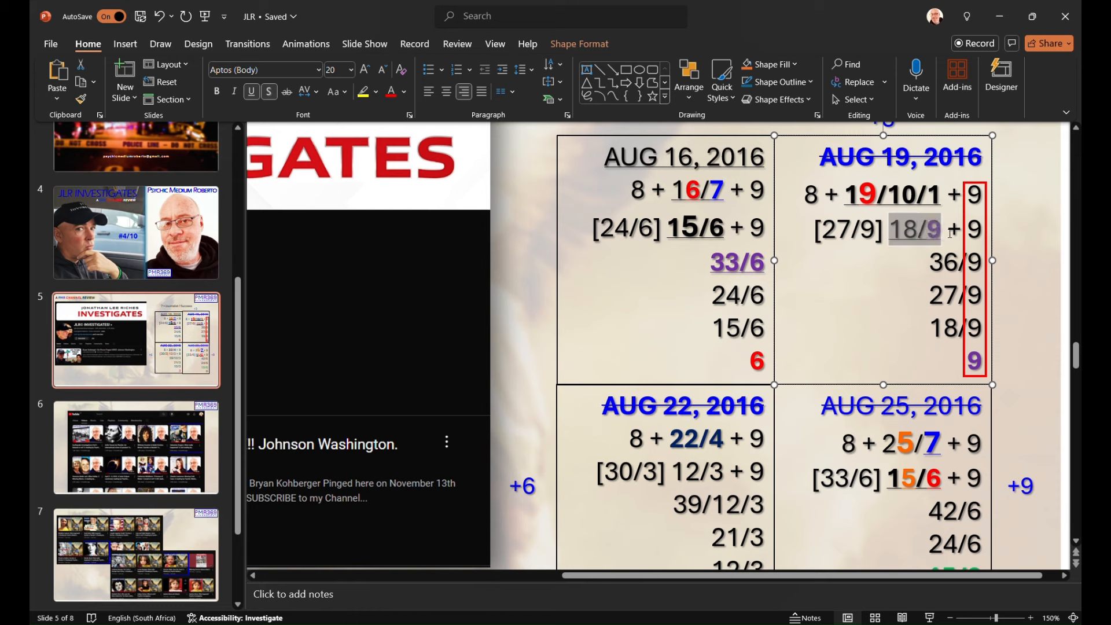
{"action": "left_click", "coordinate": [251, 92]}
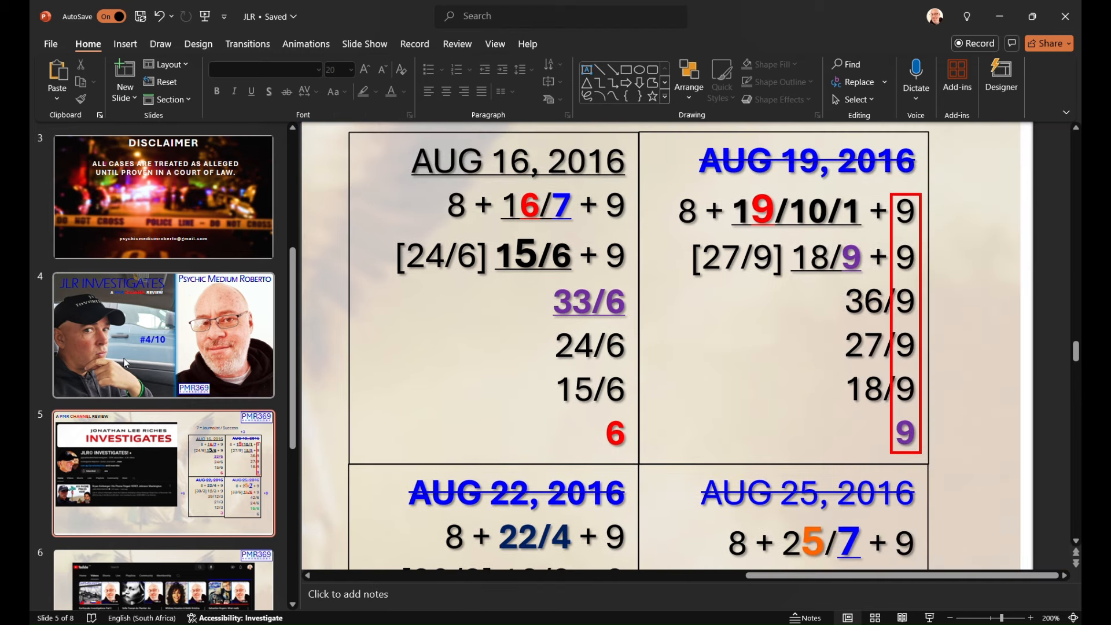
{"action": "mouse_move", "coordinate": [177, 364]}
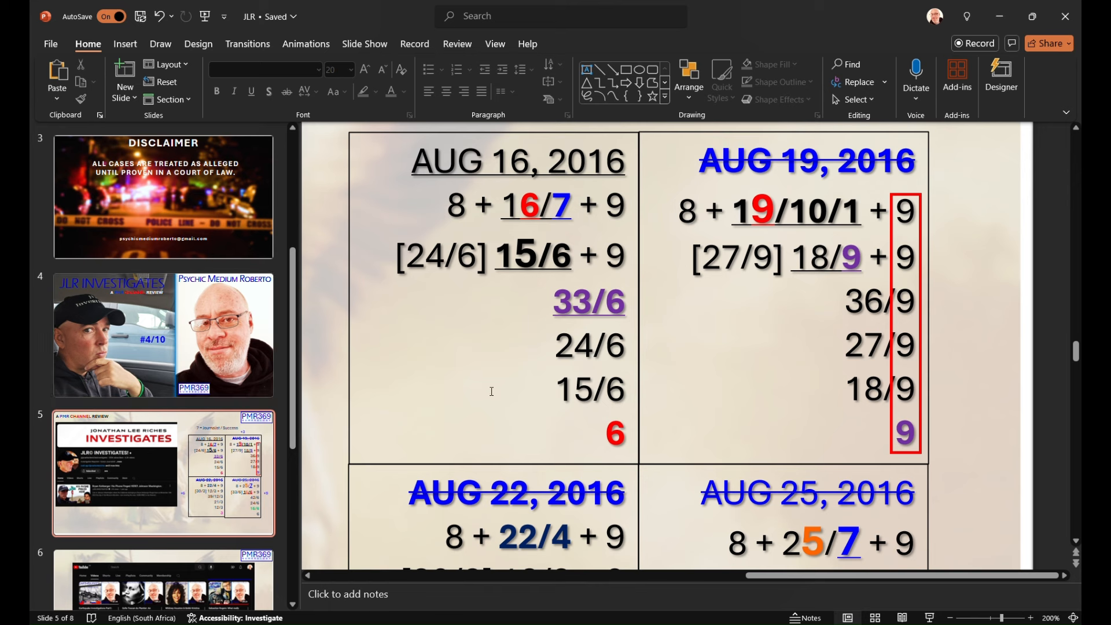
{"action": "mouse_move", "coordinate": [548, 406]}
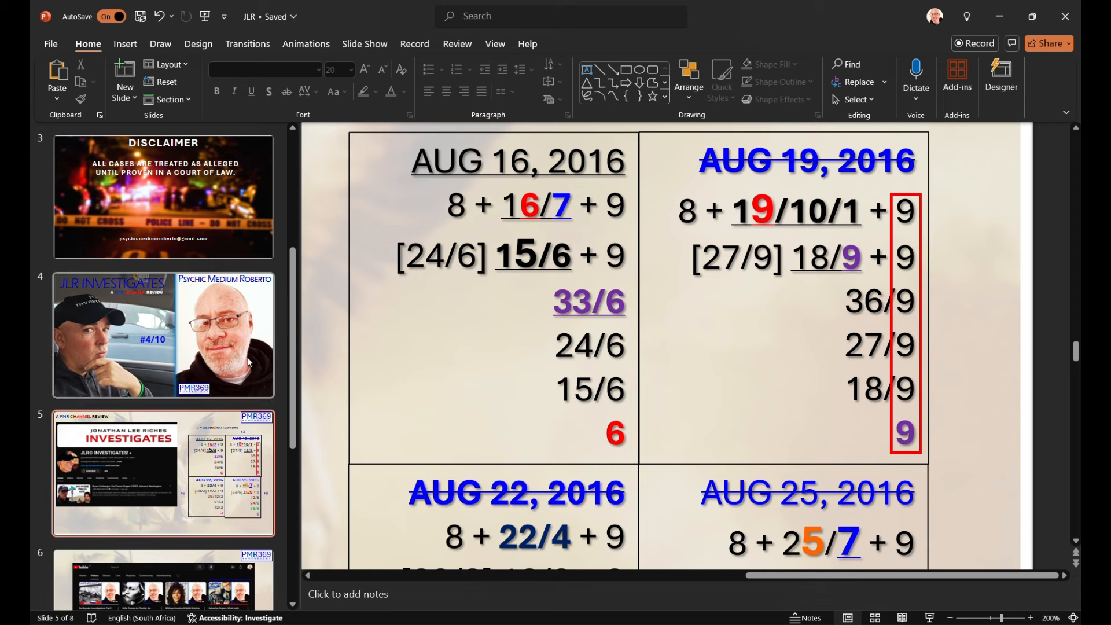
{"action": "mouse_move", "coordinate": [634, 394]}
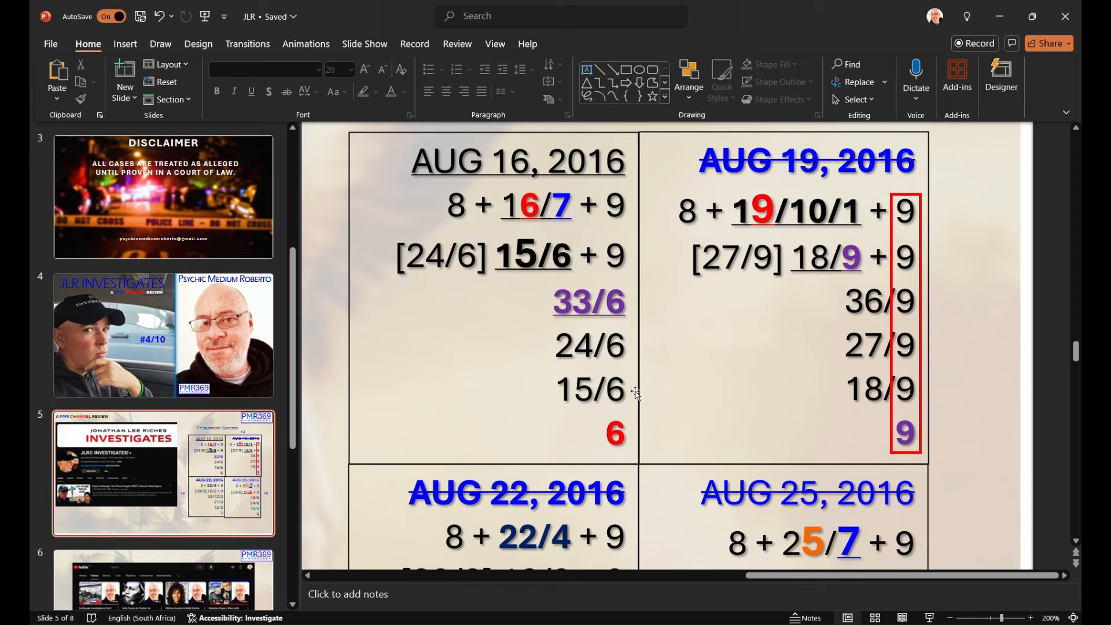
{"action": "mouse_move", "coordinate": [878, 467]}
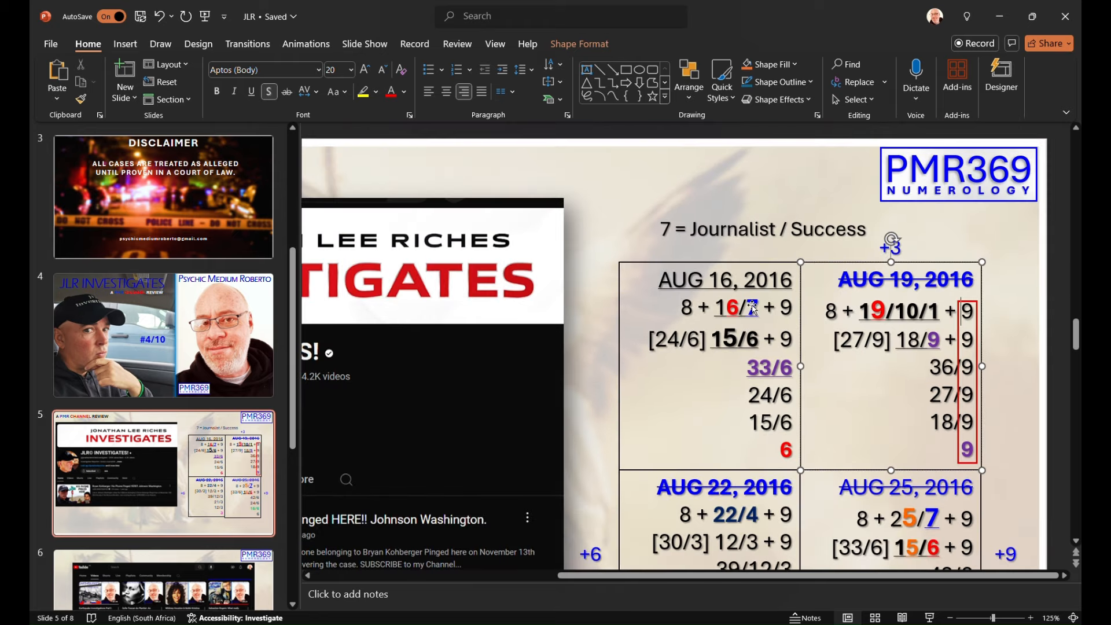
{"action": "scroll", "scroll_direction": "down", "scroll_amount": 3}
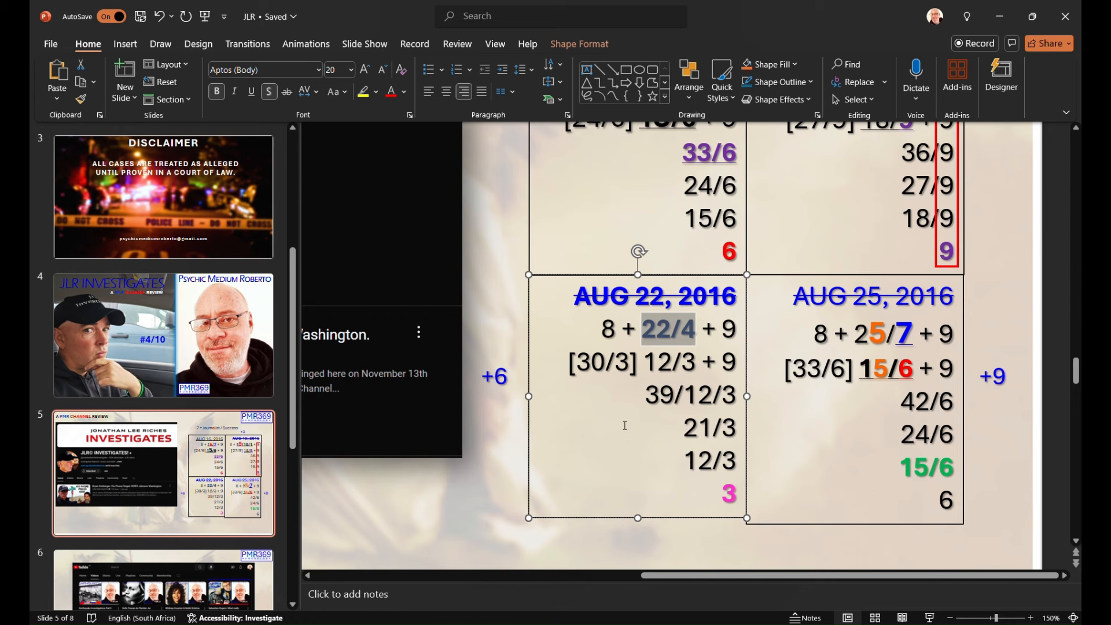
{"action": "scroll", "scroll_direction": "down", "scroll_amount": 3}
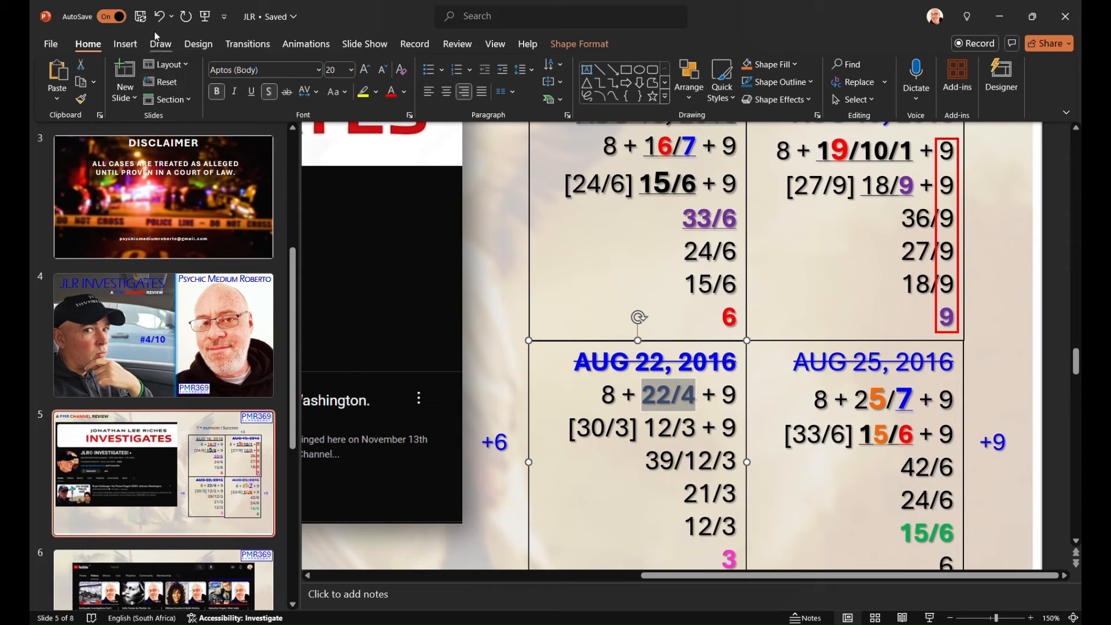
{"action": "mouse_move", "coordinate": [716, 410]}
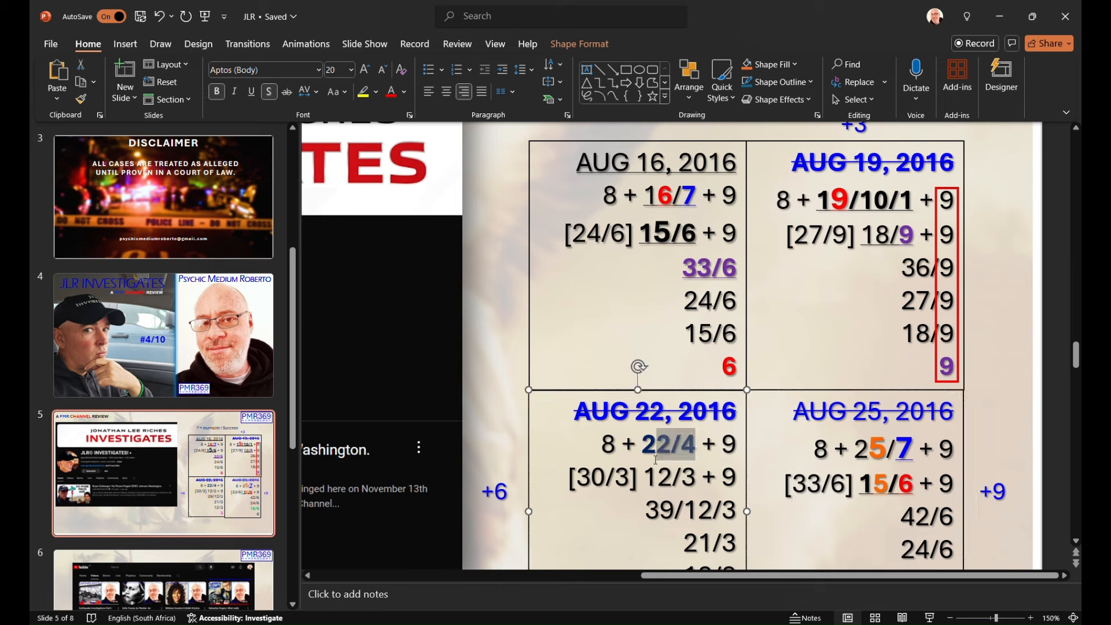
{"action": "double_click", "coordinate": [666, 444]}
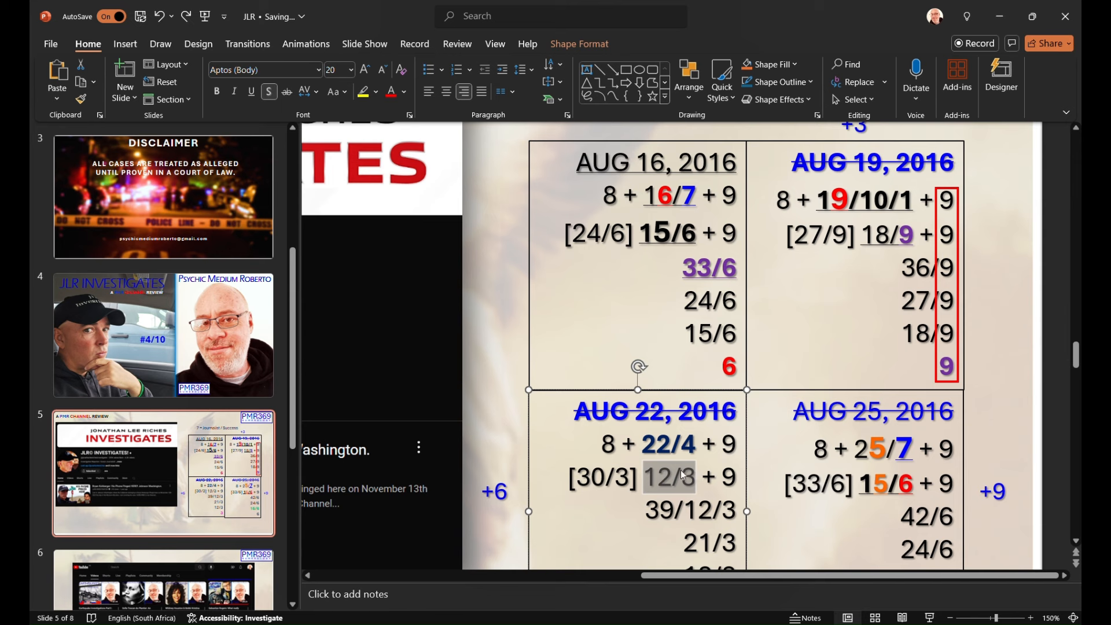
{"action": "mouse_move", "coordinate": [674, 484]}
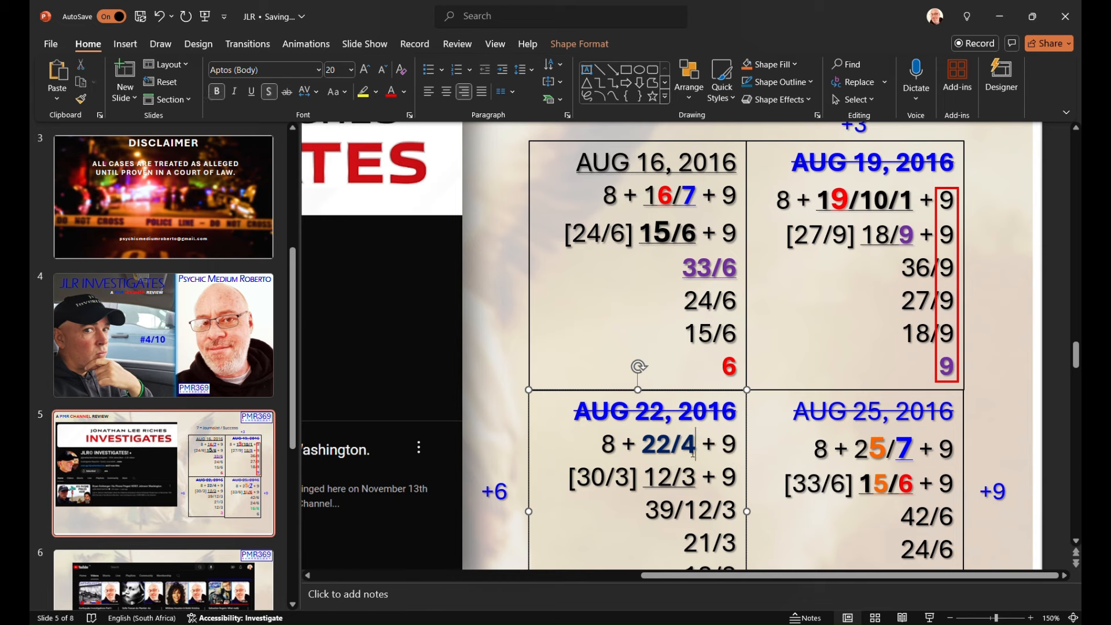
{"action": "double_click", "coordinate": [658, 476]}
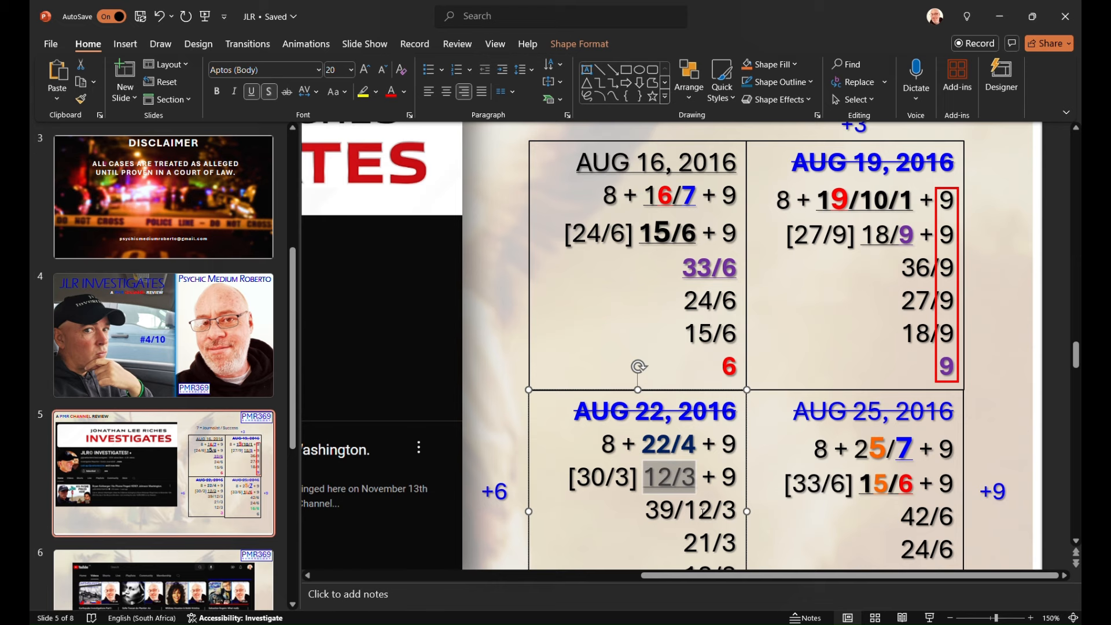
{"action": "mouse_move", "coordinate": [682, 525]}
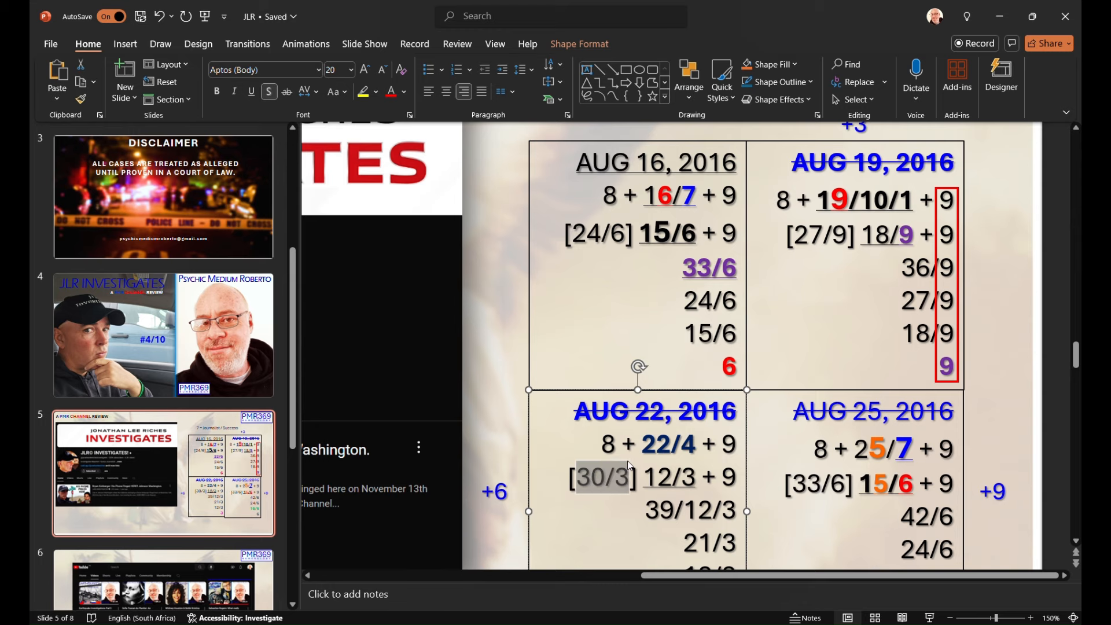
{"action": "scroll", "scroll_direction": "down", "scroll_amount": 3}
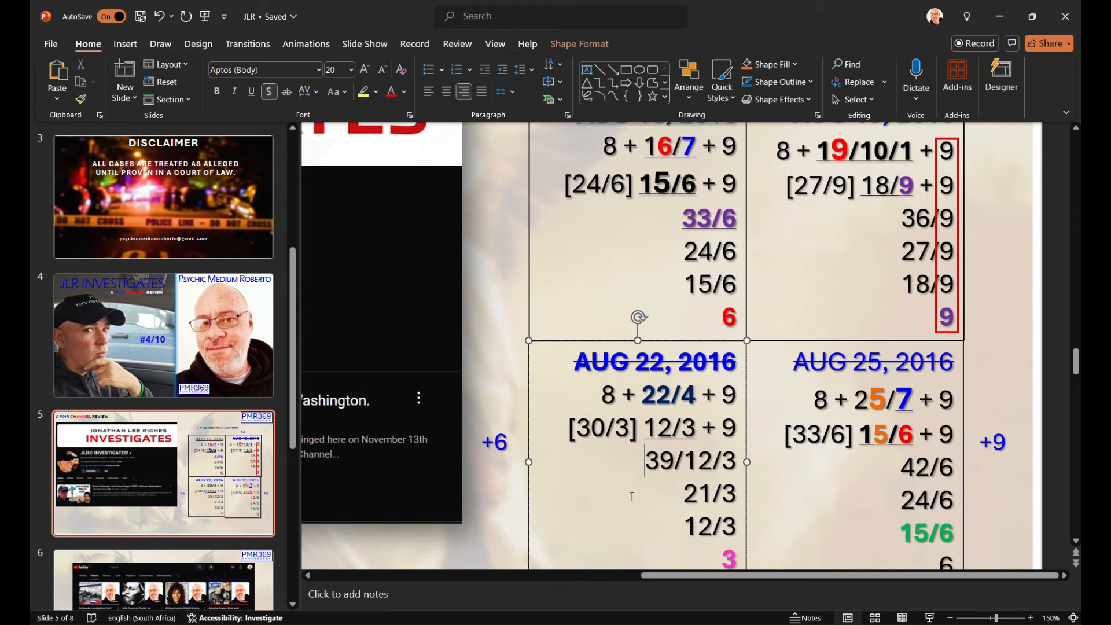
{"action": "scroll", "scroll_direction": "down", "scroll_amount": 3}
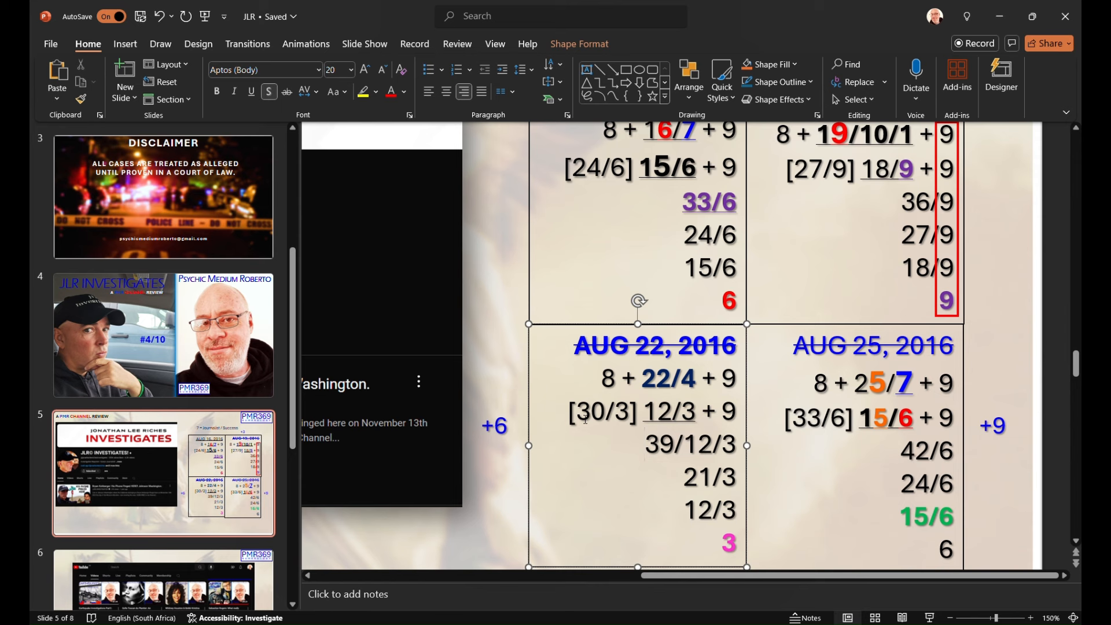
{"action": "double_click", "coordinate": [604, 412]}
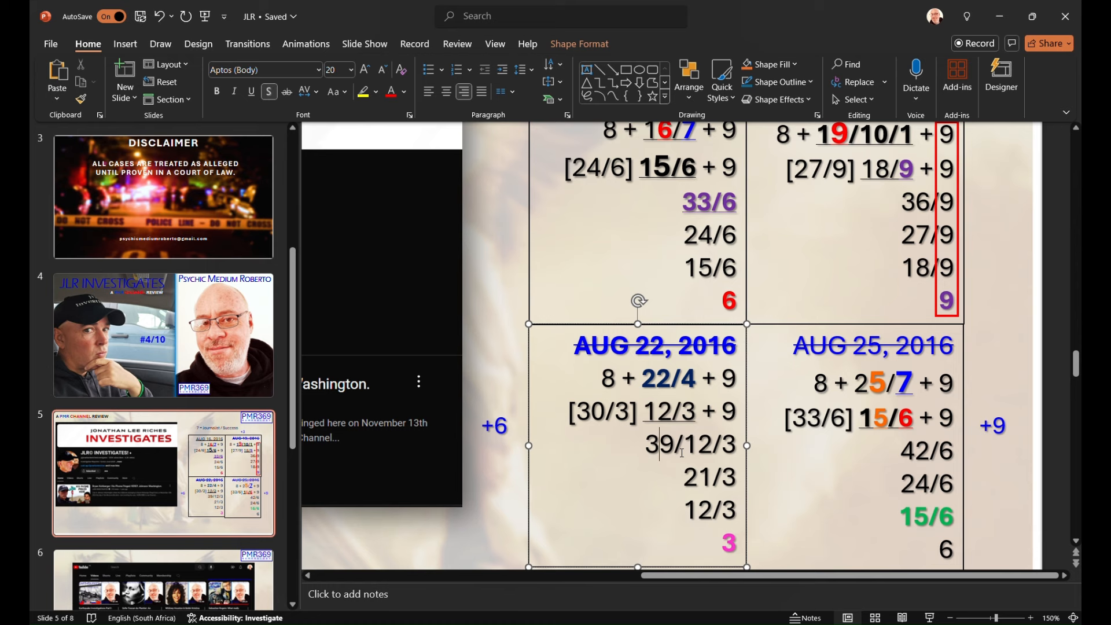
{"action": "scroll", "scroll_direction": "down", "scroll_amount": 3}
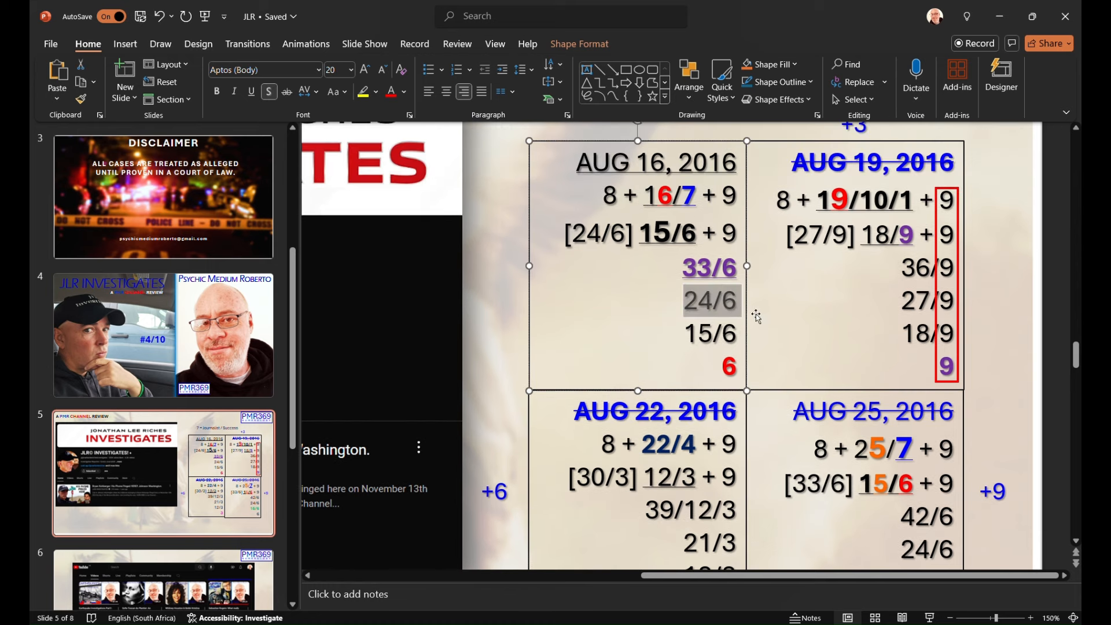
{"action": "scroll", "scroll_direction": "down", "scroll_amount": 3}
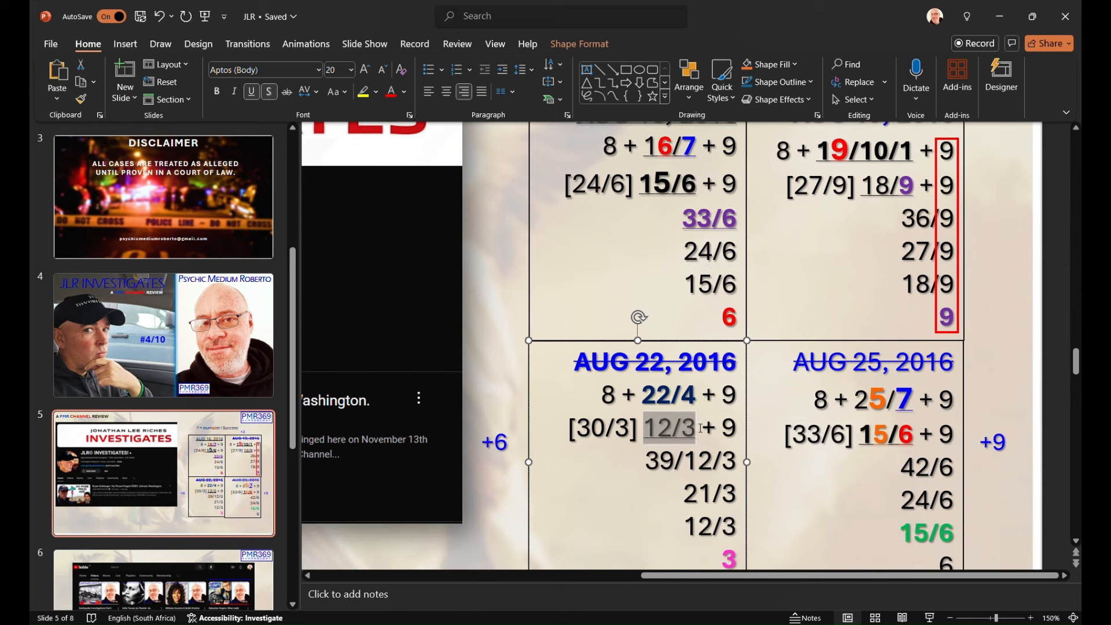
{"action": "mouse_move", "coordinate": [654, 430]}
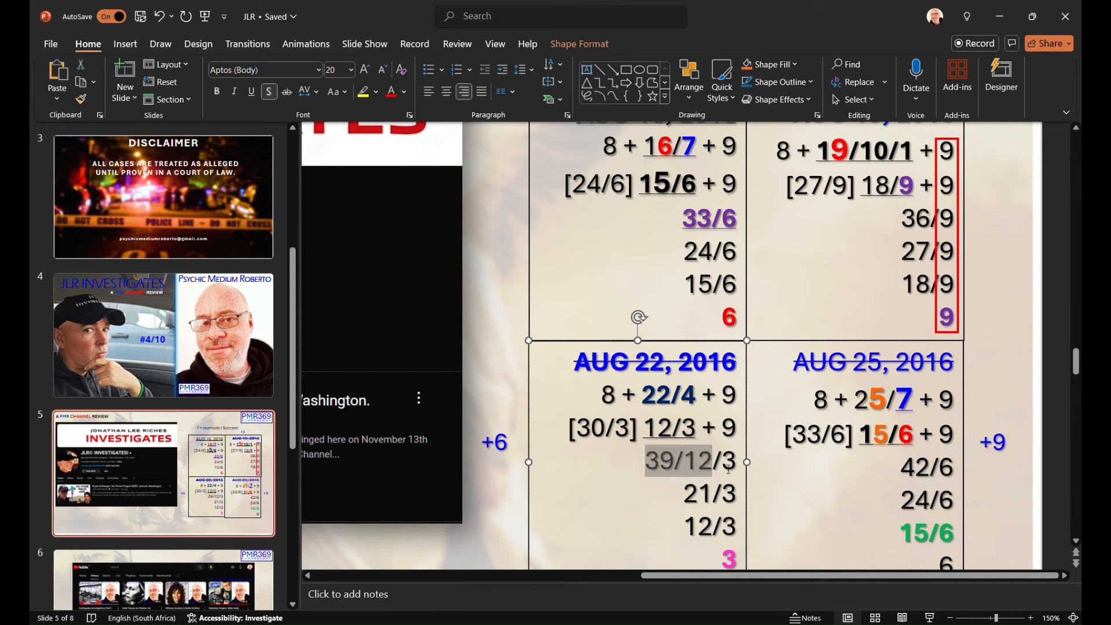
{"action": "left_click", "coordinate": [646, 461]}
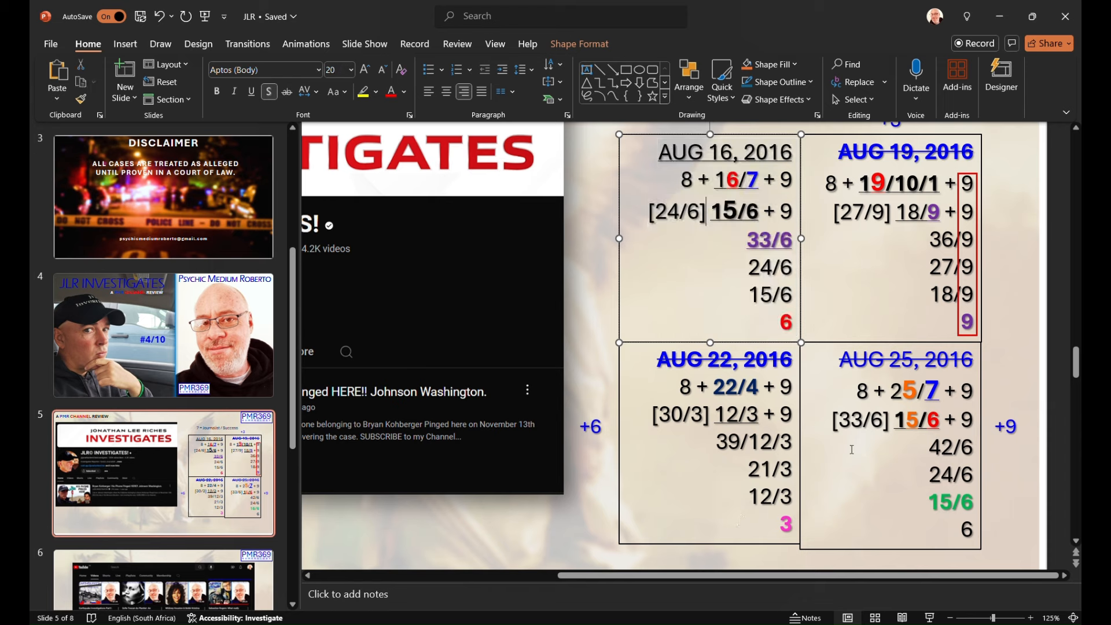
{"action": "mouse_move", "coordinate": [871, 373]}
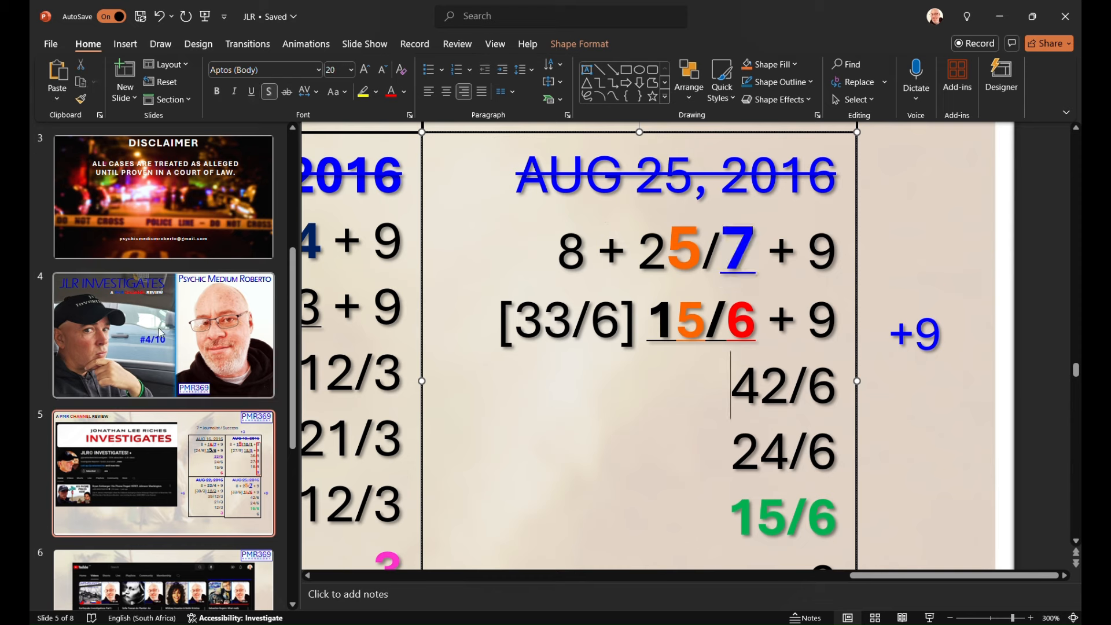
{"action": "mouse_move", "coordinate": [272, 311]}
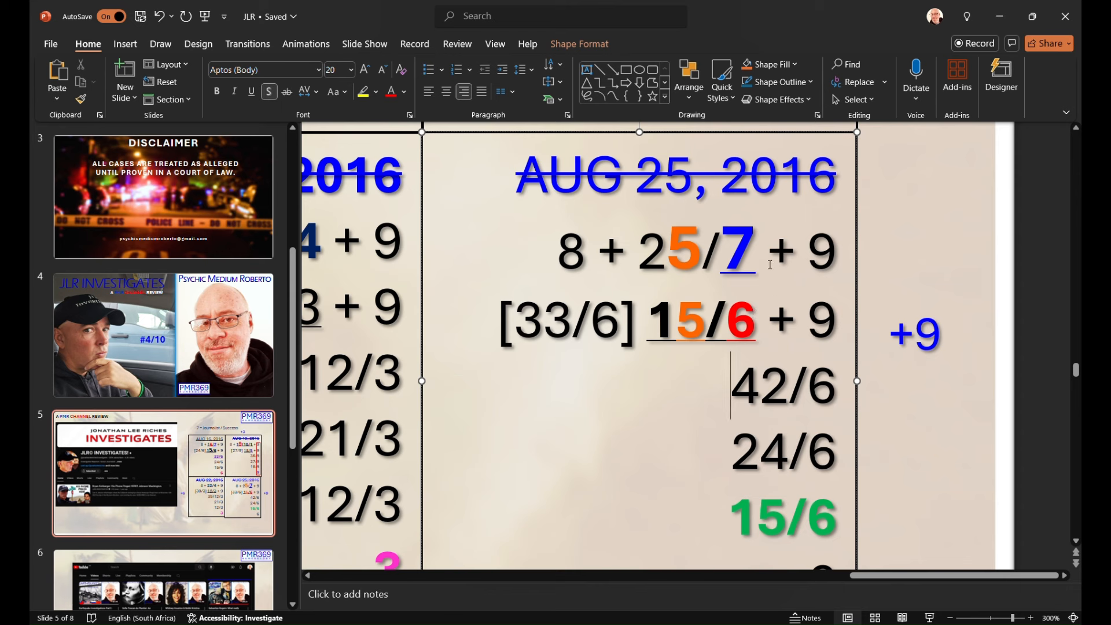
{"action": "mouse_move", "coordinate": [663, 451]}
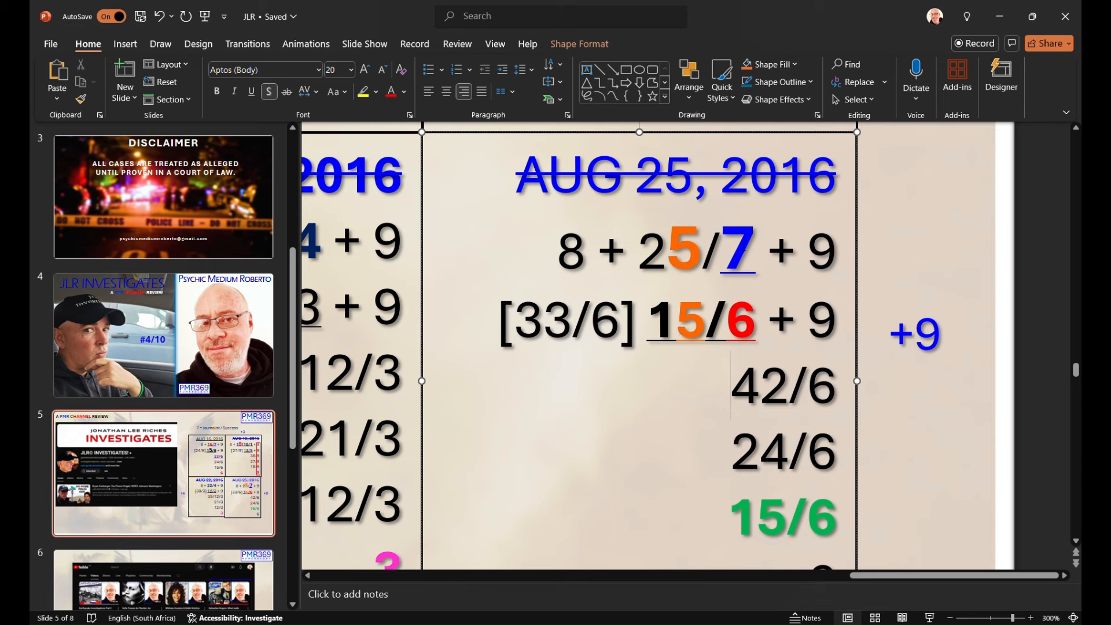
{"action": "mouse_move", "coordinate": [742, 363]}
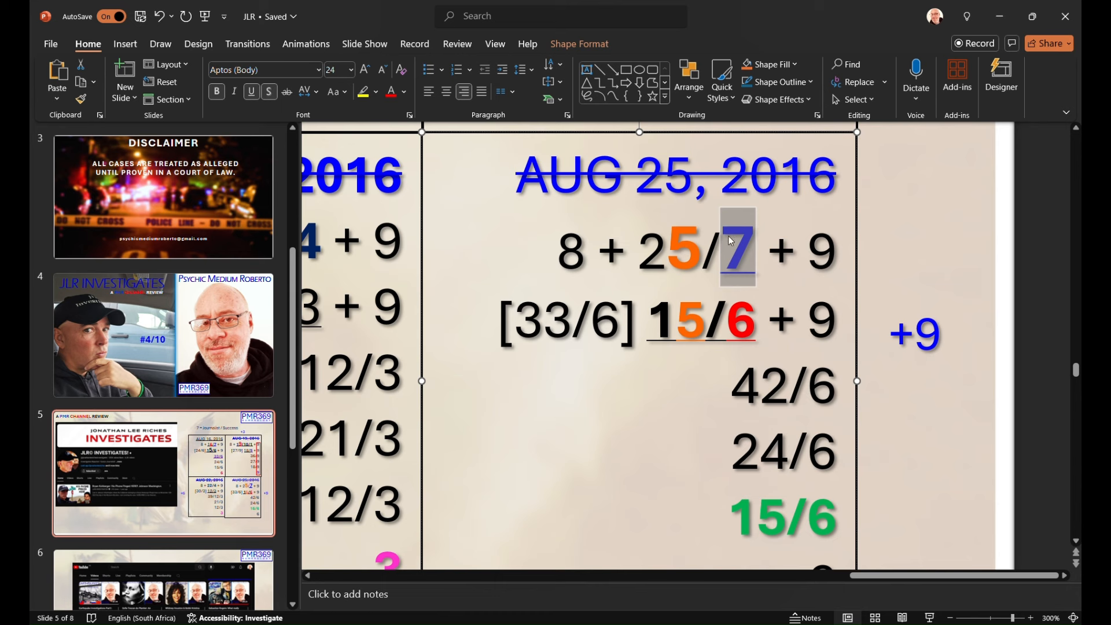
{"action": "mouse_move", "coordinate": [739, 285]}
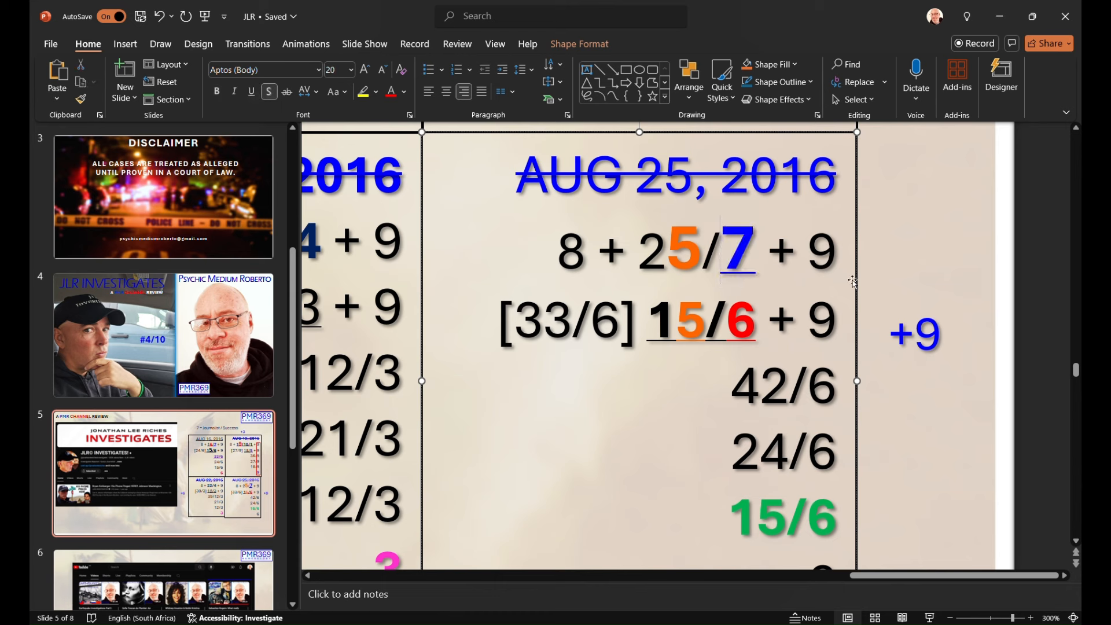
{"action": "double_click", "coordinate": [820, 249]}
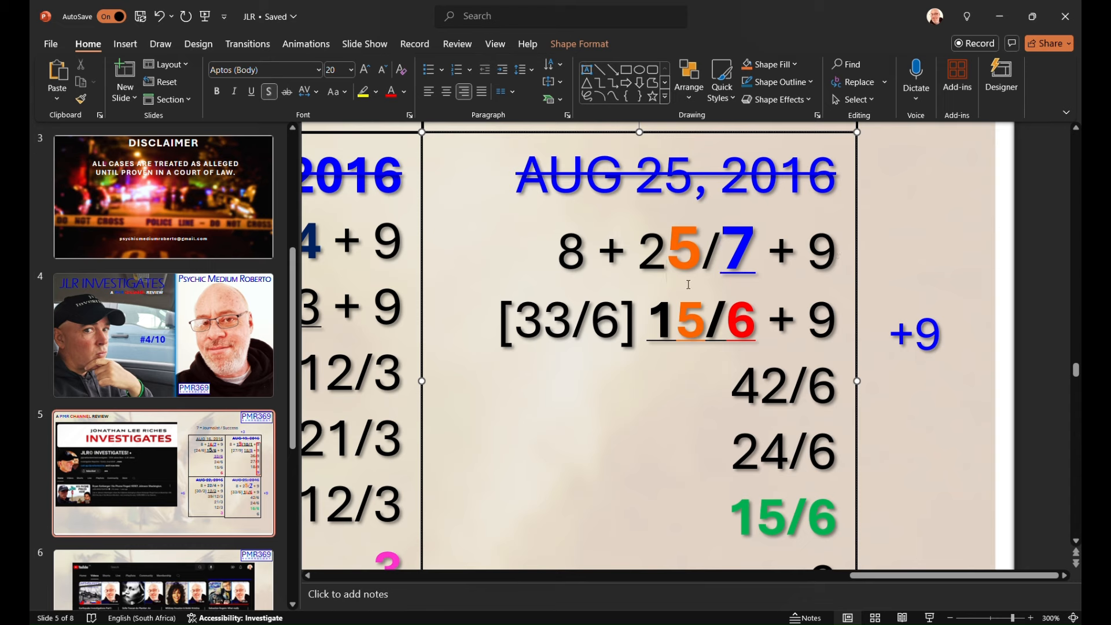
{"action": "double_click", "coordinate": [683, 248]}
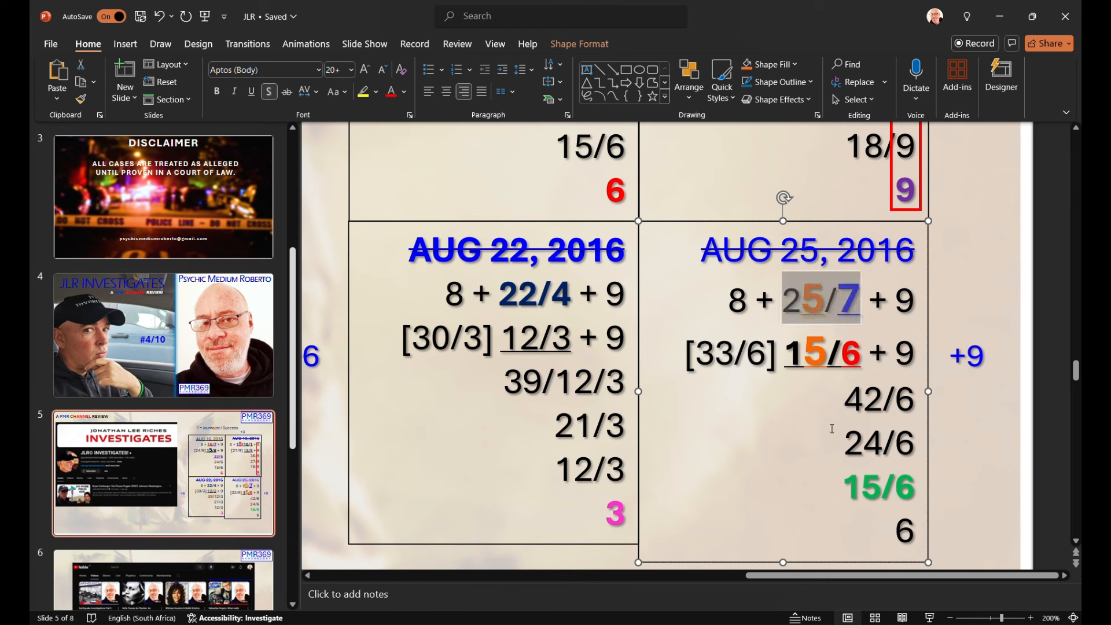
{"action": "mouse_move", "coordinate": [814, 404]}
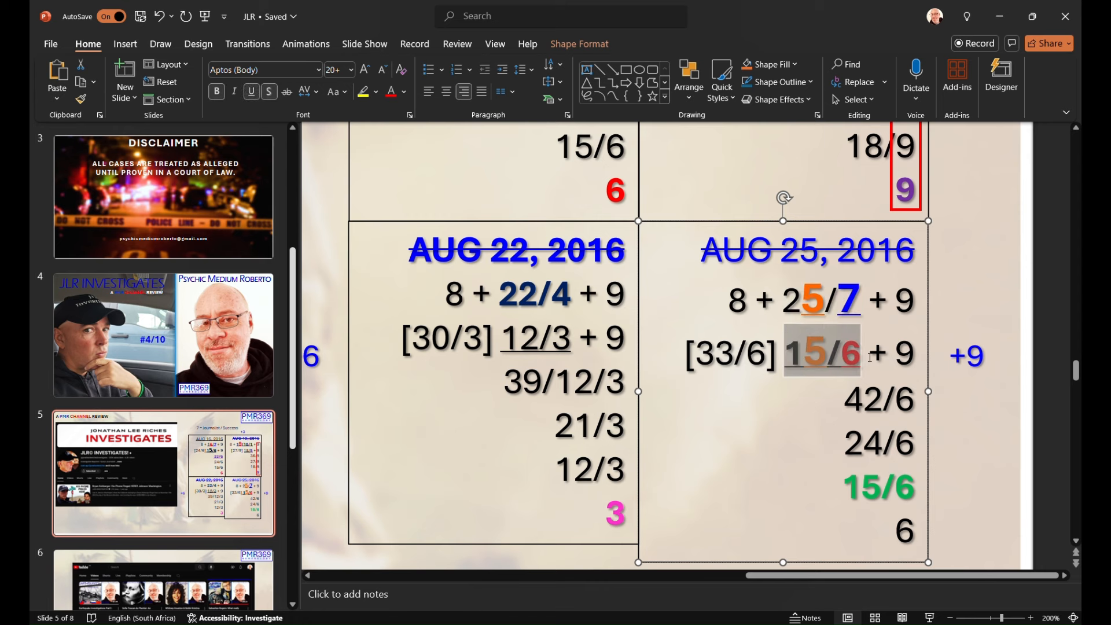
{"action": "scroll", "scroll_direction": "up", "scroll_amount": 3}
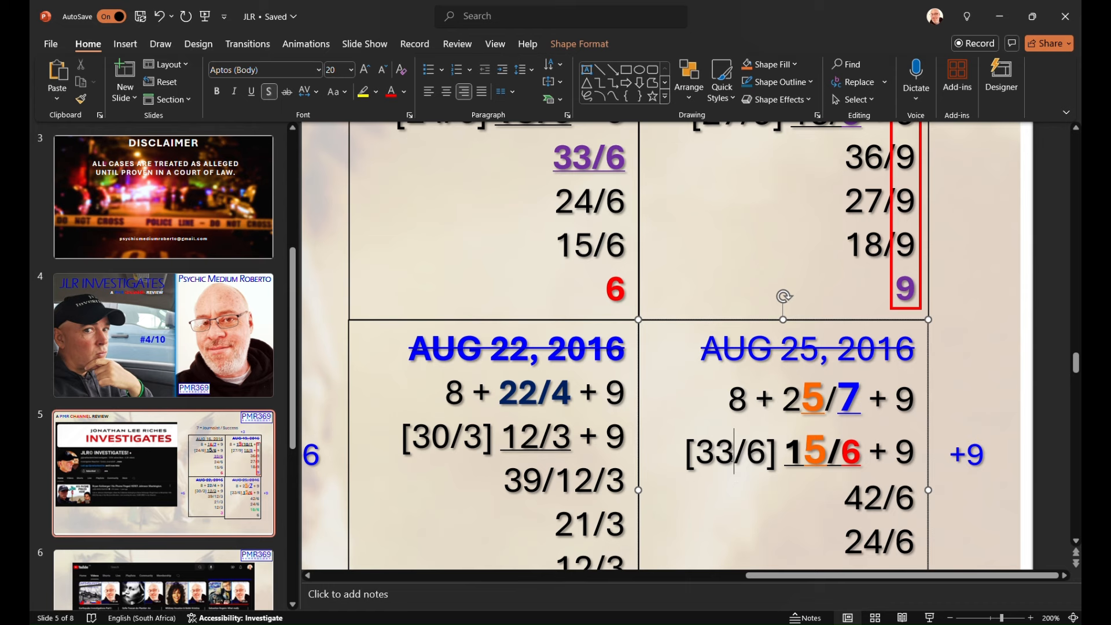
{"action": "scroll", "scroll_direction": "down", "scroll_amount": 3}
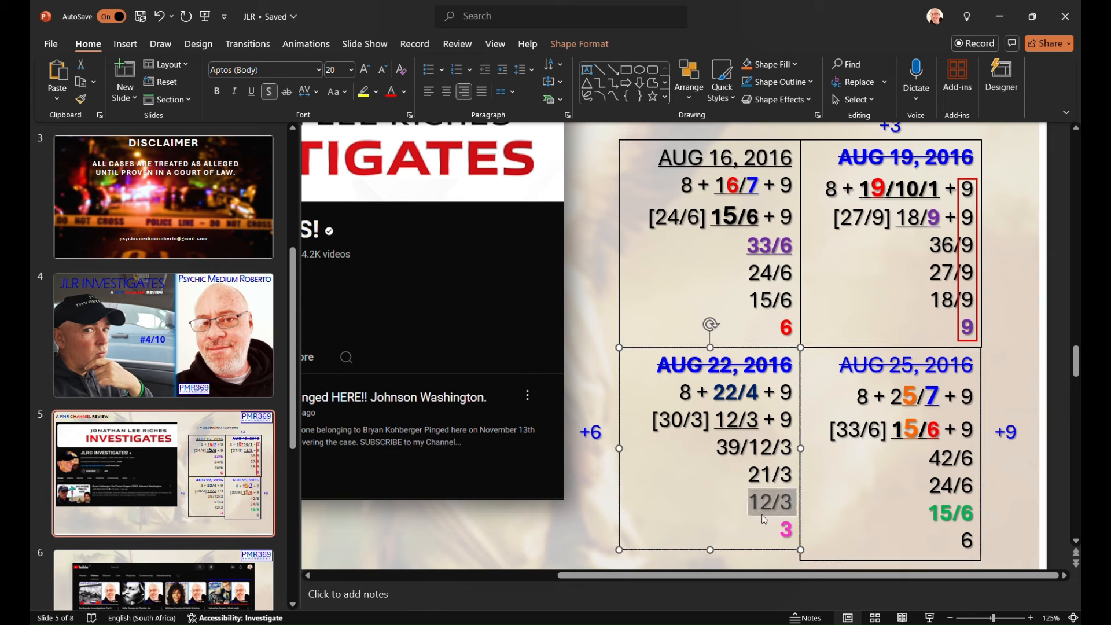
{"action": "left_click", "coordinate": [769, 502]}
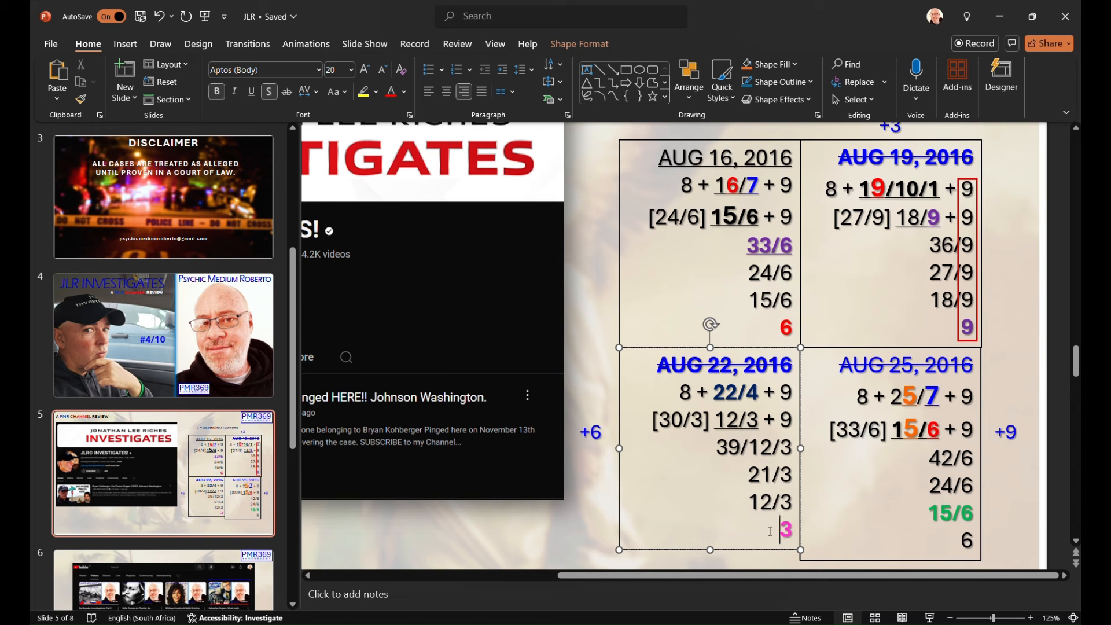
{"action": "double_click", "coordinate": [771, 474]}
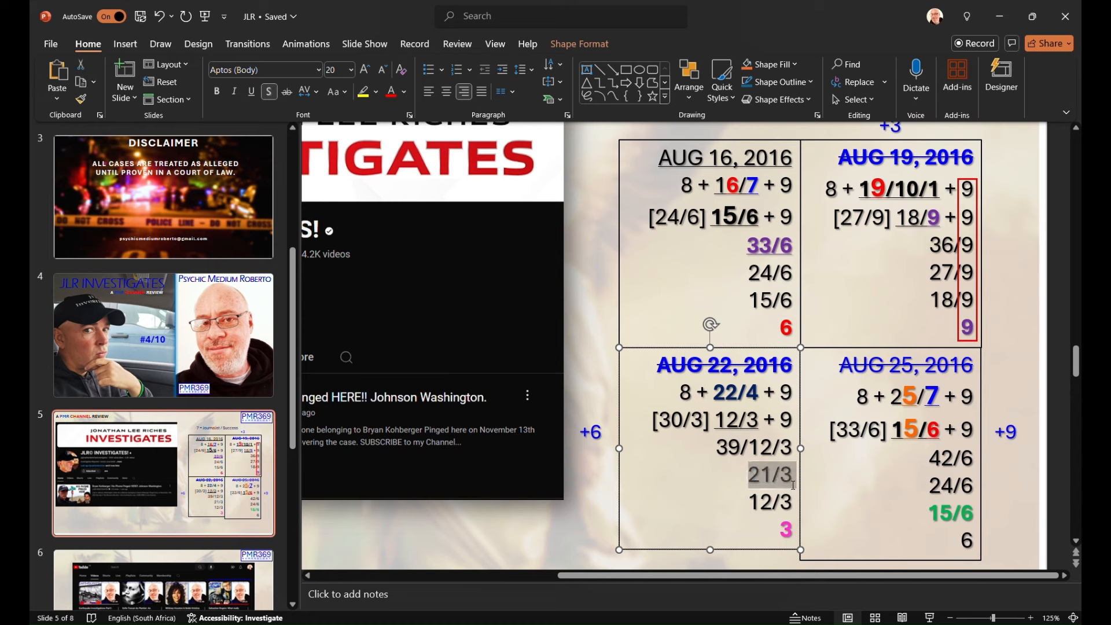
{"action": "left_click", "coordinate": [759, 475]}
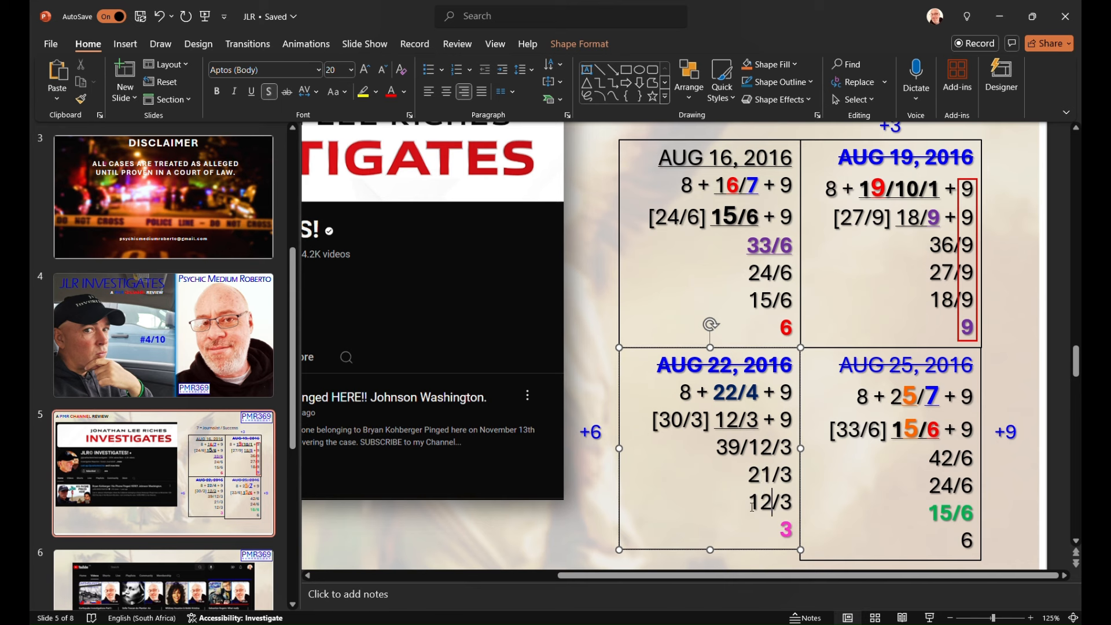
{"action": "double_click", "coordinate": [771, 502]}
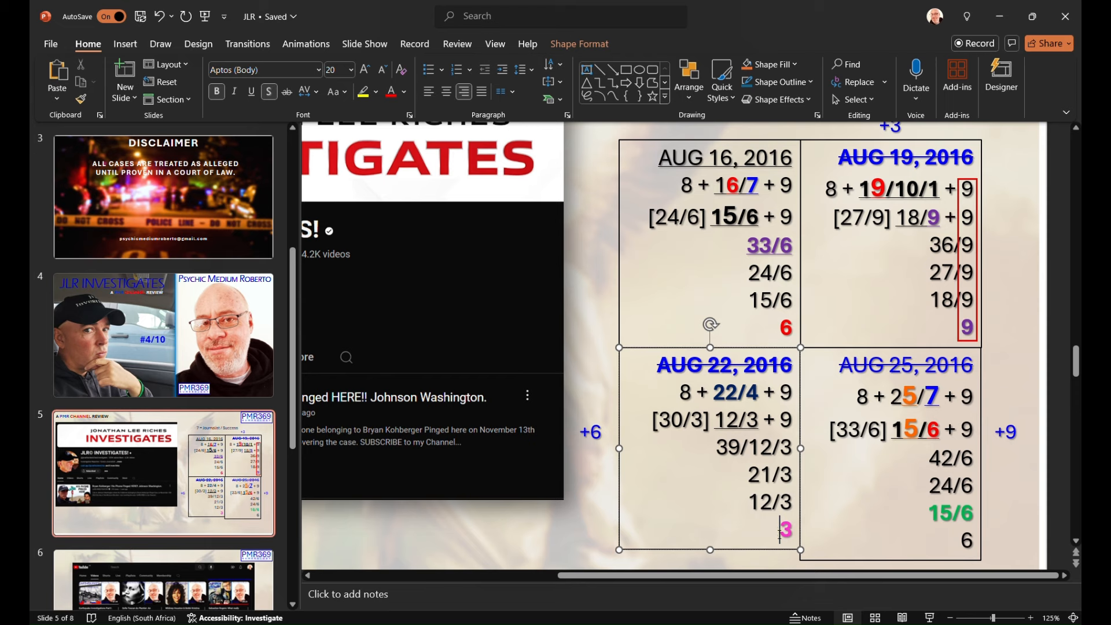
{"action": "double_click", "coordinate": [771, 474]}
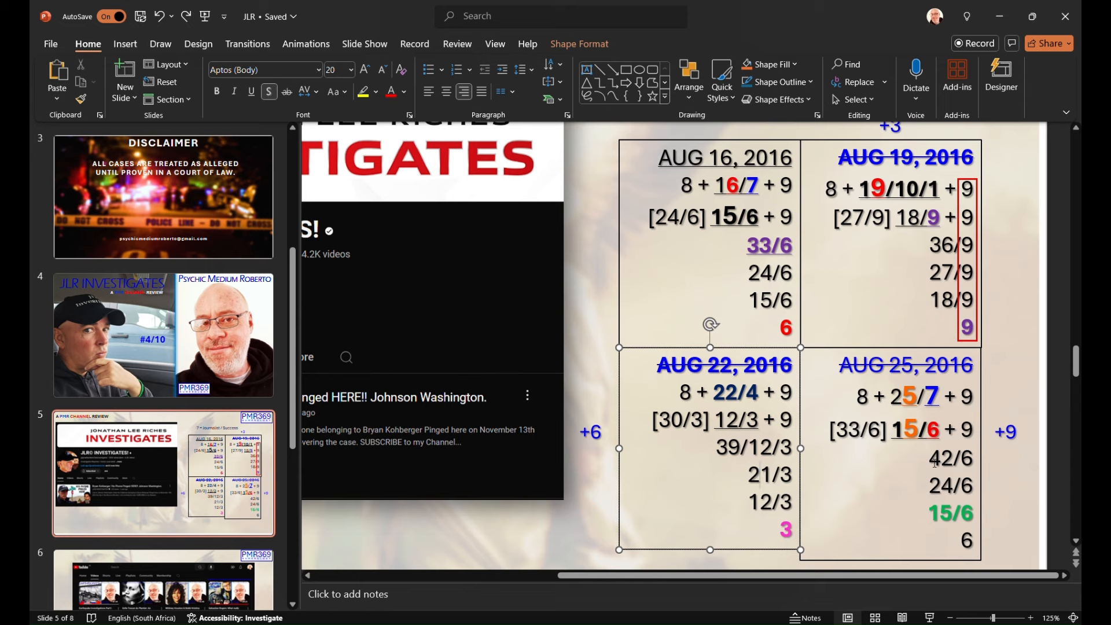
{"action": "mouse_move", "coordinate": [751, 284]}
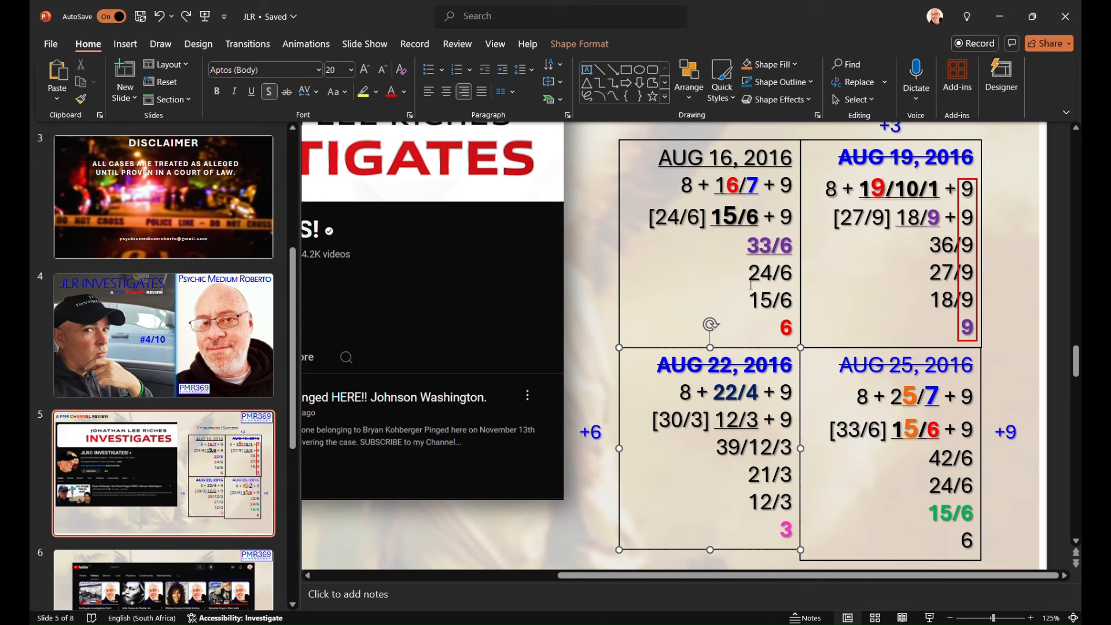
{"action": "double_click", "coordinate": [769, 273]}
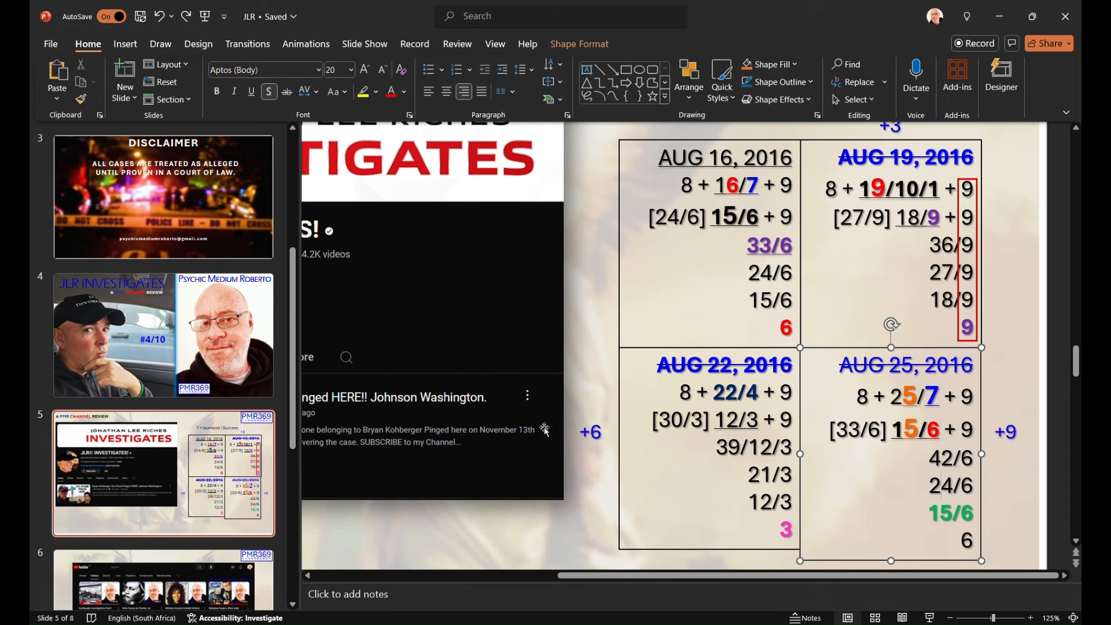
{"action": "mouse_move", "coordinate": [961, 511]}
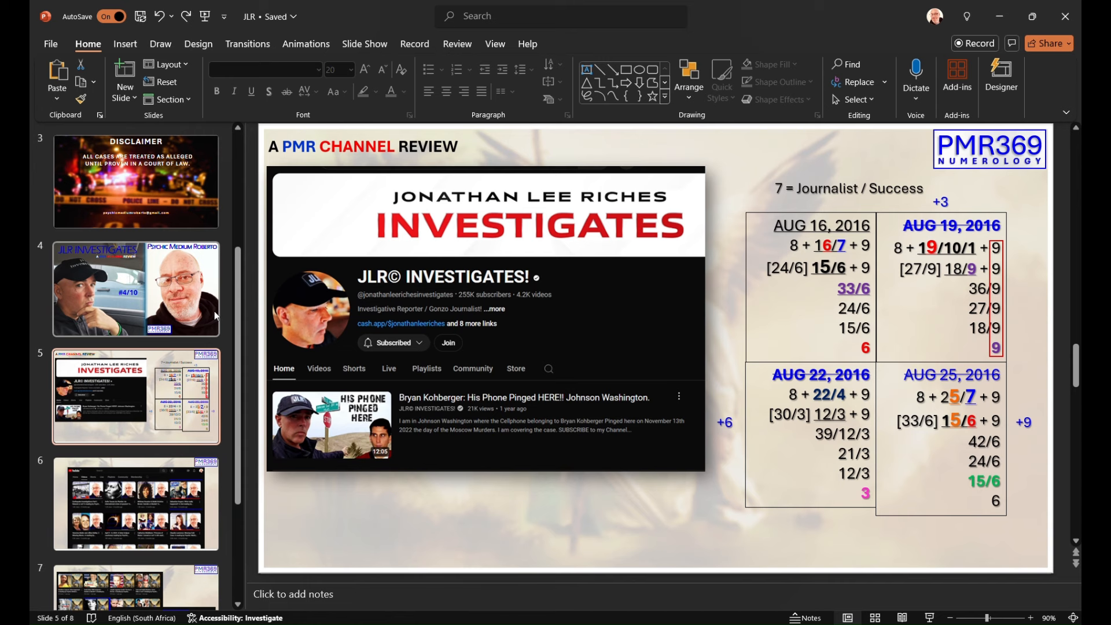
{"action": "scroll", "scroll_direction": "down", "scroll_amount": 3}
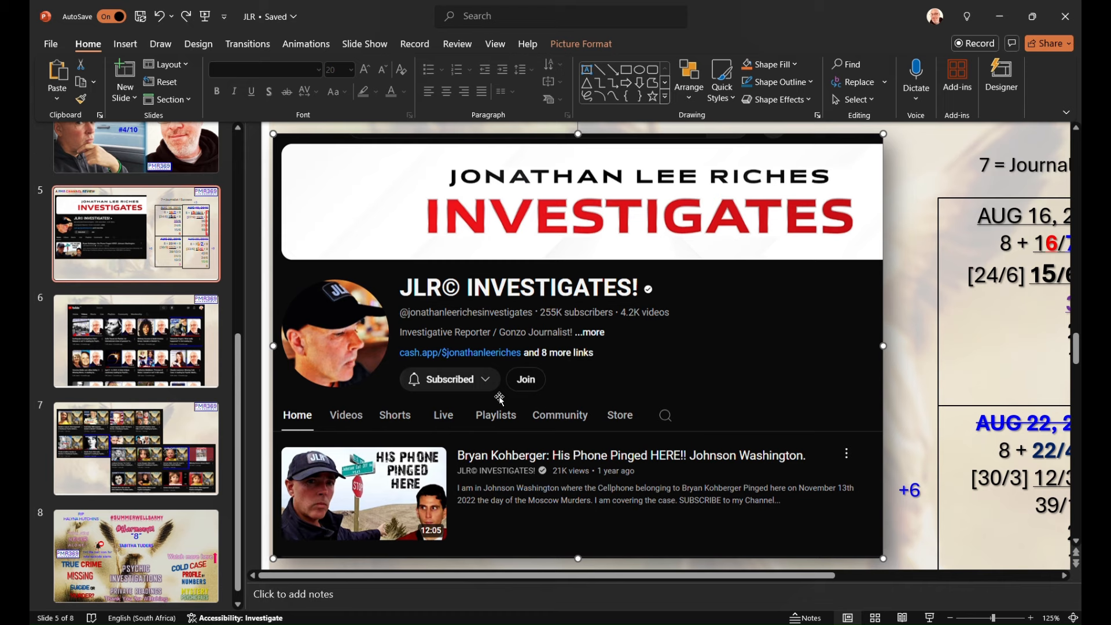
{"action": "mouse_move", "coordinate": [537, 433]}
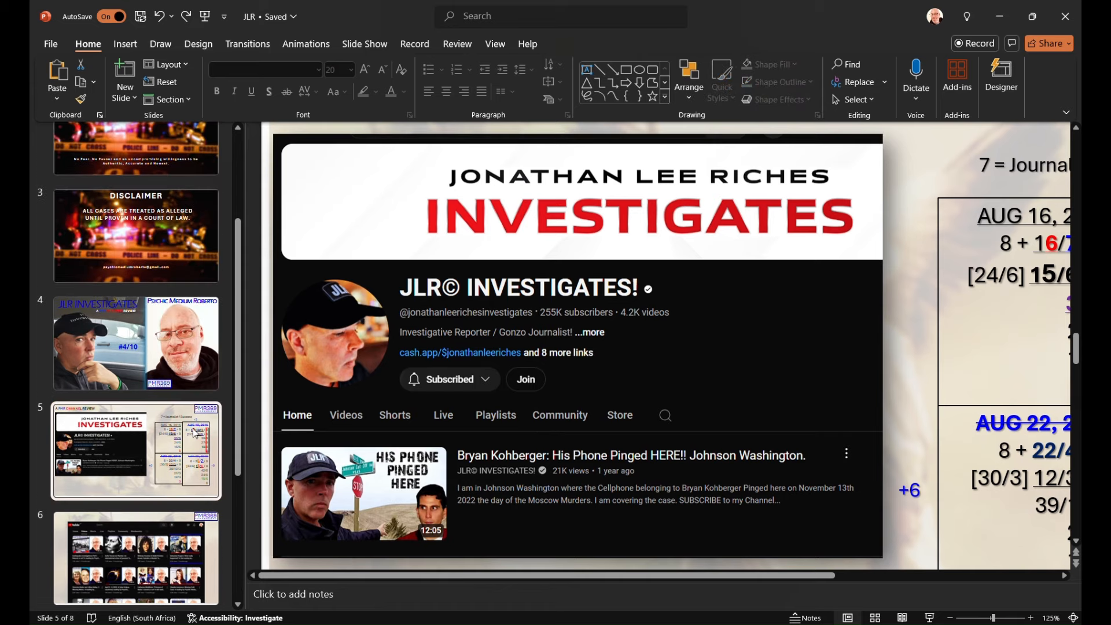
{"action": "mouse_move", "coordinate": [192, 435]}
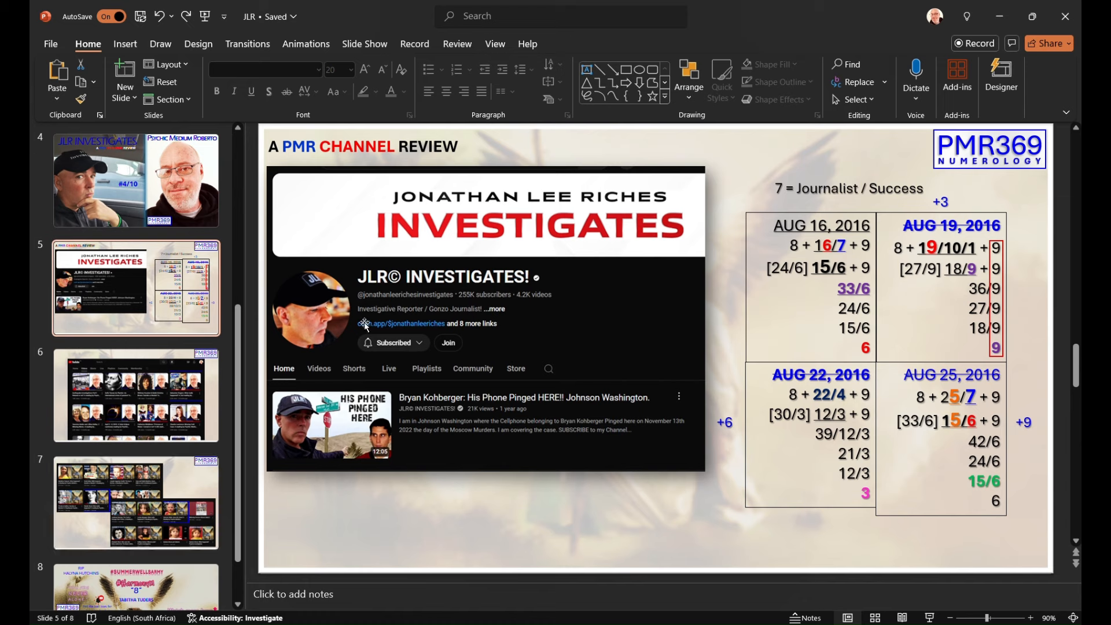
{"action": "mouse_move", "coordinate": [420, 508]}
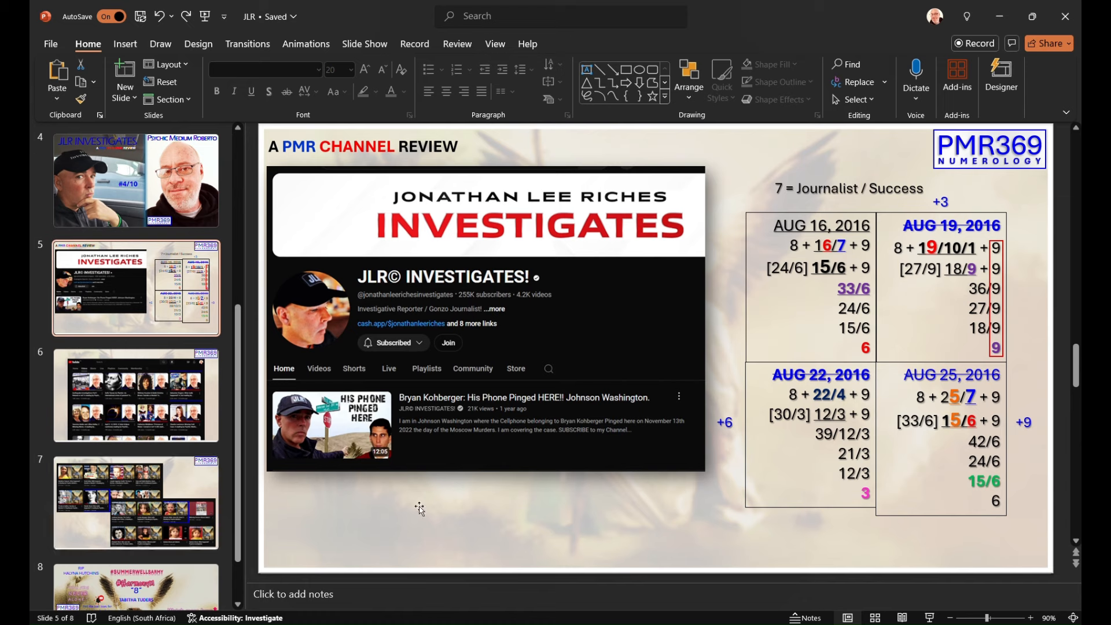
{"action": "mouse_move", "coordinate": [432, 443]}
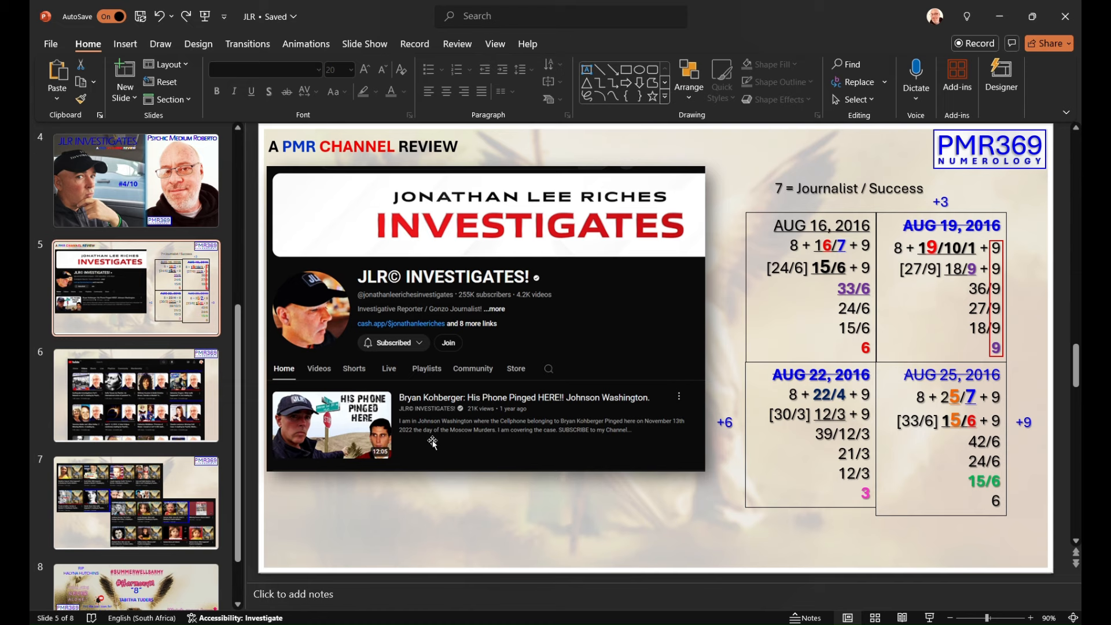
{"action": "mouse_move", "coordinate": [448, 385]}
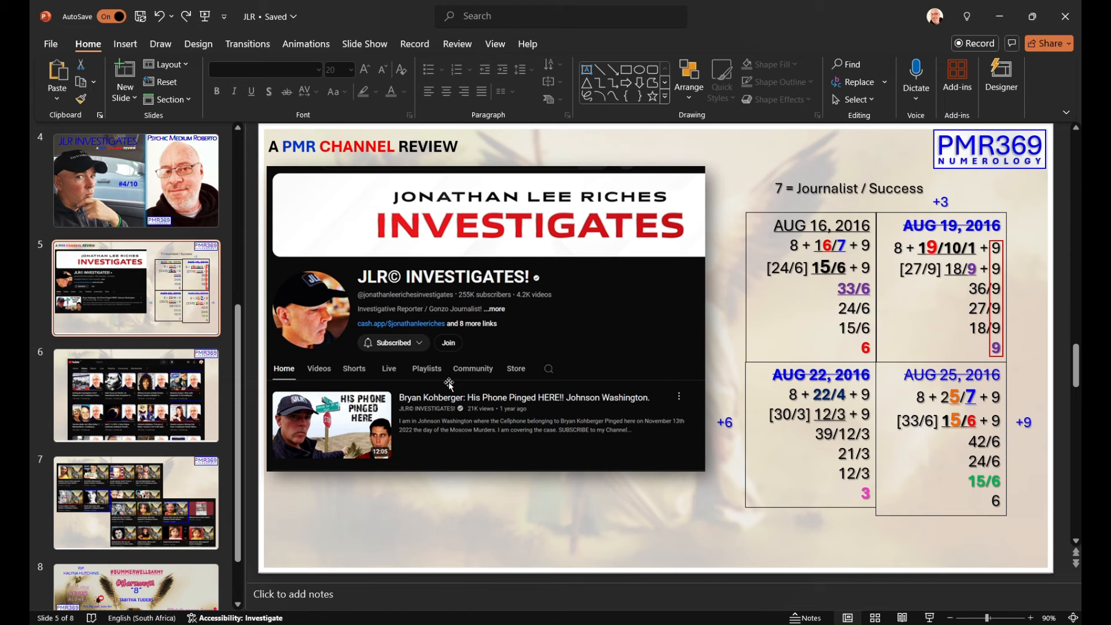